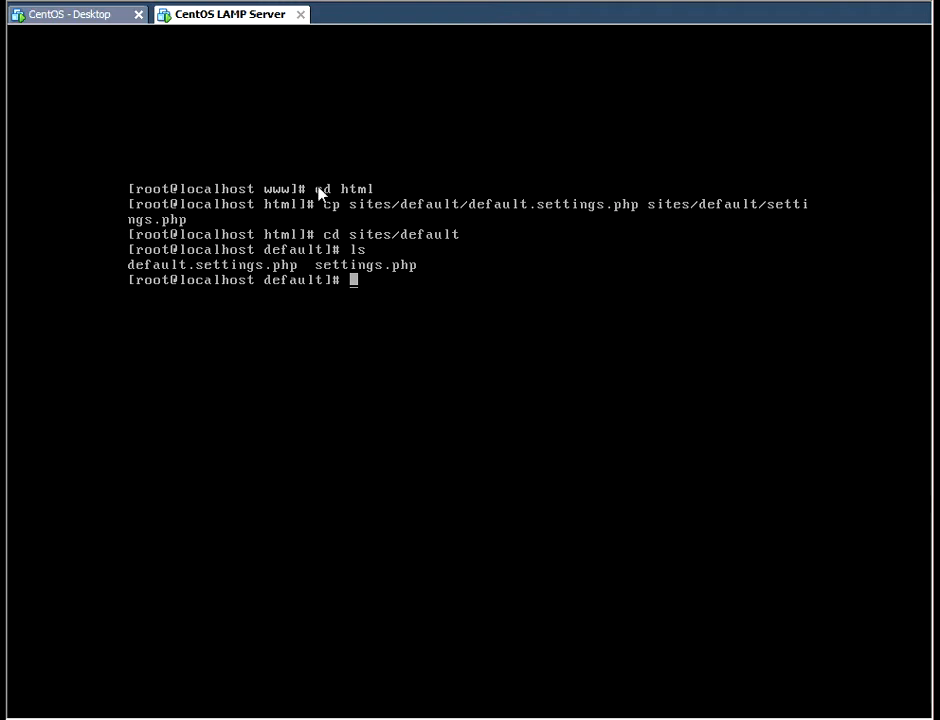
{"action": "mouse_move", "coordinate": [360, 200]}
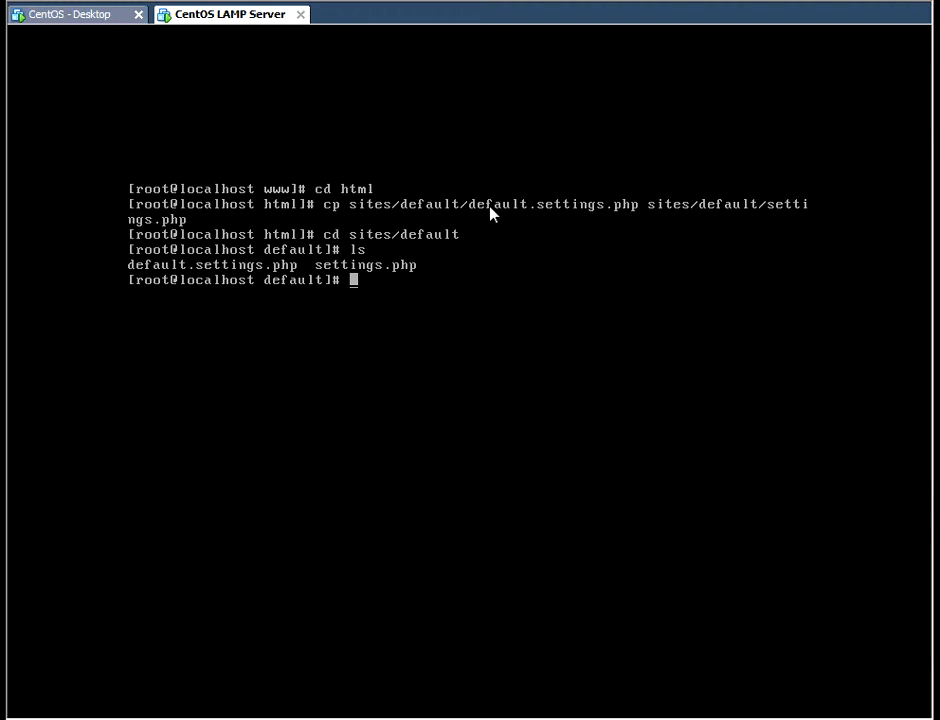
{"action": "mouse_move", "coordinate": [561, 215]}
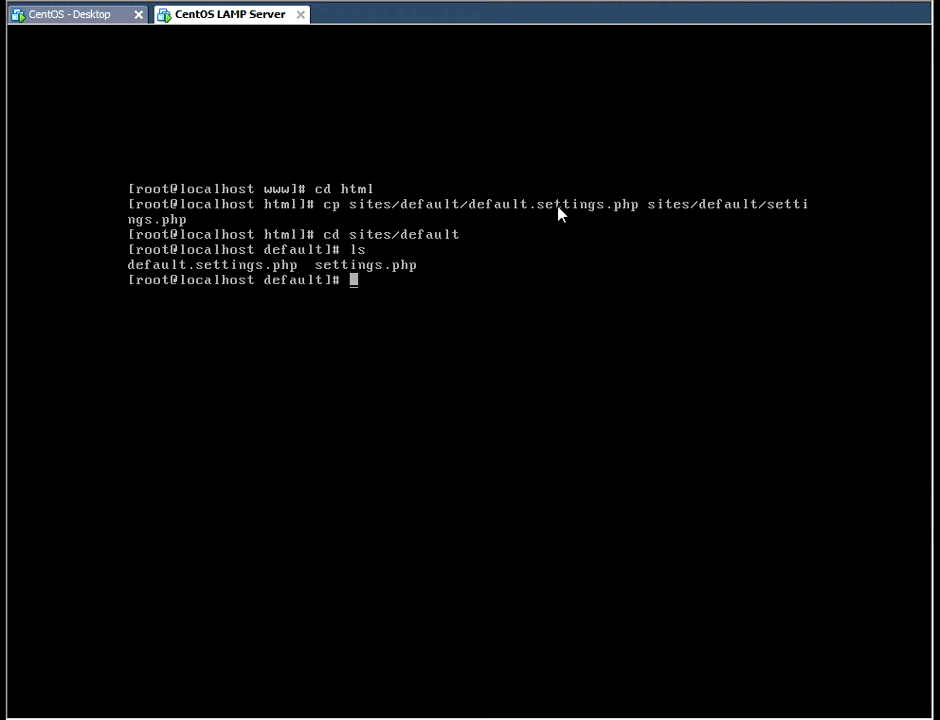
{"action": "mouse_move", "coordinate": [662, 216]}
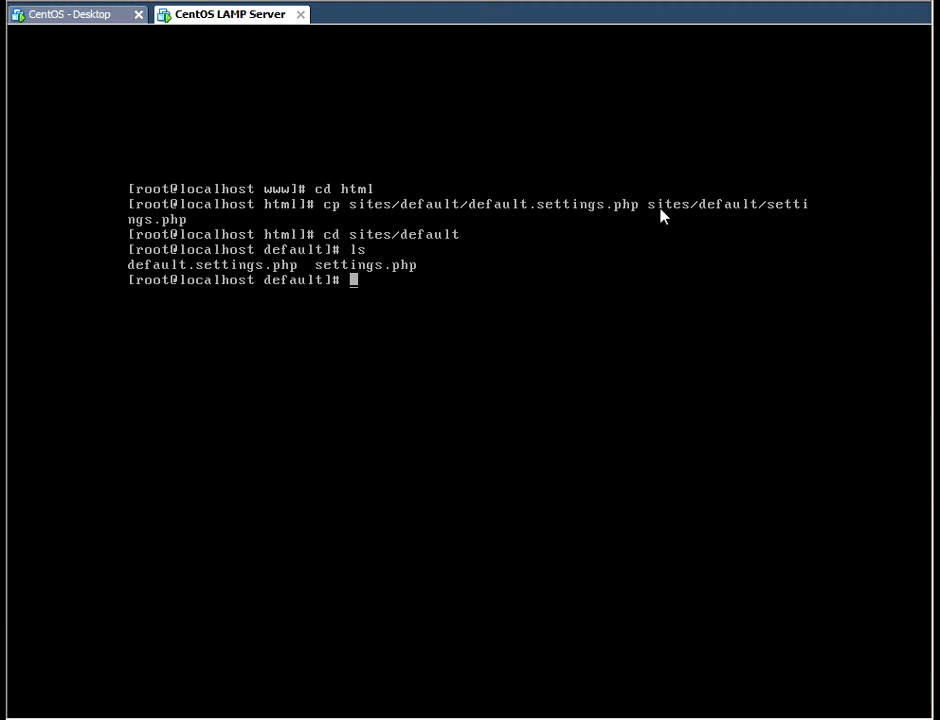
{"action": "mouse_move", "coordinate": [782, 212]}
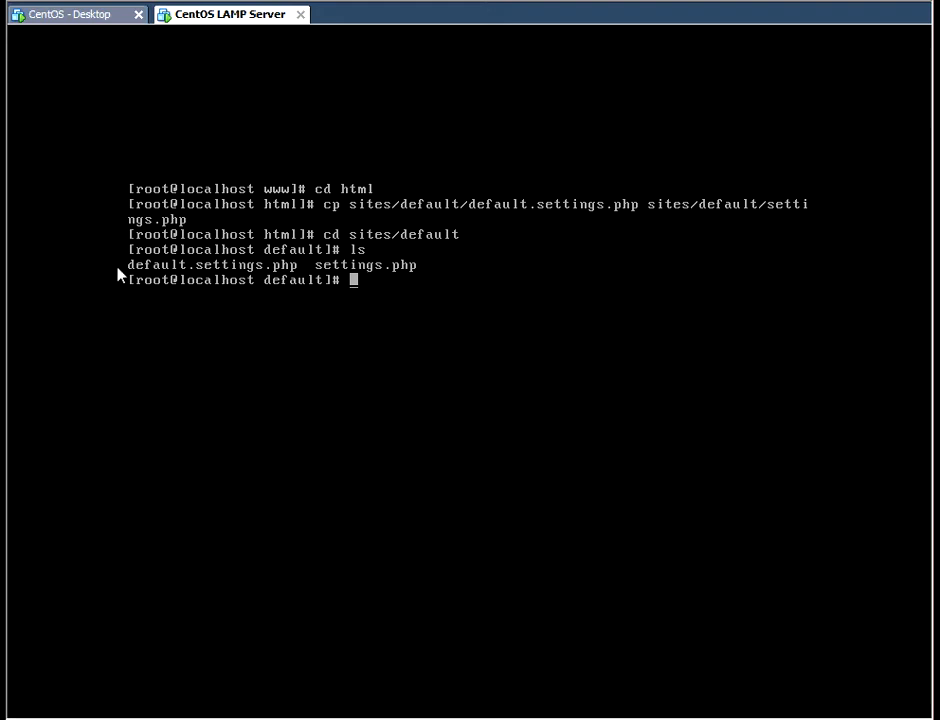
{"action": "mouse_move", "coordinate": [137, 275]}
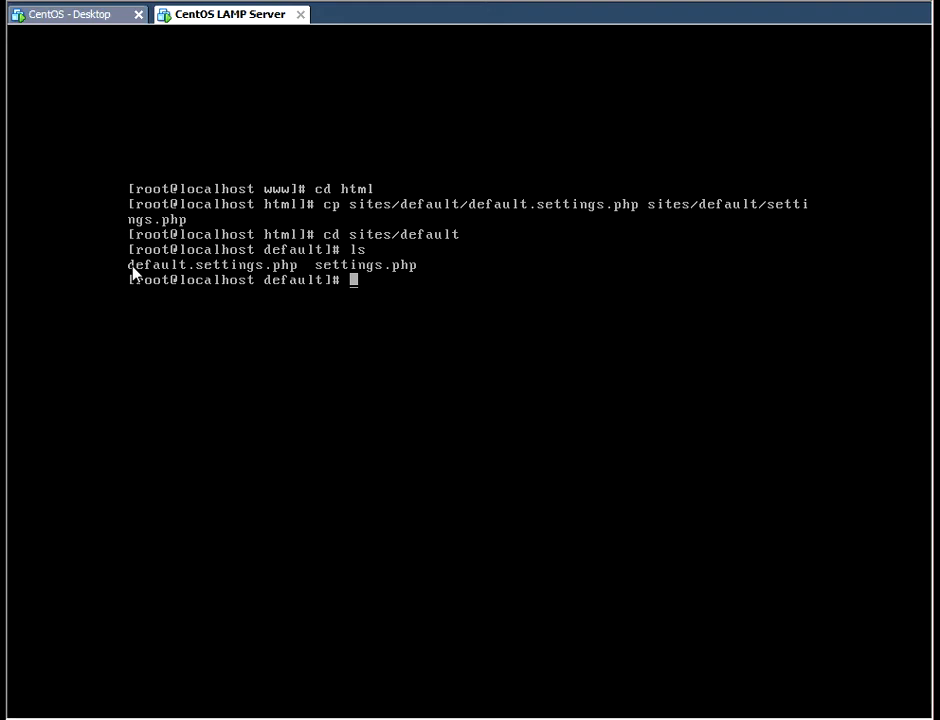
{"action": "mouse_move", "coordinate": [374, 274]}
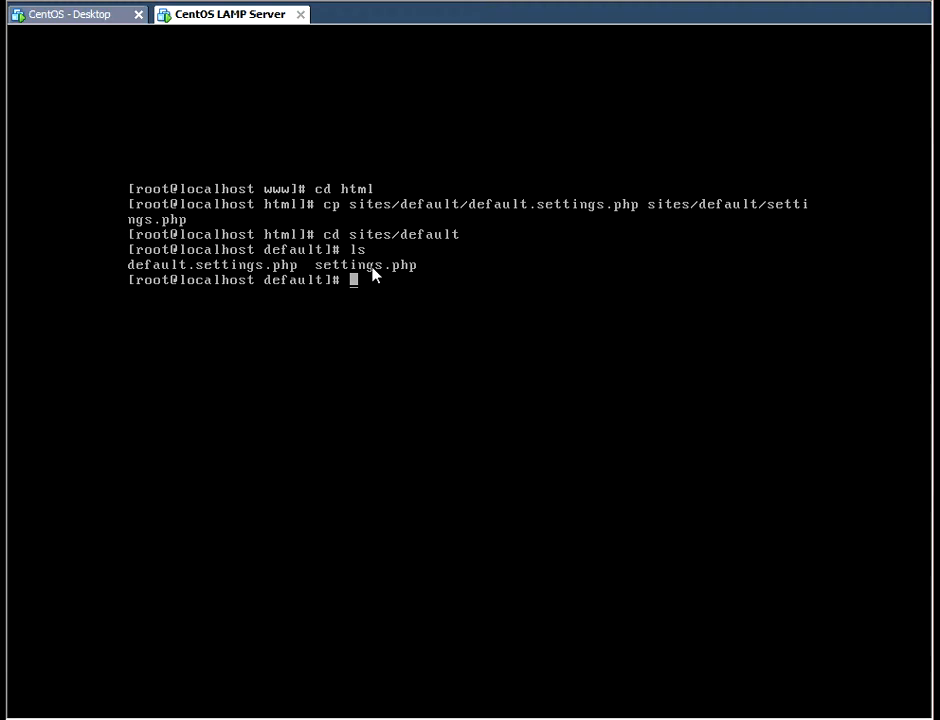
{"action": "mouse_move", "coordinate": [333, 272]}
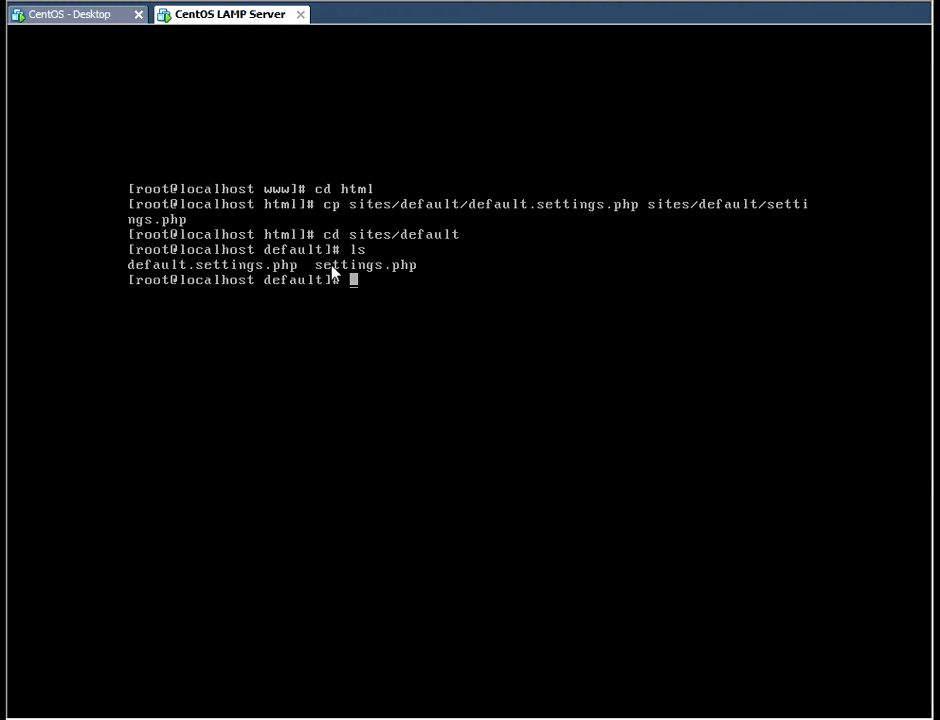
{"action": "mouse_move", "coordinate": [332, 279]}
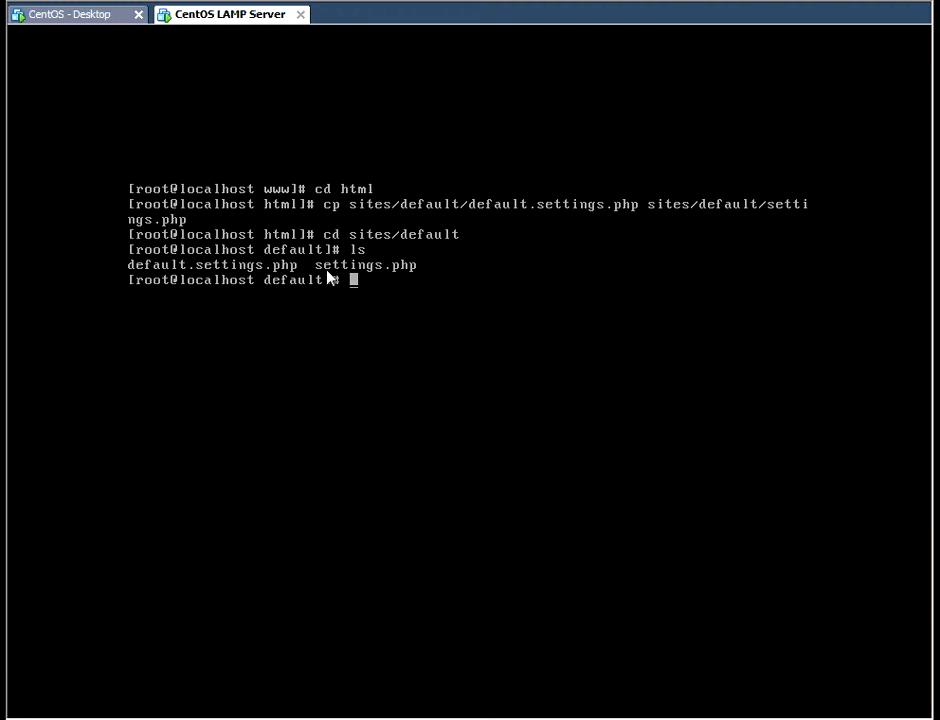
{"action": "mouse_move", "coordinate": [384, 278]}
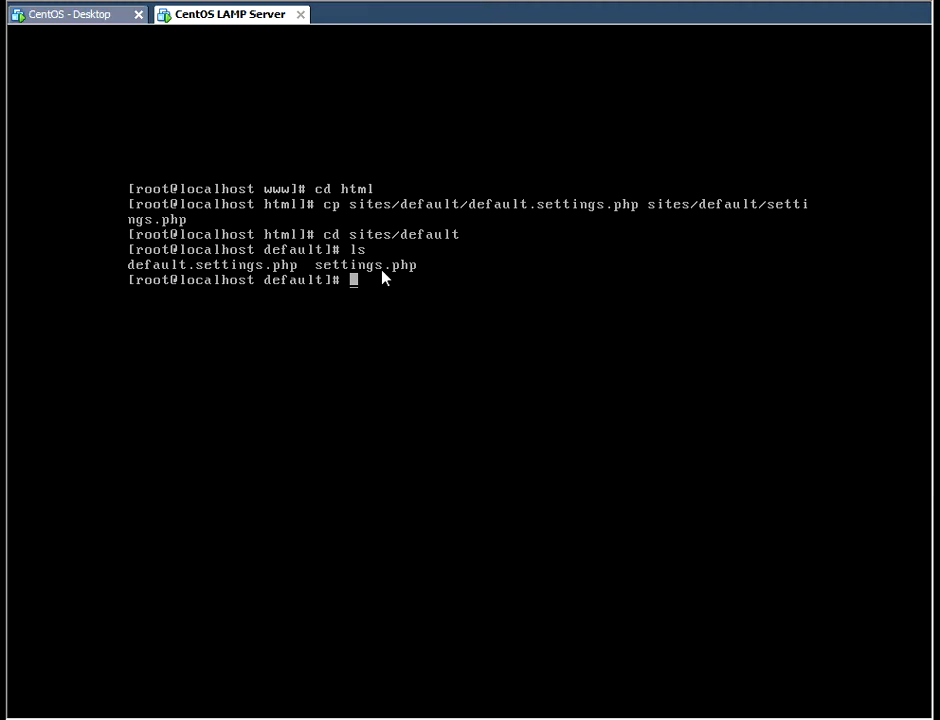
Make settings.php writable for all users and create a files directory
{"action": "type", "text": "chmod a+w settings.php"}
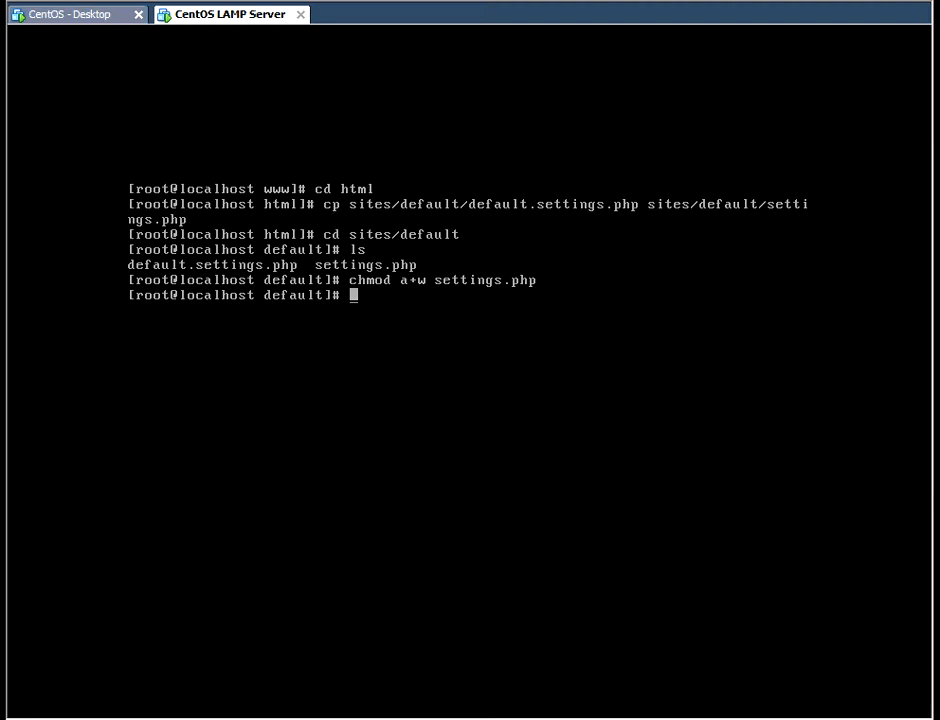
{"action": "type", "text": "mkdir"}
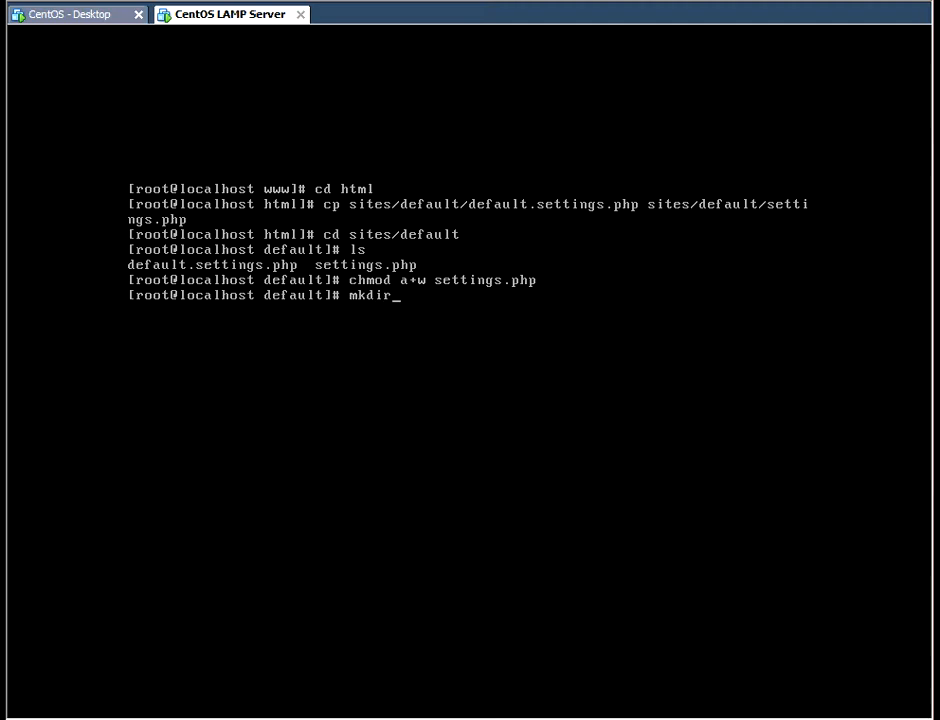
{"action": "type", "text": "files"}
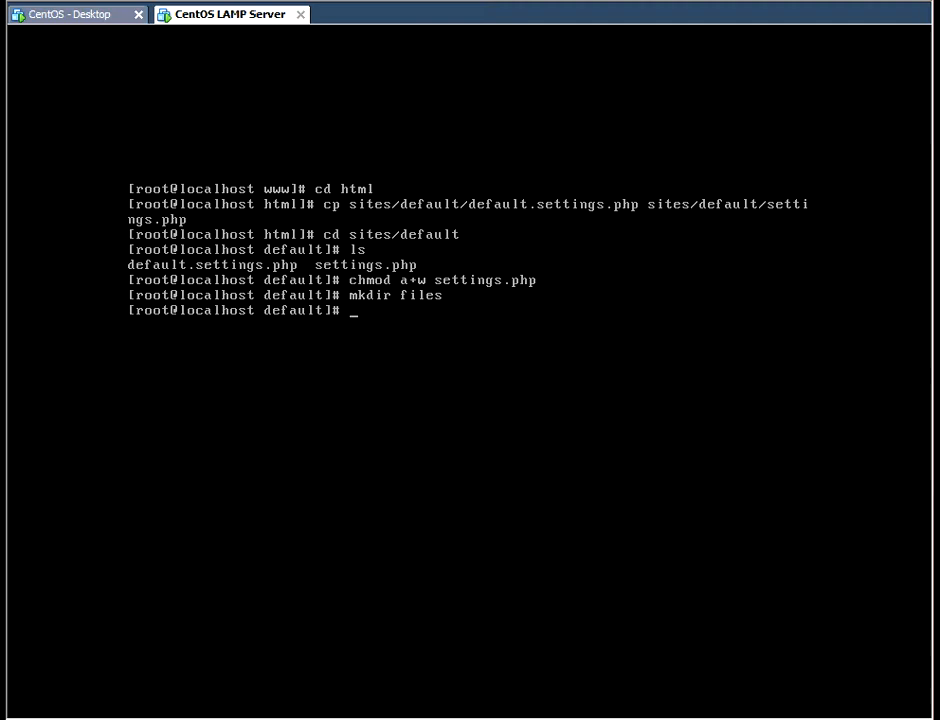
Give everyone read, write and execute permission on the files directory (chmod a+rwx files)
{"action": "type", "text": "chmod"}
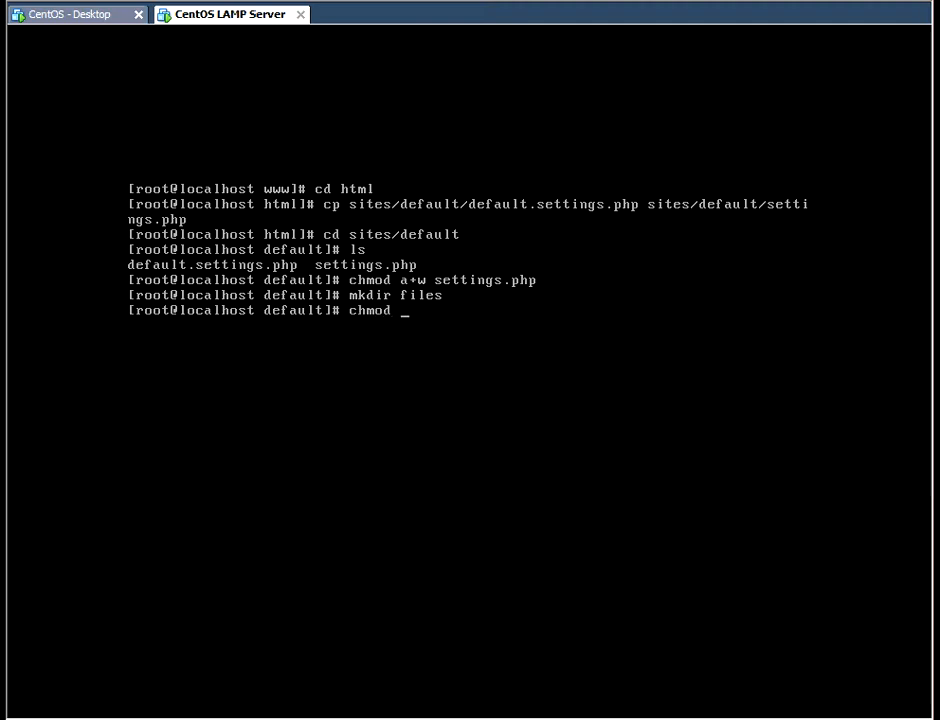
{"action": "type", "text": "a"}
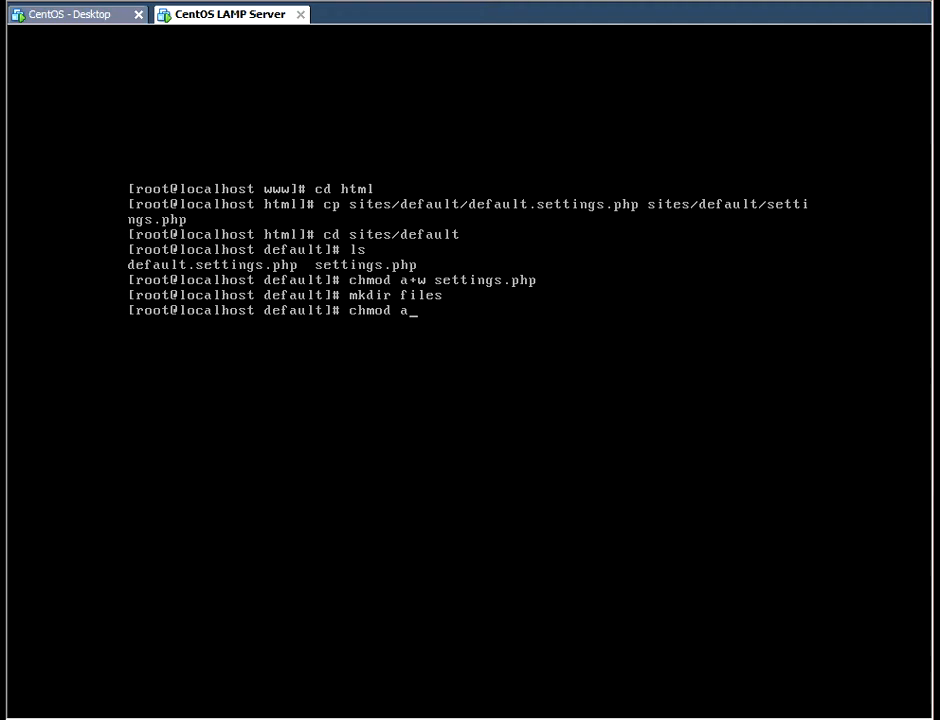
{"action": "type", "text": "+"}
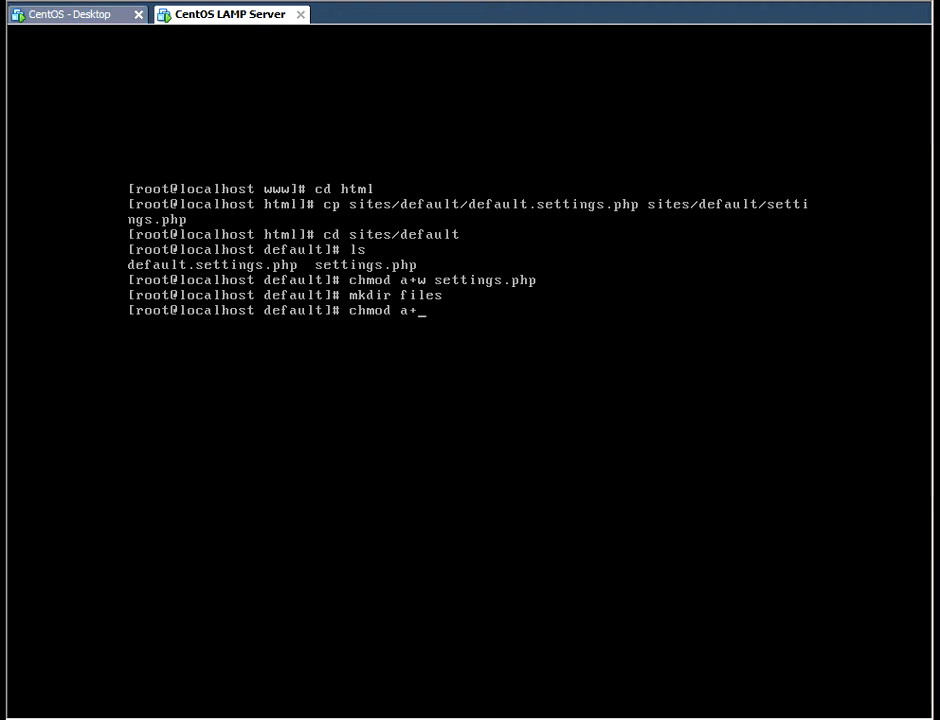
{"action": "type", "text": "r"}
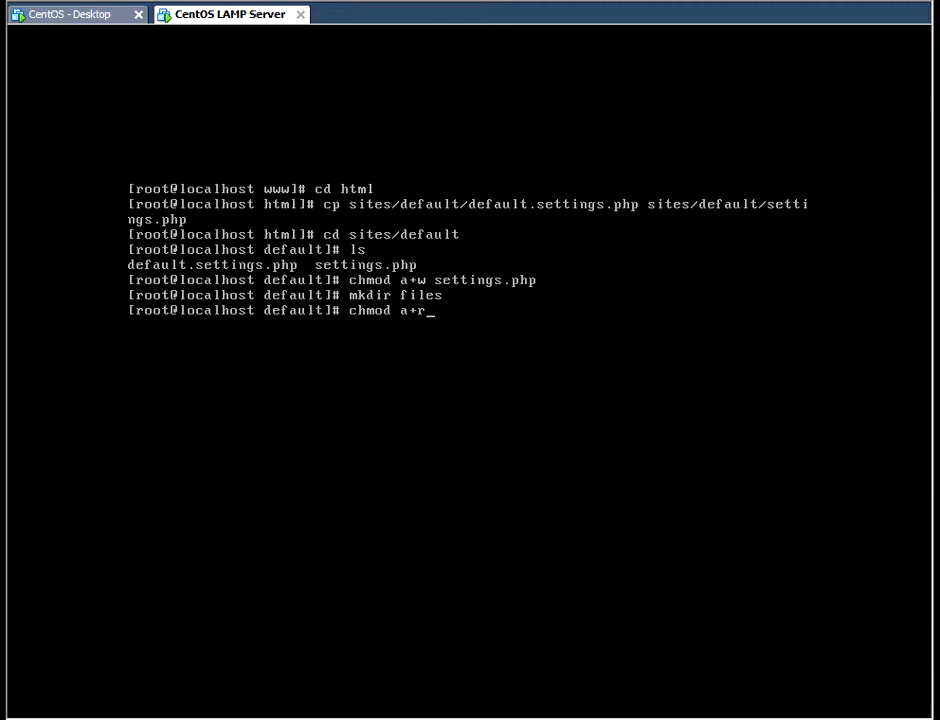
{"action": "type", "text": "wx"}
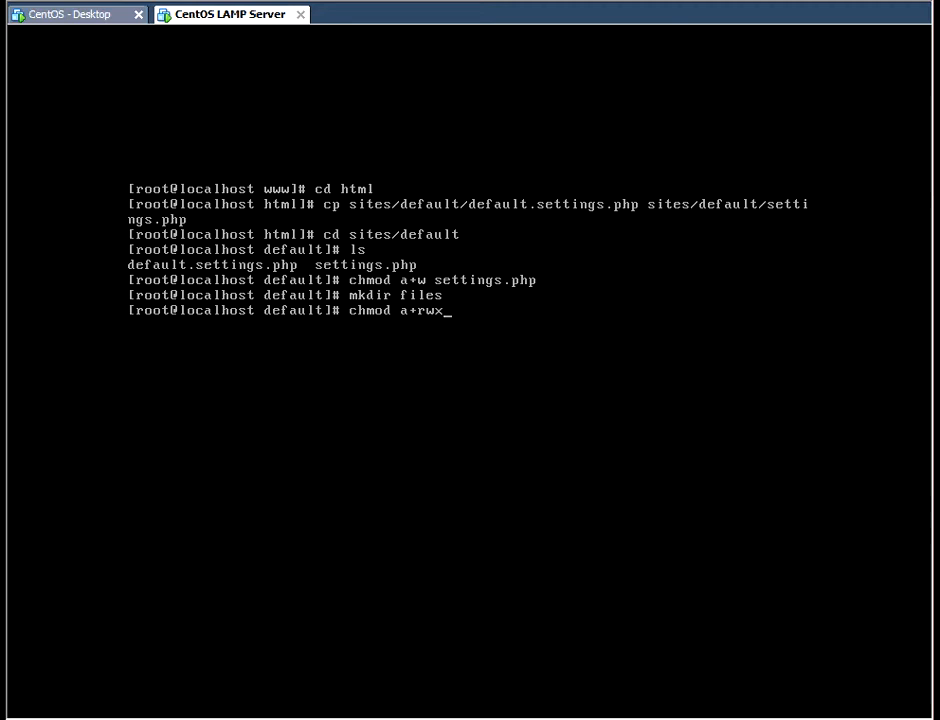
{"action": "type", "text": "files"}
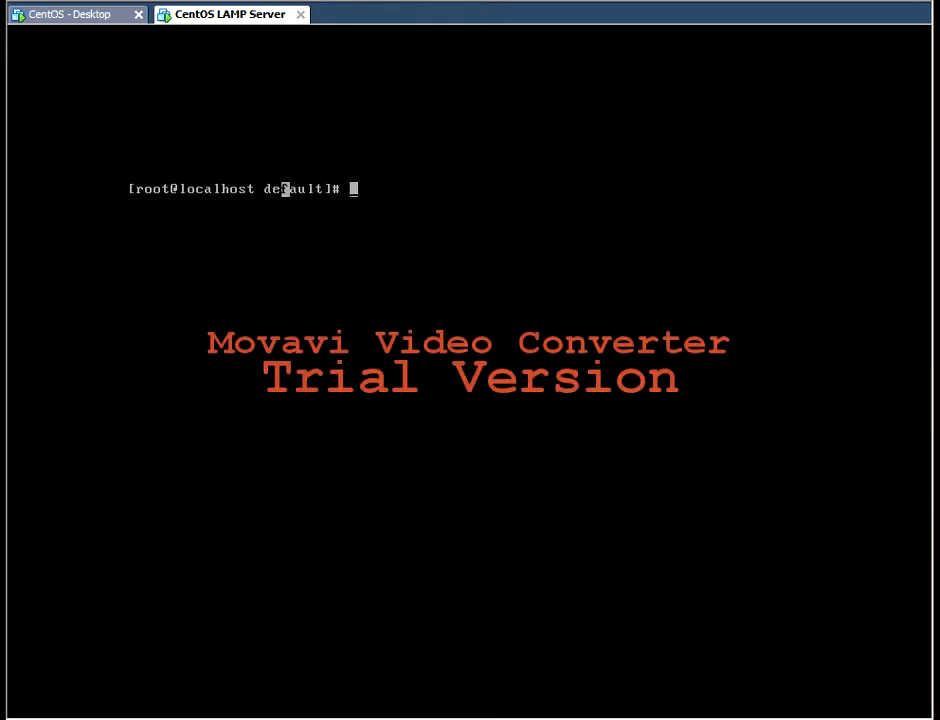
On the CentOS desktop VM, choose Install Drupal in English and reach Database configuration
{"action": "left_click", "coordinate": [70, 16]}
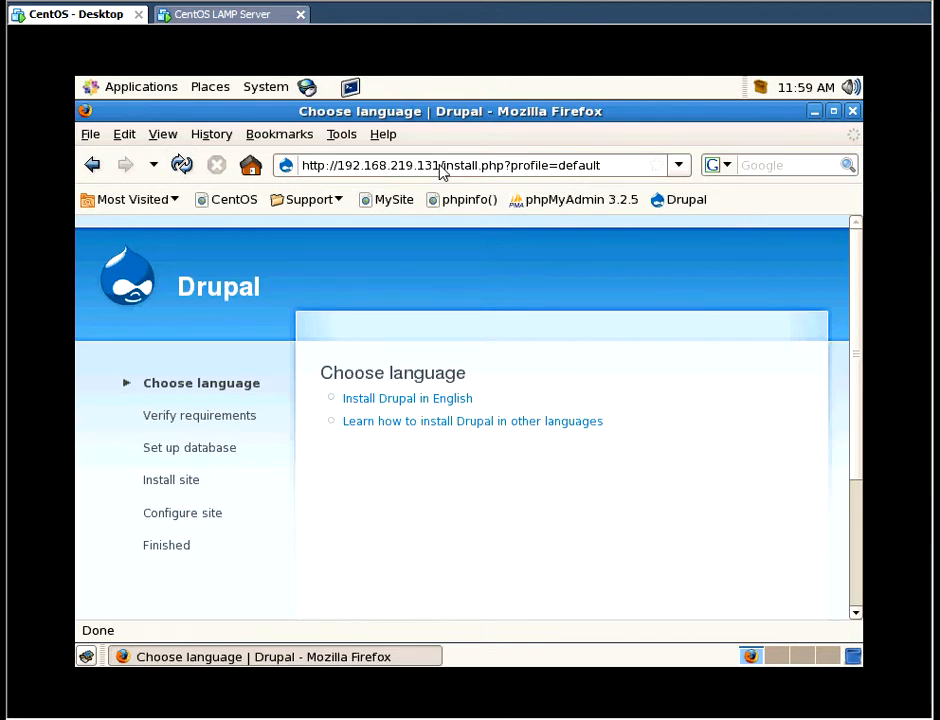
{"action": "mouse_move", "coordinate": [670, 333]}
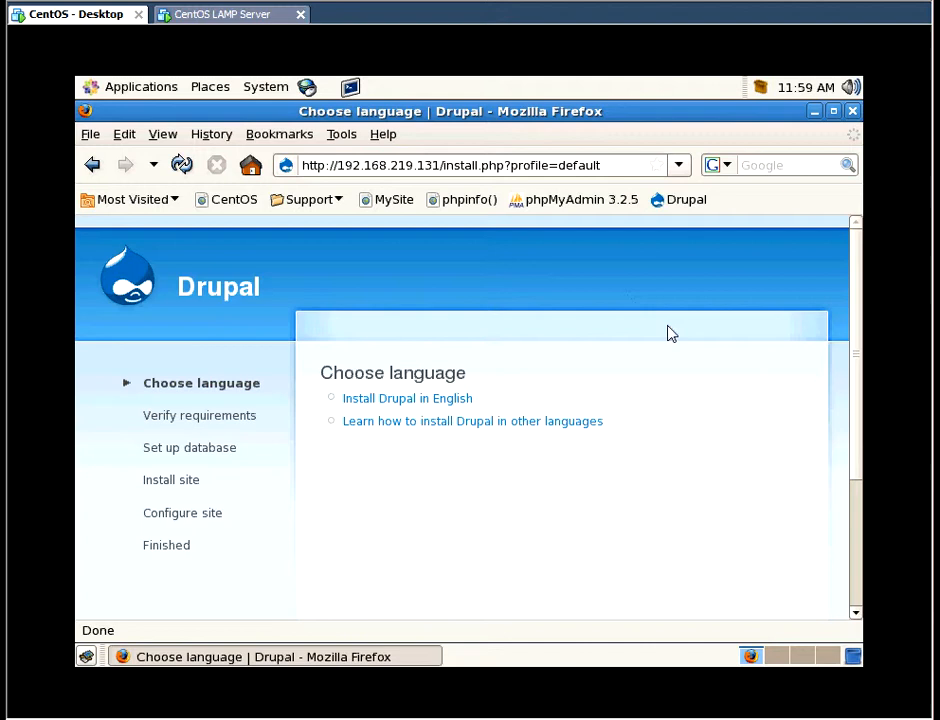
{"action": "mouse_move", "coordinate": [863, 352]}
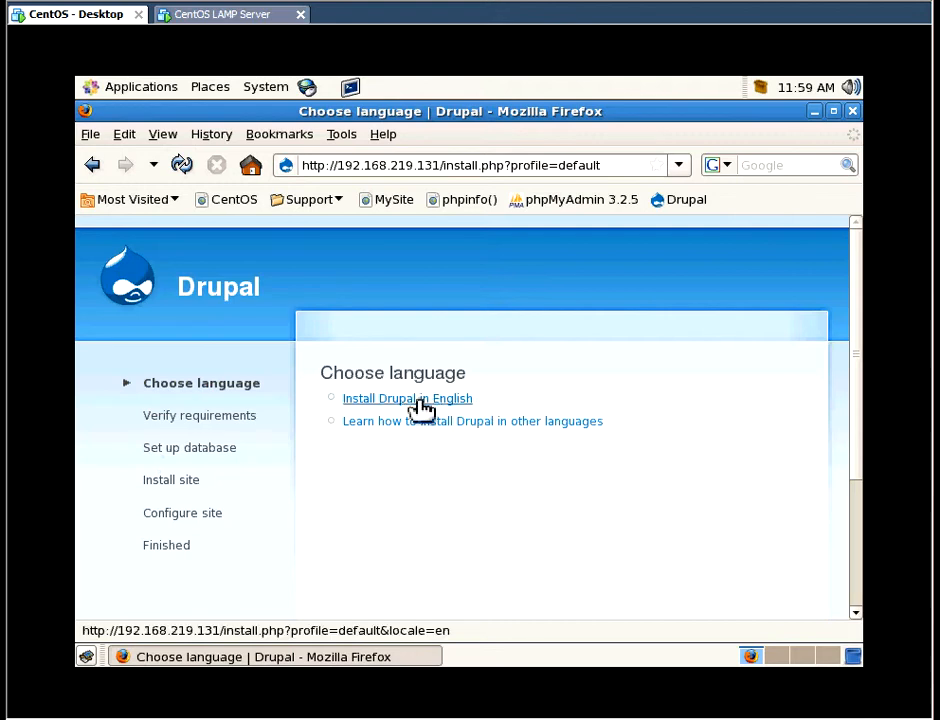
{"action": "left_click", "coordinate": [406, 398]}
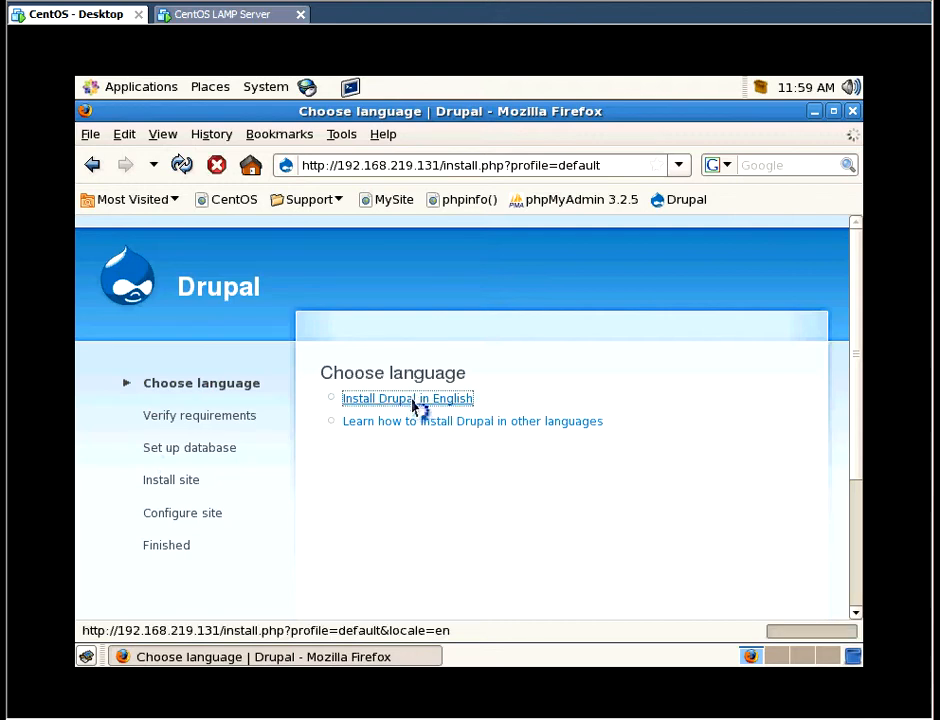
{"action": "left_click", "coordinate": [406, 398]}
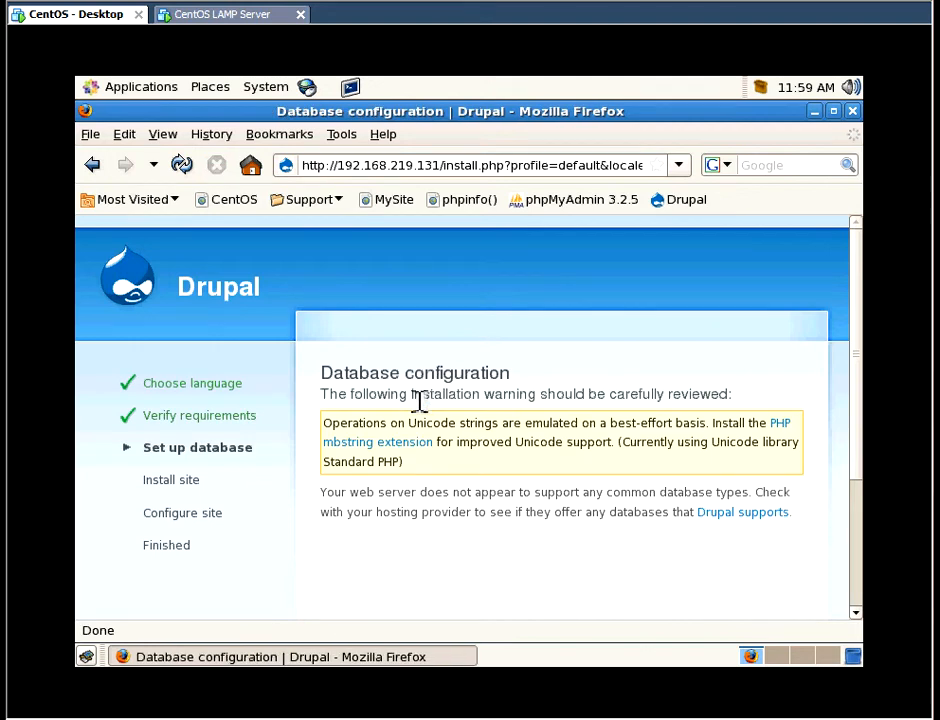
{"action": "scroll", "scroll_direction": "down", "scroll_amount": 3}
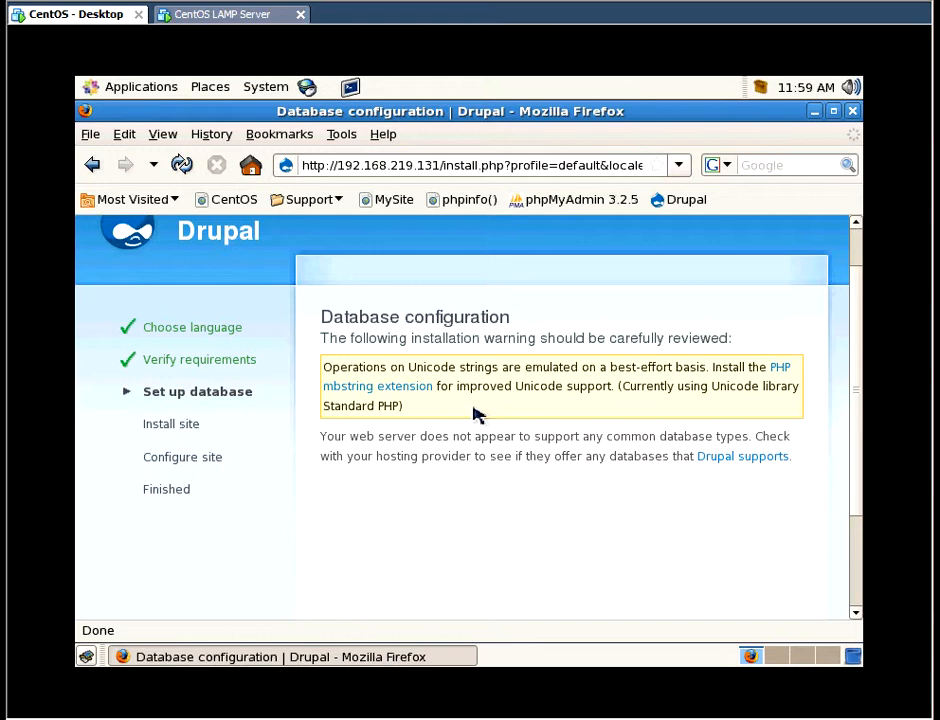
{"action": "mouse_move", "coordinate": [232, 28]}
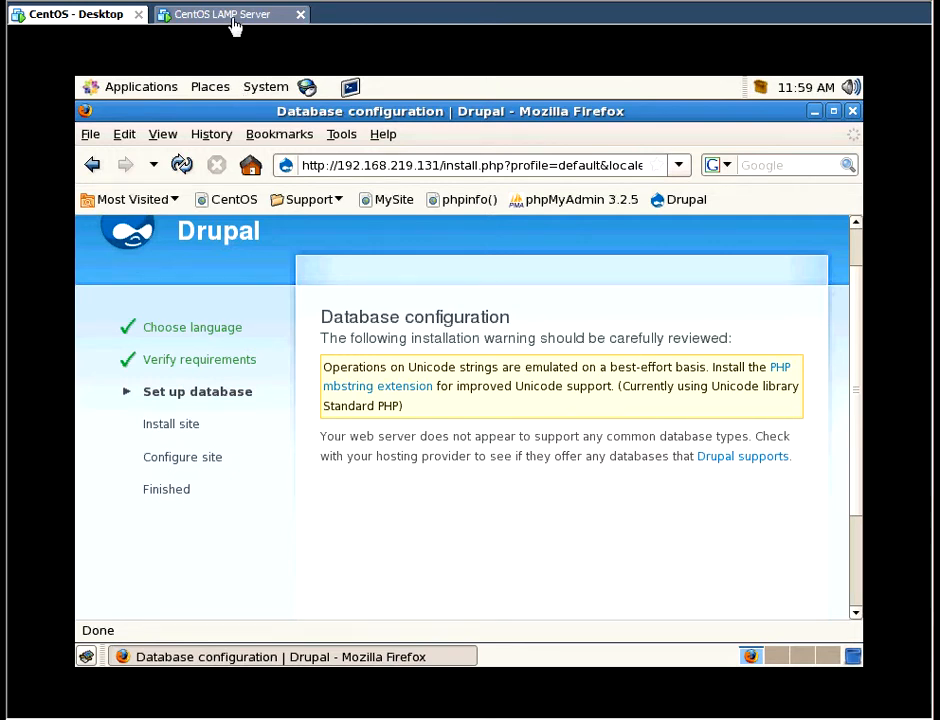
In root's home directory, dismiss the screenshot notice and run yum install mb-string php-mysql
{"action": "left_click", "coordinate": [222, 15]}
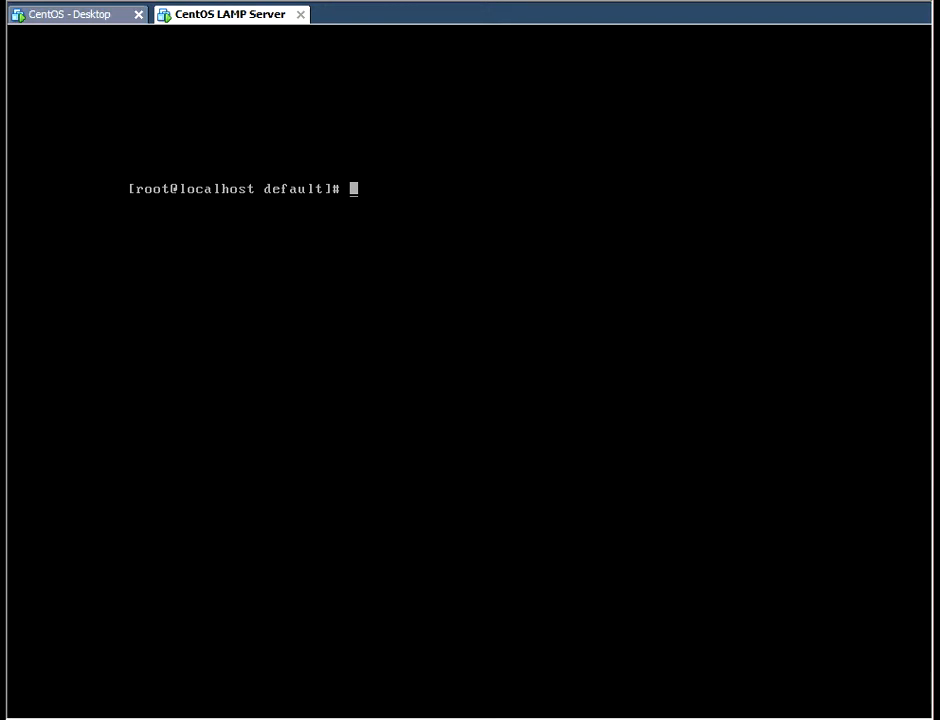
{"action": "type", "text": "cd ~"}
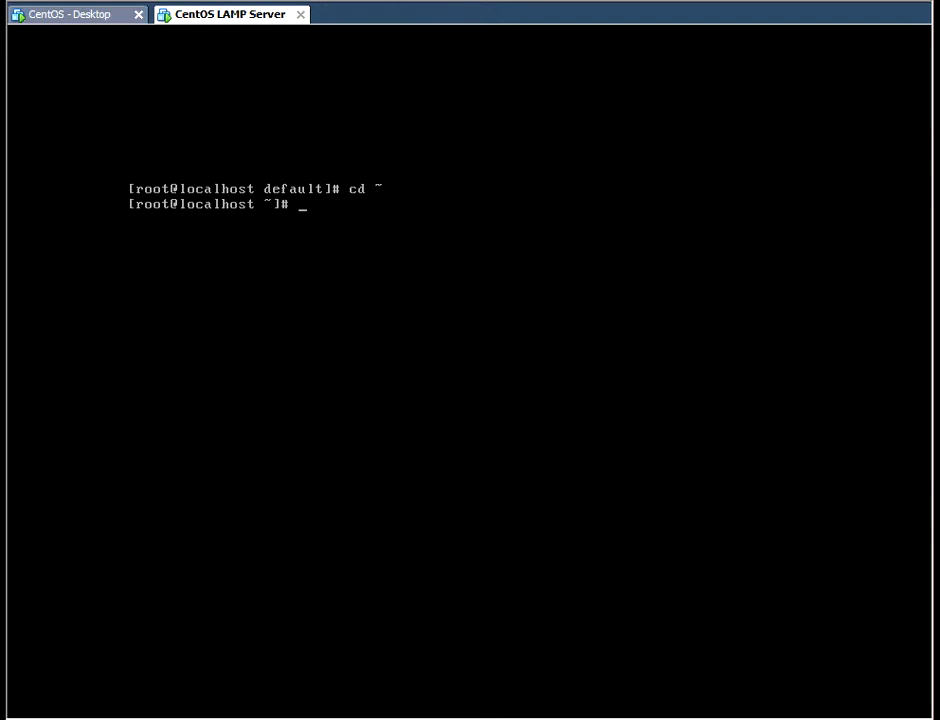
{"action": "type", "text": "pwd"}
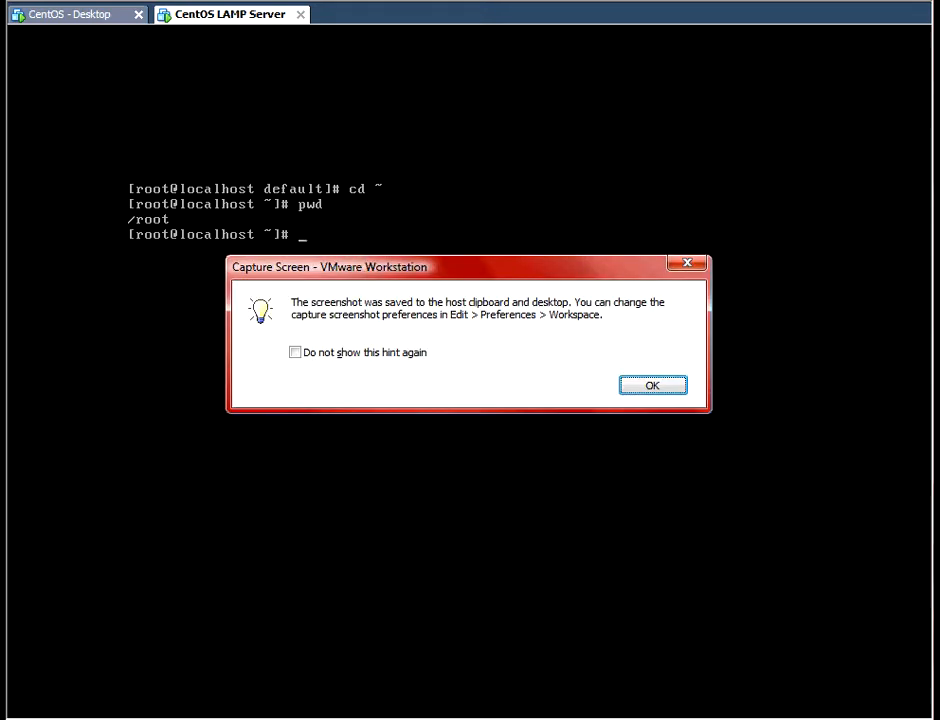
{"action": "left_click", "coordinate": [651, 385]}
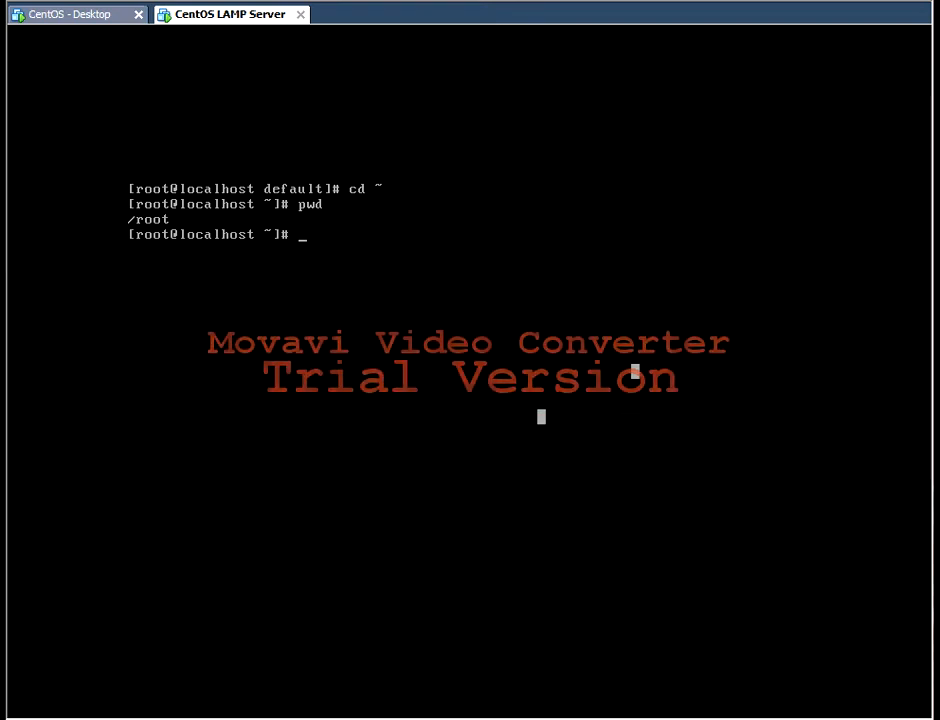
{"action": "type", "text": "yum install mb-string php-mysql"}
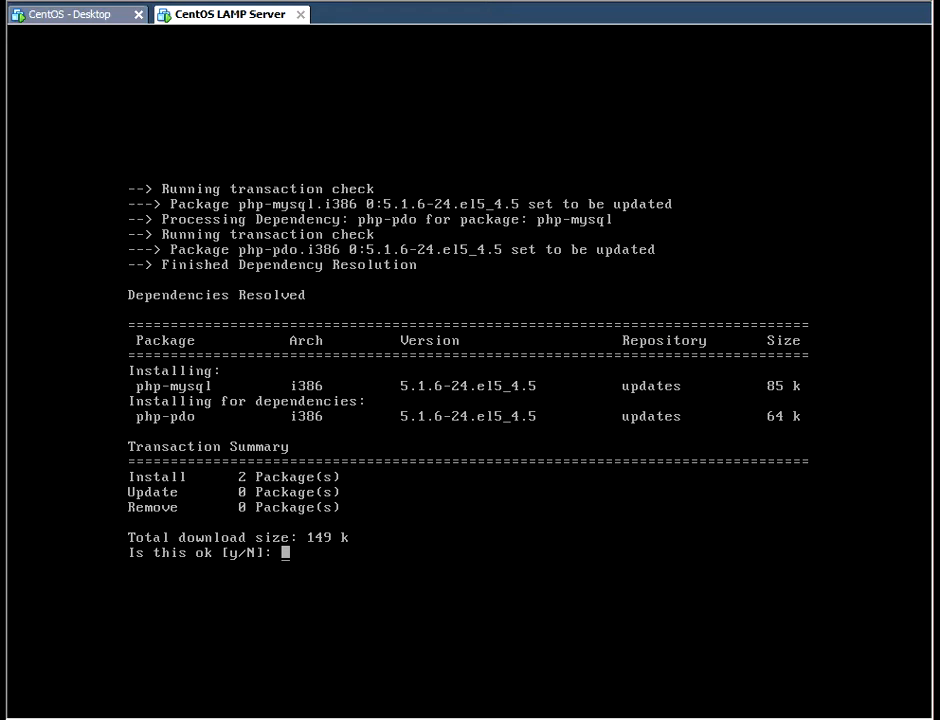
Confirm the php-mysql install with y, then retype yum install mb-string php-mysql
{"action": "type", "text": "y"}
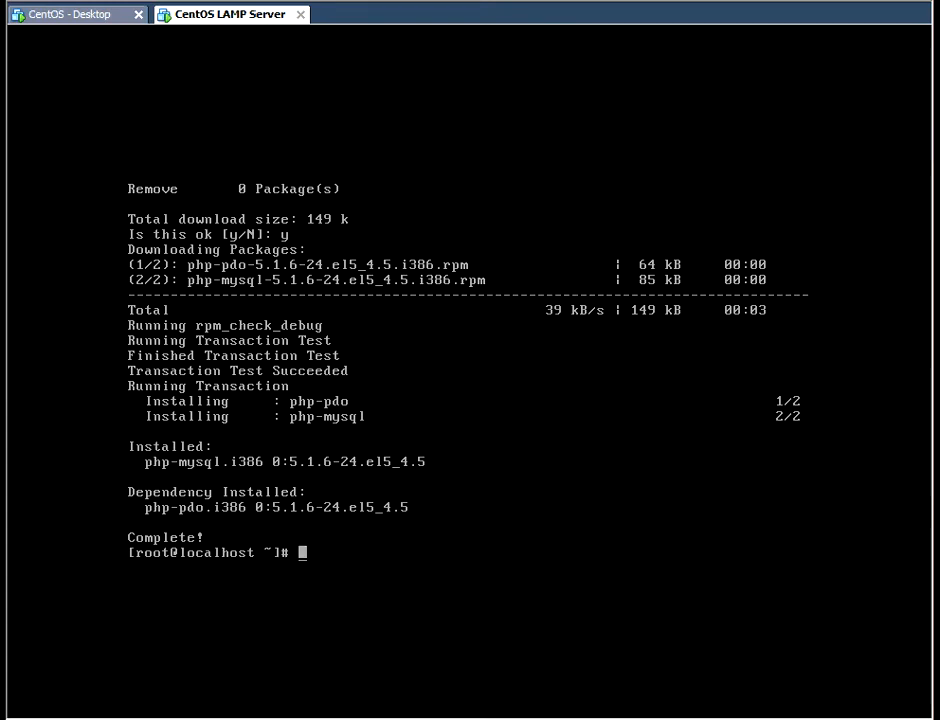
{"action": "type", "text": "yum install mb-string php-mysql"}
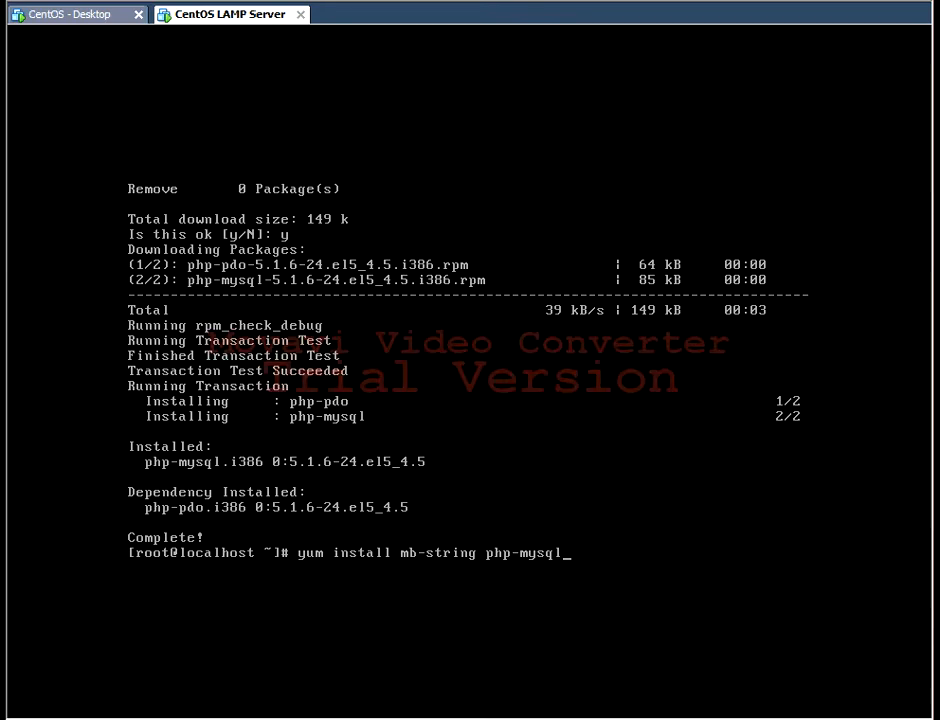
Run the yum command and approve the php-mbstring install with y
{"action": "key", "text": "BackSpace"}
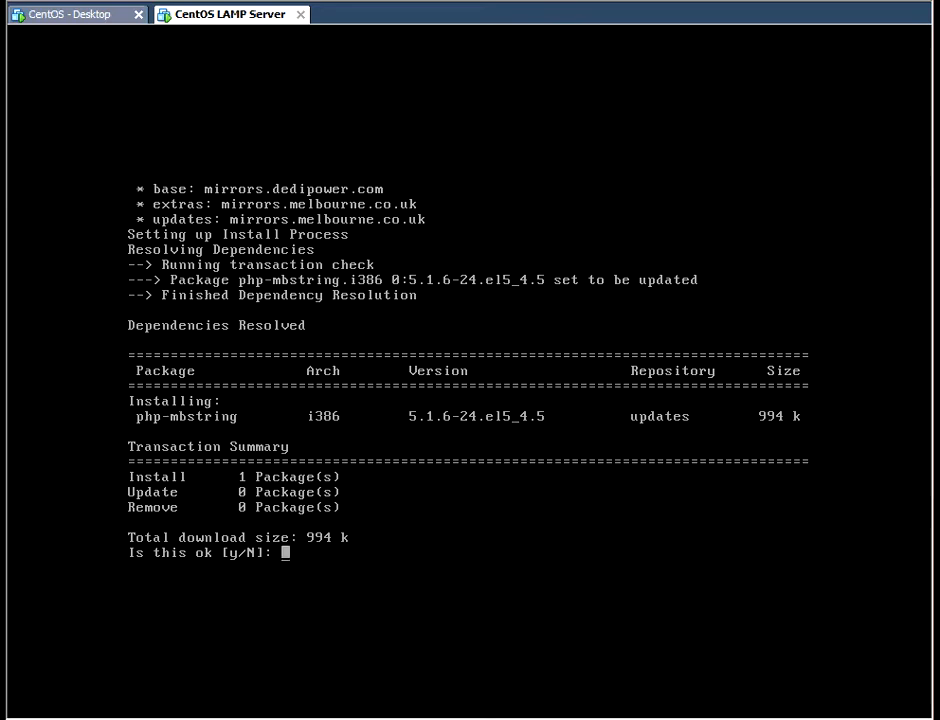
{"action": "type", "text": "y"}
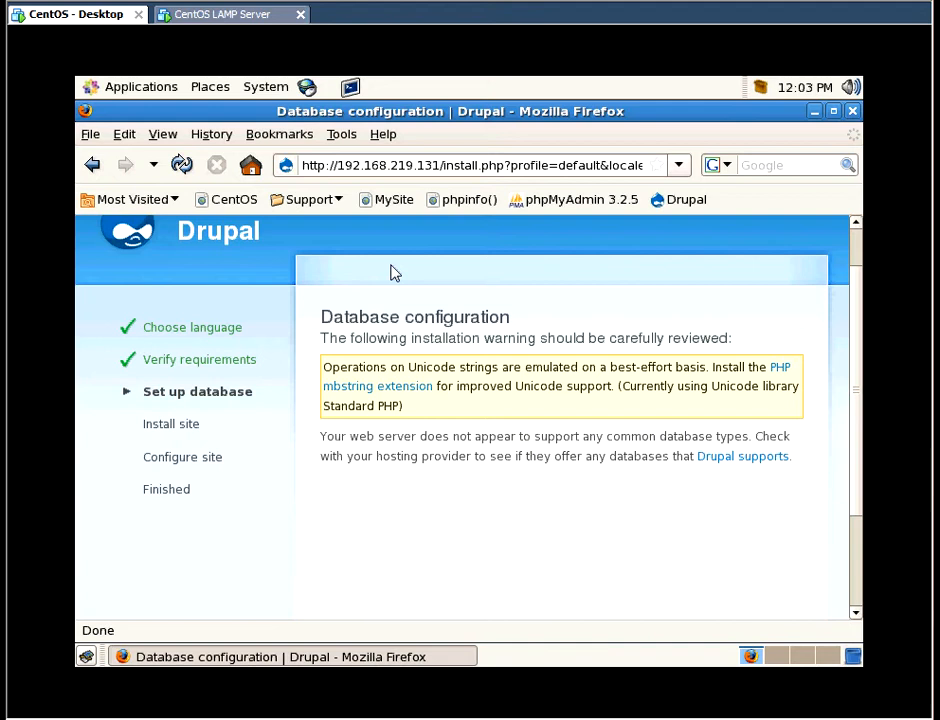
Reload Drupal's Database configuration page, then return to the Choose language step
{"action": "left_click", "coordinate": [222, 11]}
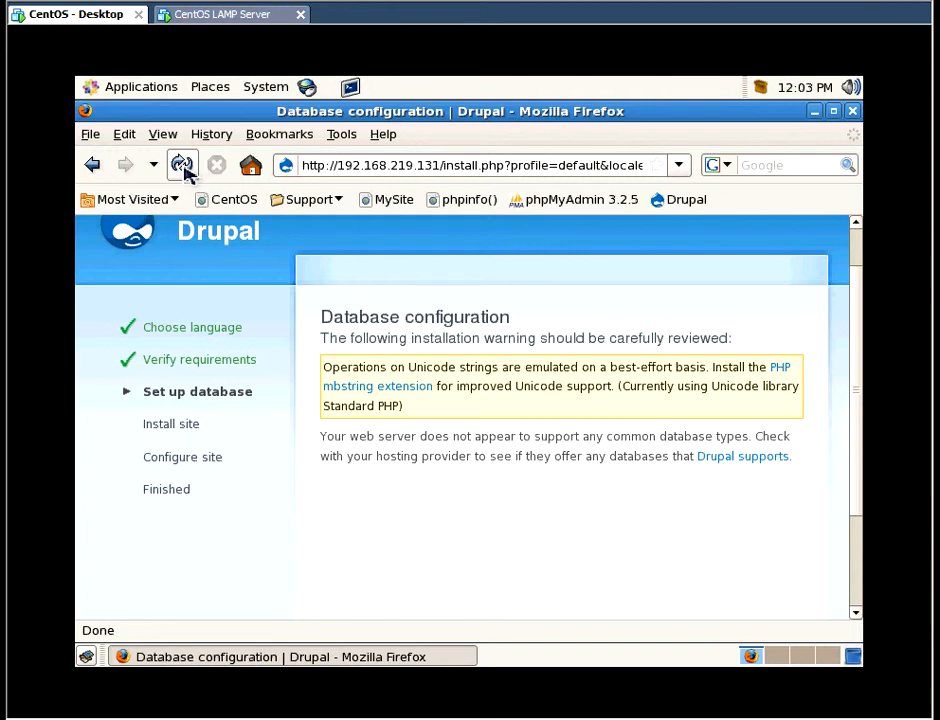
{"action": "left_click", "coordinate": [182, 165]}
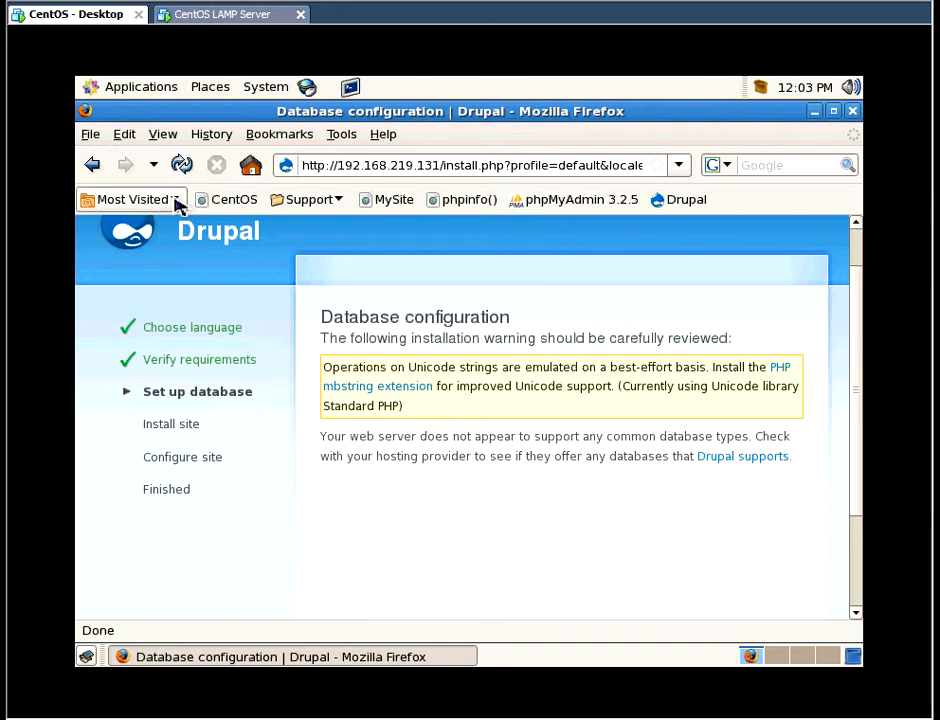
{"action": "left_click", "coordinate": [93, 165]}
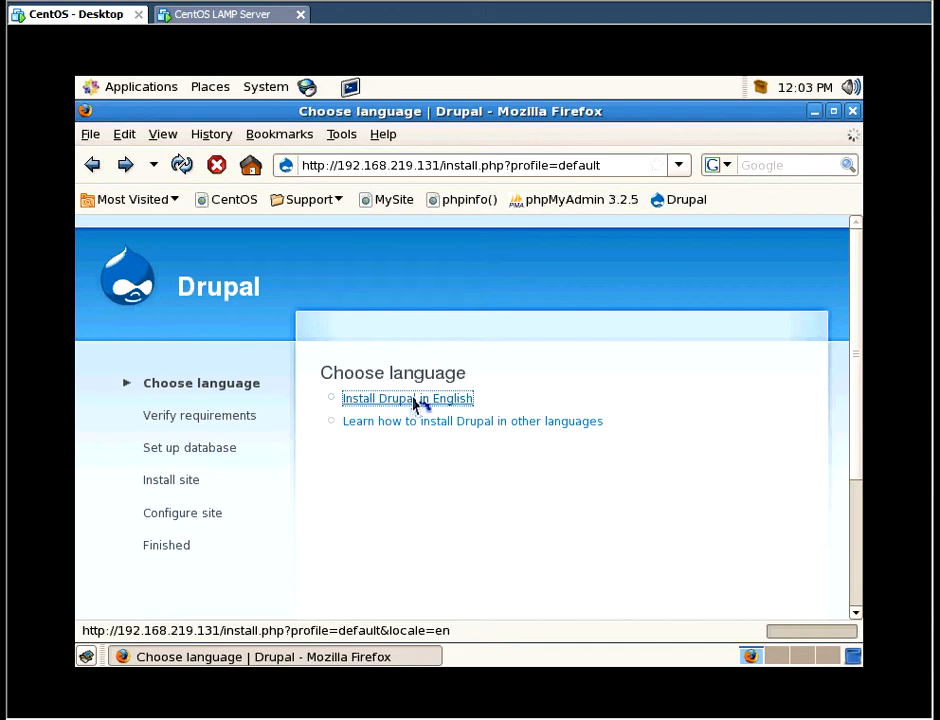
Switch to the LAMP server console to finish php-mbstring and restart httpd
{"action": "left_click", "coordinate": [406, 398]}
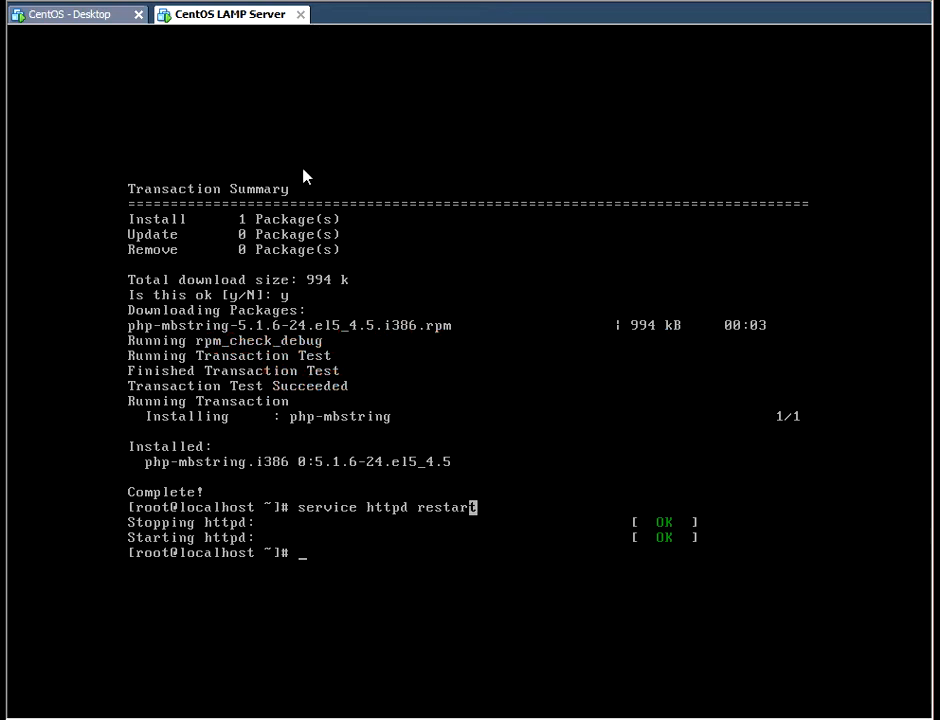
{"action": "mouse_move", "coordinate": [307, 560]}
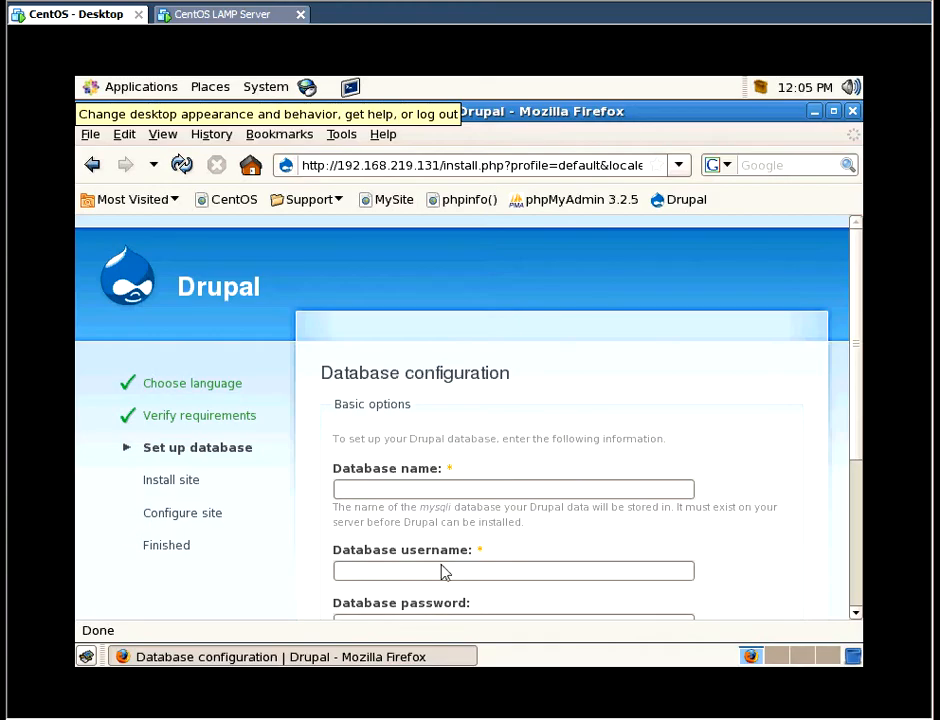
Enter database name drupalDB with user root and password, then save and continue
{"action": "scroll", "scroll_direction": "down", "scroll_amount": 3}
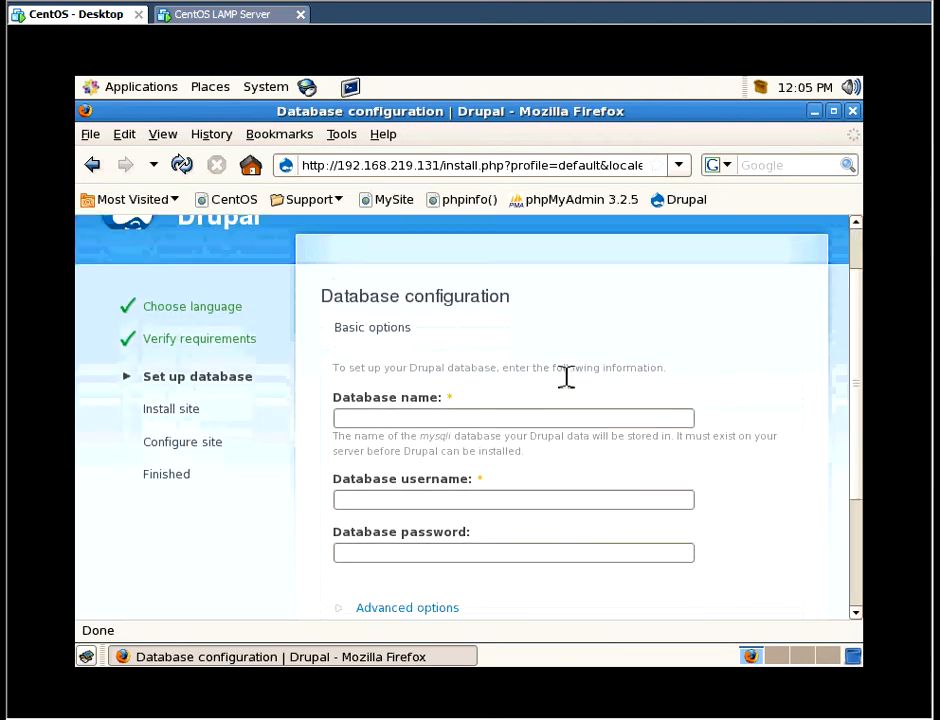
{"action": "scroll", "scroll_direction": "down", "scroll_amount": 3}
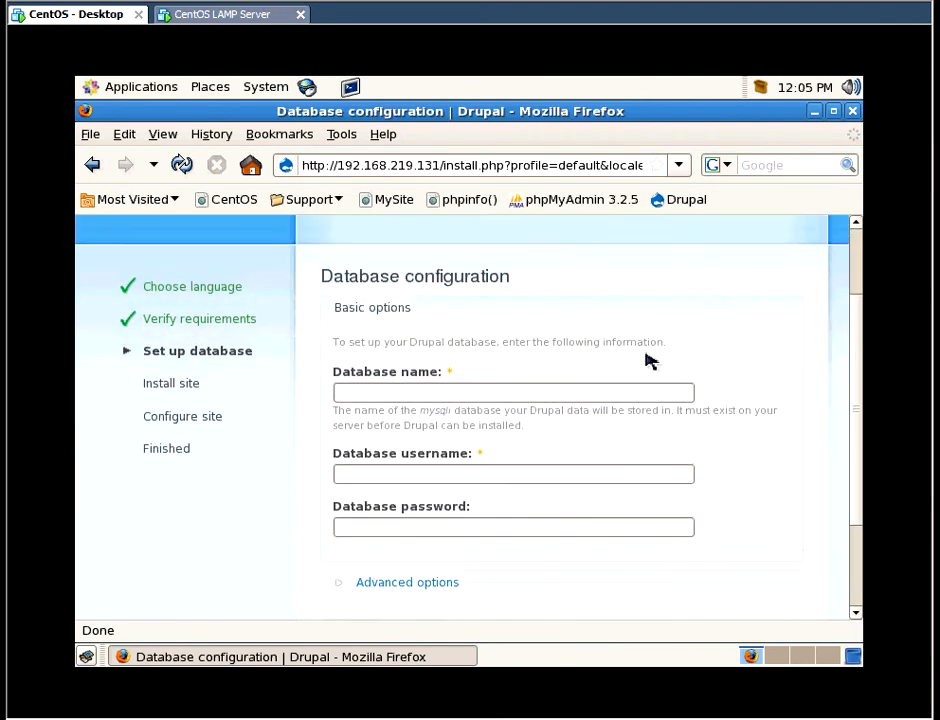
{"action": "scroll", "scroll_direction": "down", "scroll_amount": 3}
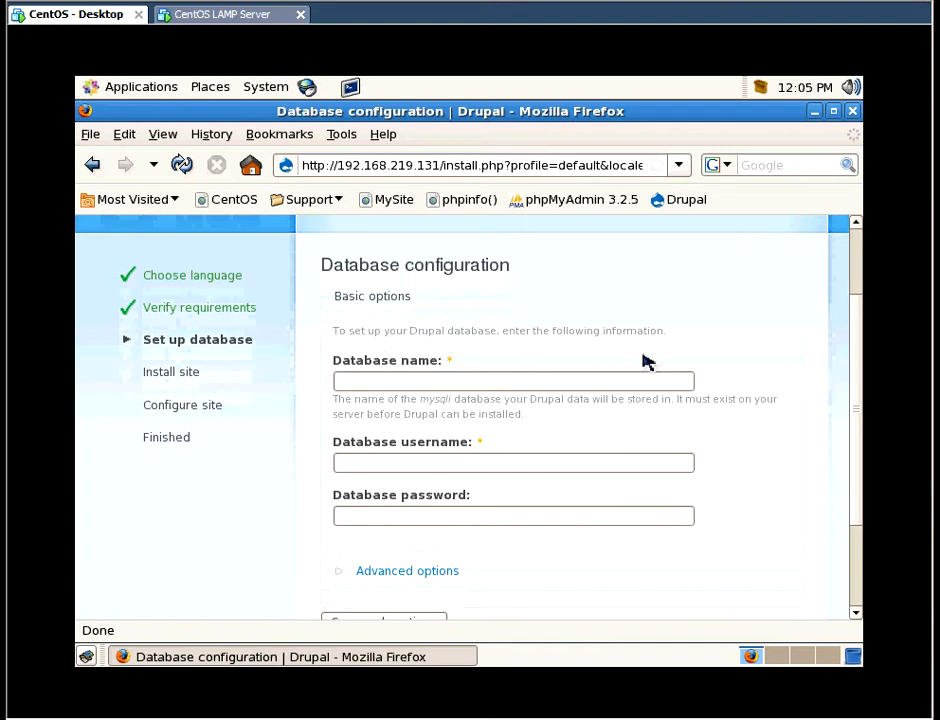
{"action": "left_click", "coordinate": [513, 381]}
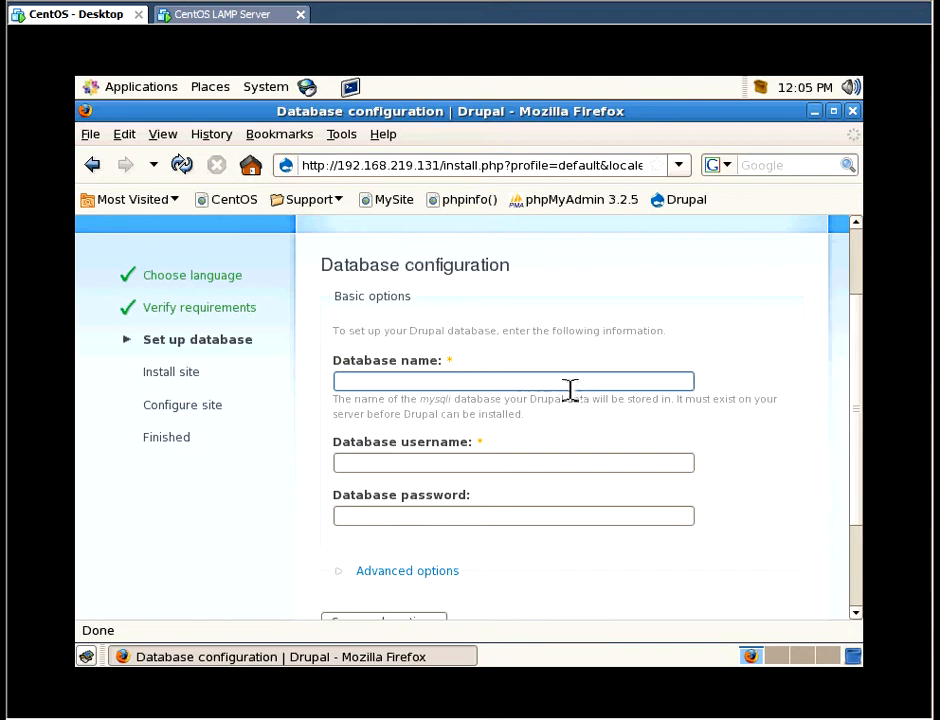
{"action": "type", "text": "drupalDB"}
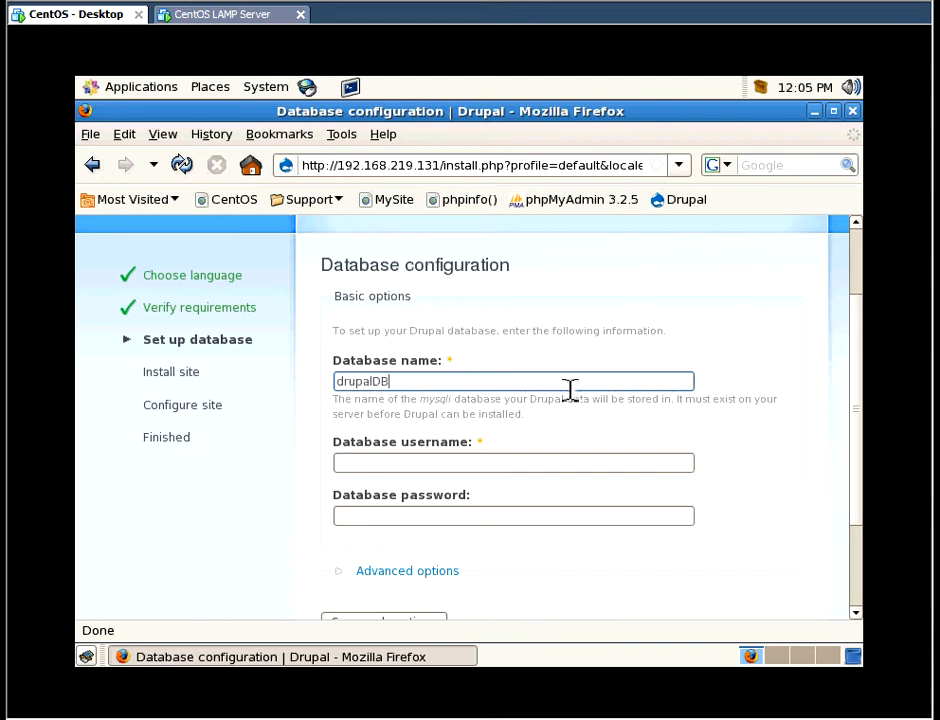
{"action": "left_click", "coordinate": [513, 462]}
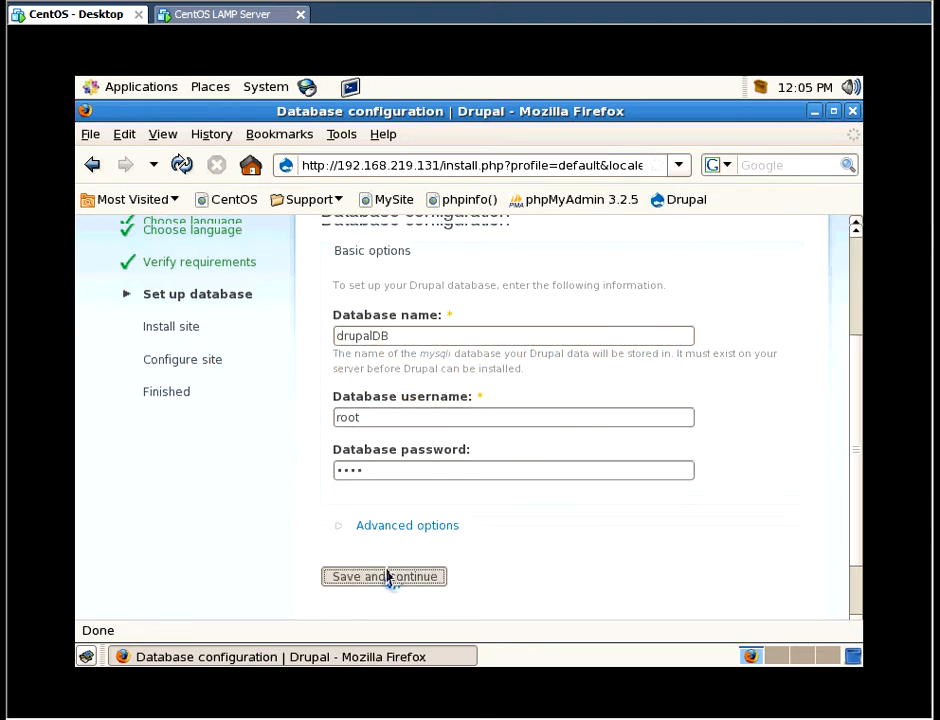
{"action": "left_click", "coordinate": [383, 576]}
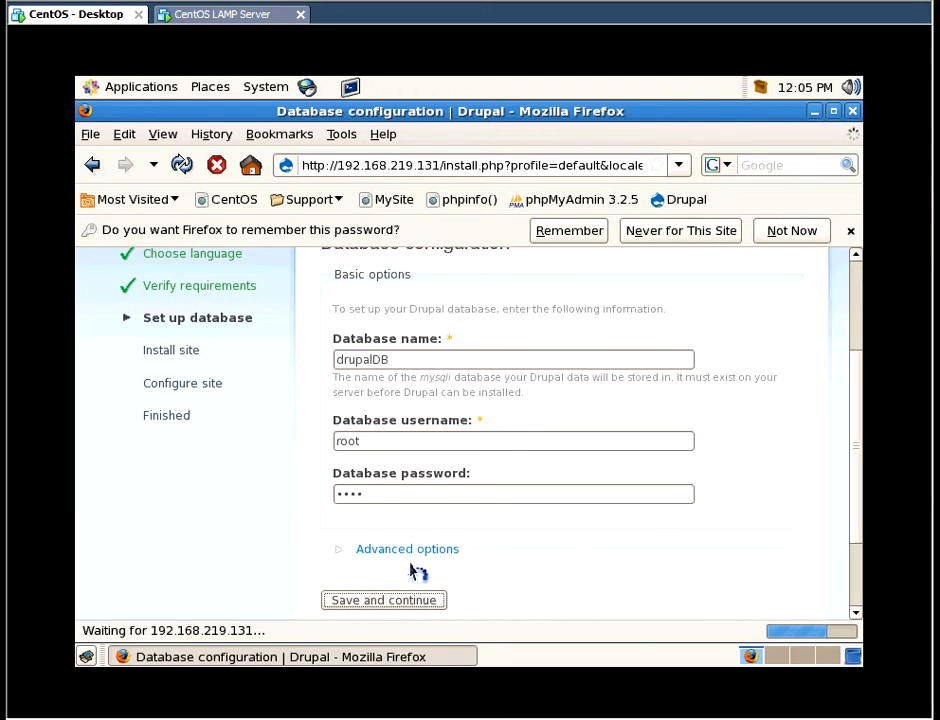
{"action": "left_click", "coordinate": [383, 600]}
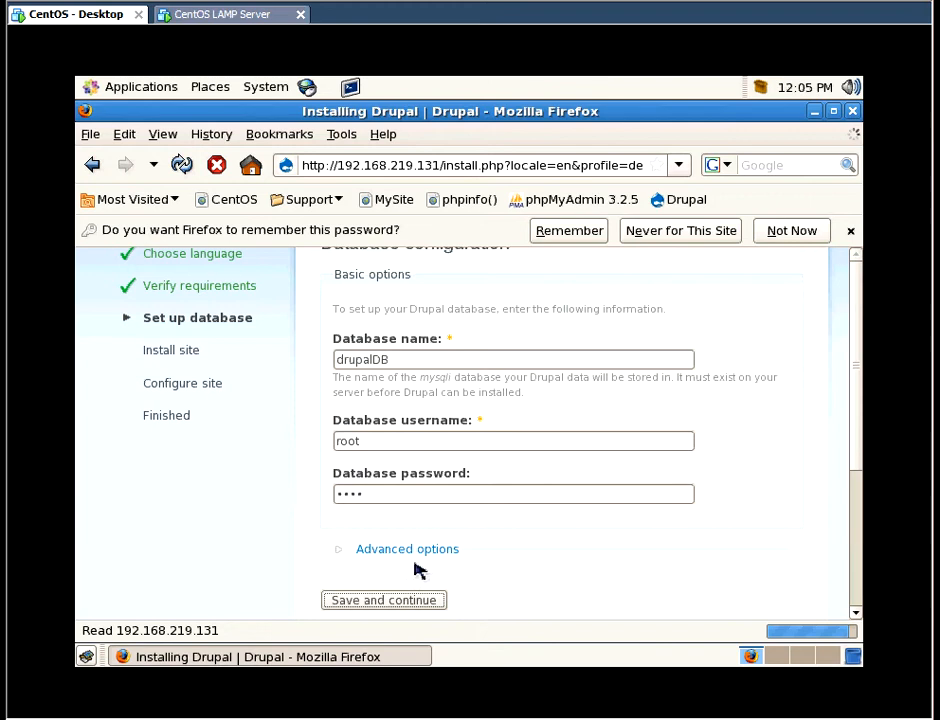
{"action": "left_click", "coordinate": [384, 600]}
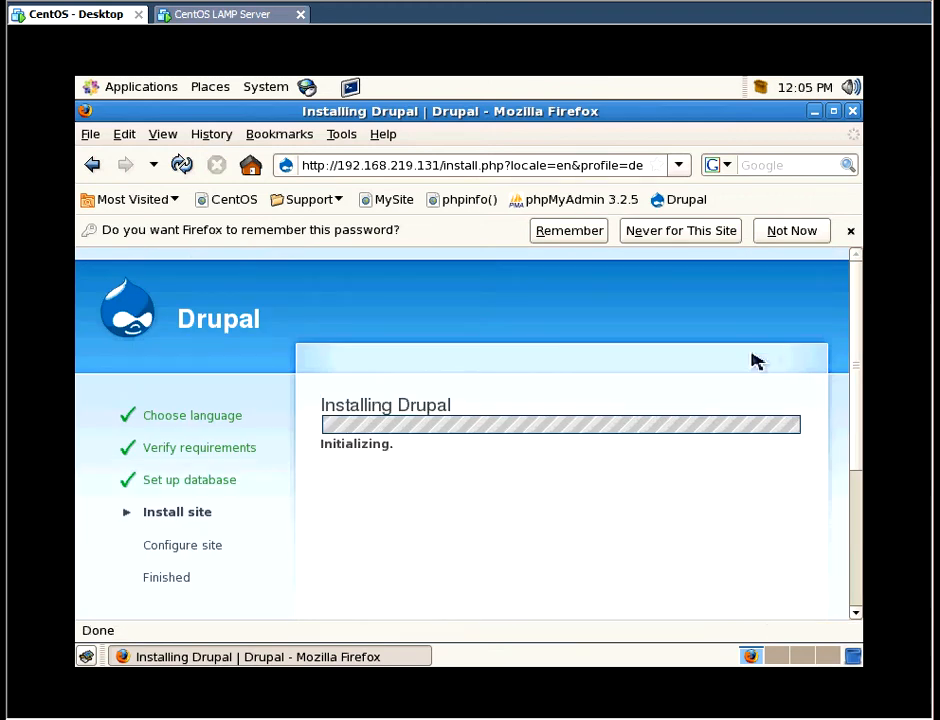
Wait for the install progress to reach Configure site and review its settings.php warning
{"action": "scroll", "scroll_direction": "down", "scroll_amount": 3}
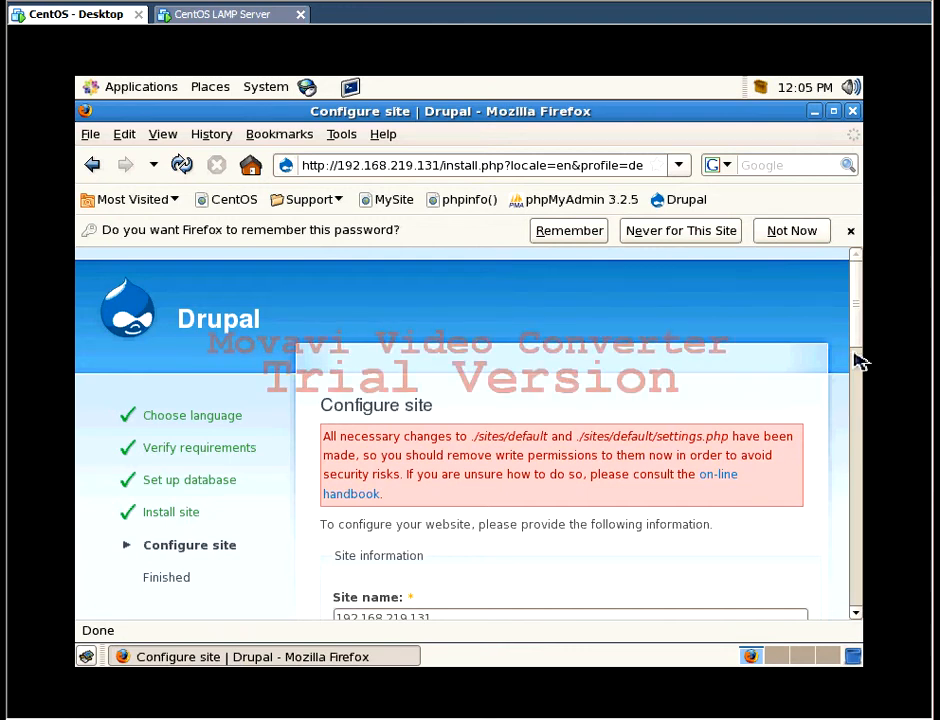
{"action": "scroll", "scroll_direction": "down", "scroll_amount": 3}
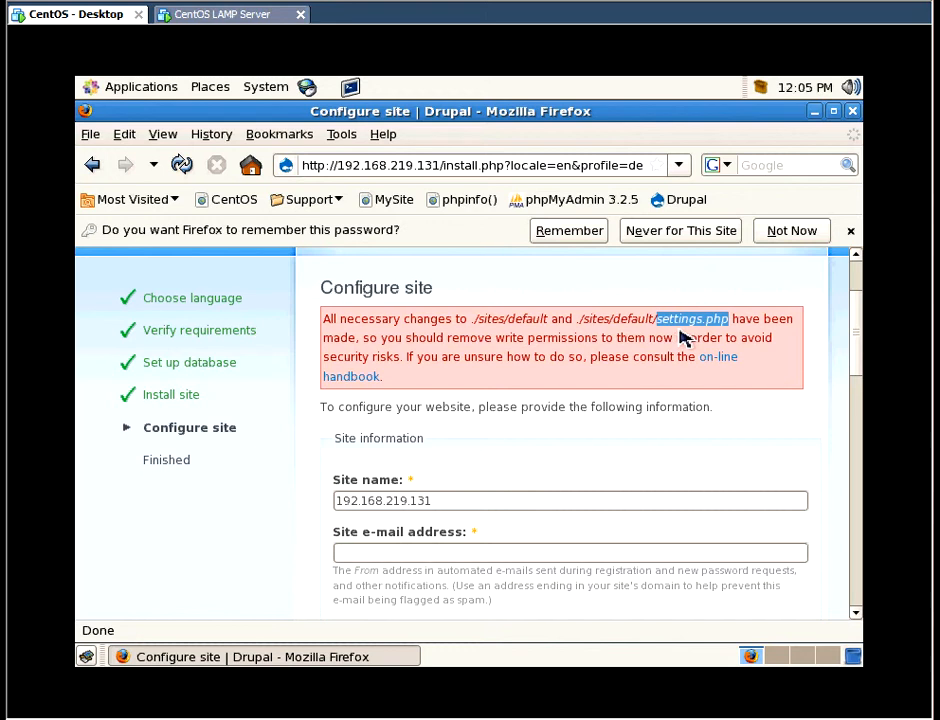
{"action": "left_click", "coordinate": [230, 15]}
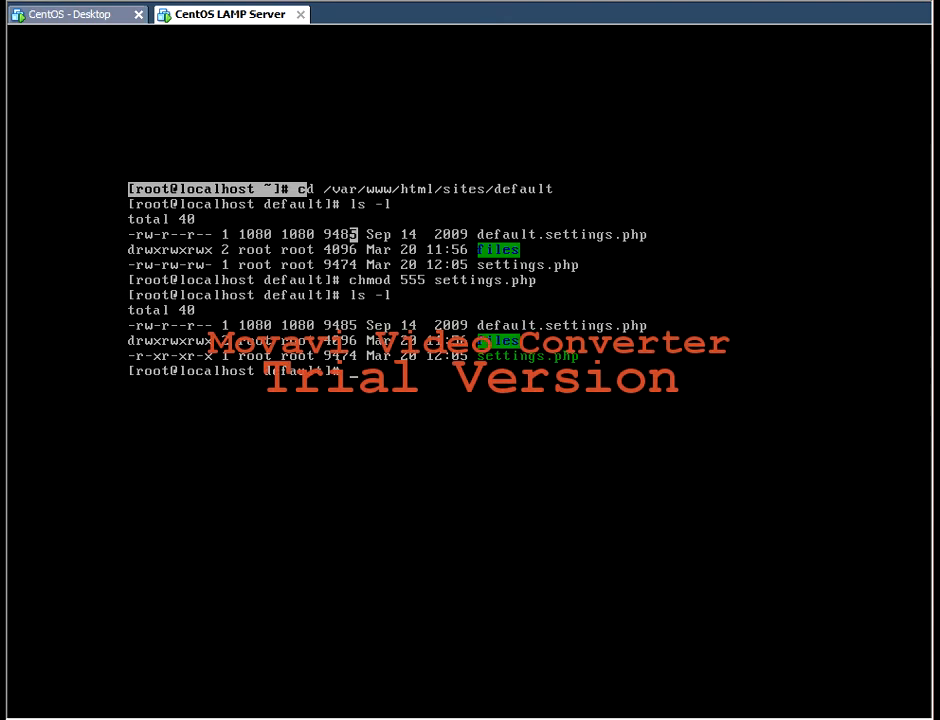
{"action": "mouse_move", "coordinate": [140, 264]}
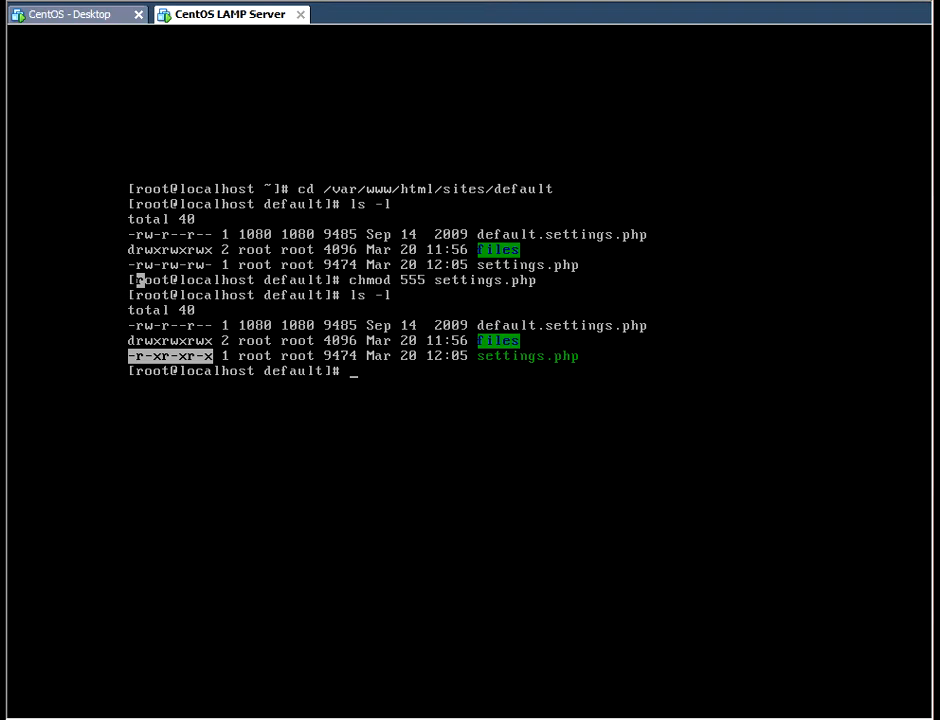
{"action": "mouse_move", "coordinate": [188, 372]}
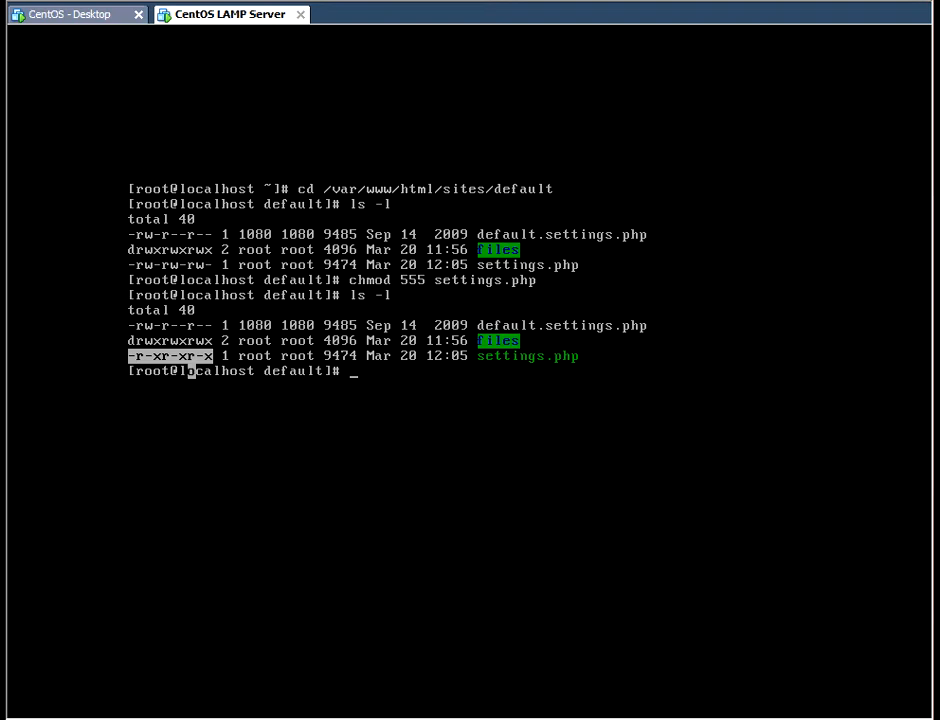
{"action": "mouse_move", "coordinate": [240, 265]}
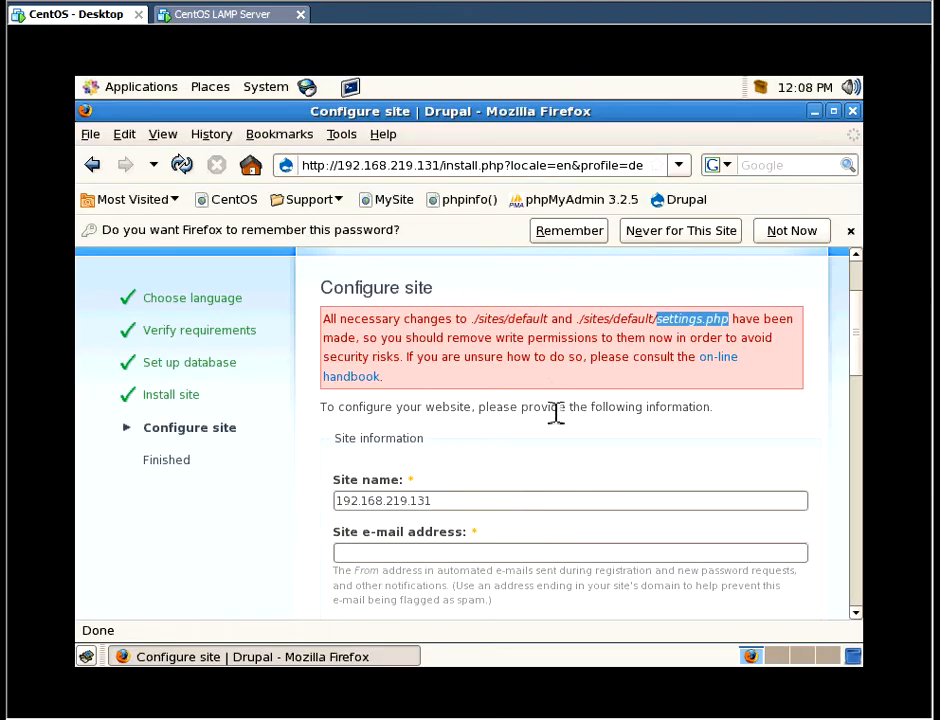
{"action": "scroll", "scroll_direction": "down", "scroll_amount": 3}
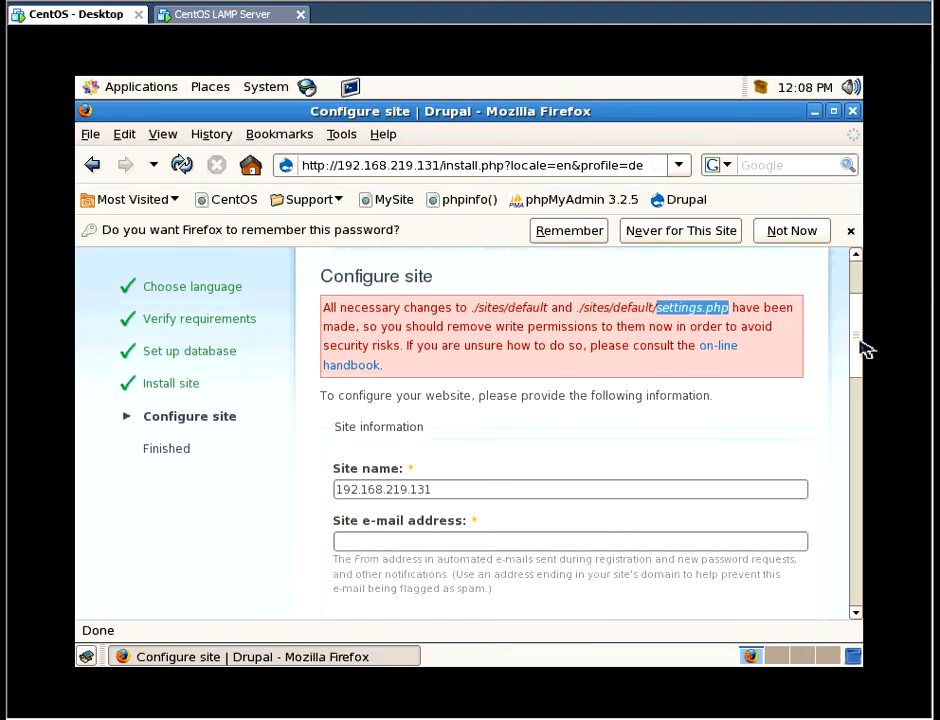
{"action": "scroll", "scroll_direction": "down", "scroll_amount": 3}
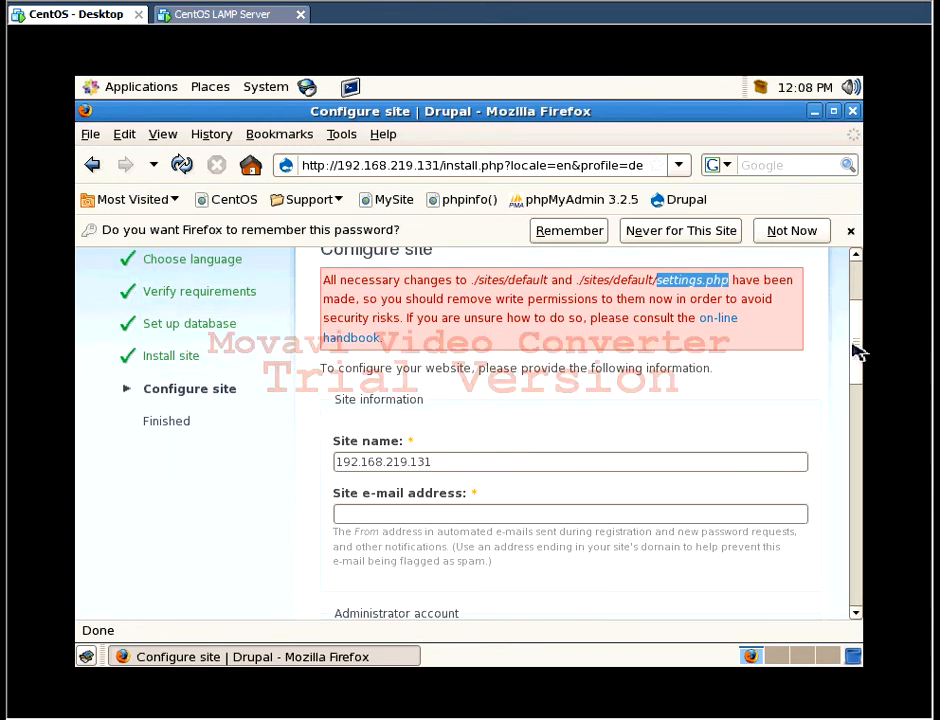
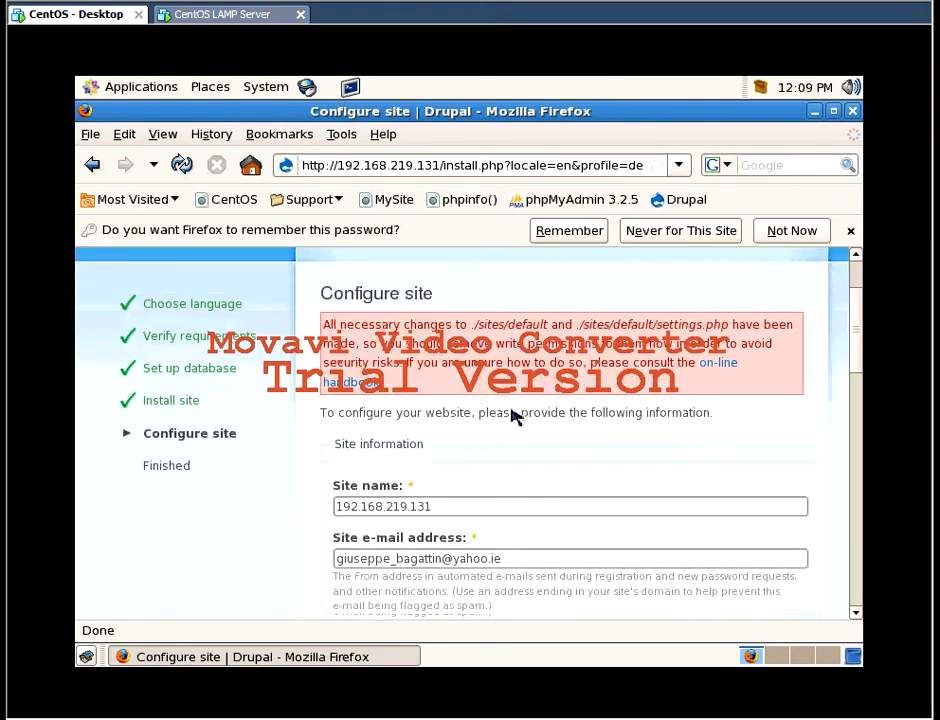
{"action": "scroll", "scroll_direction": "down", "scroll_amount": 3}
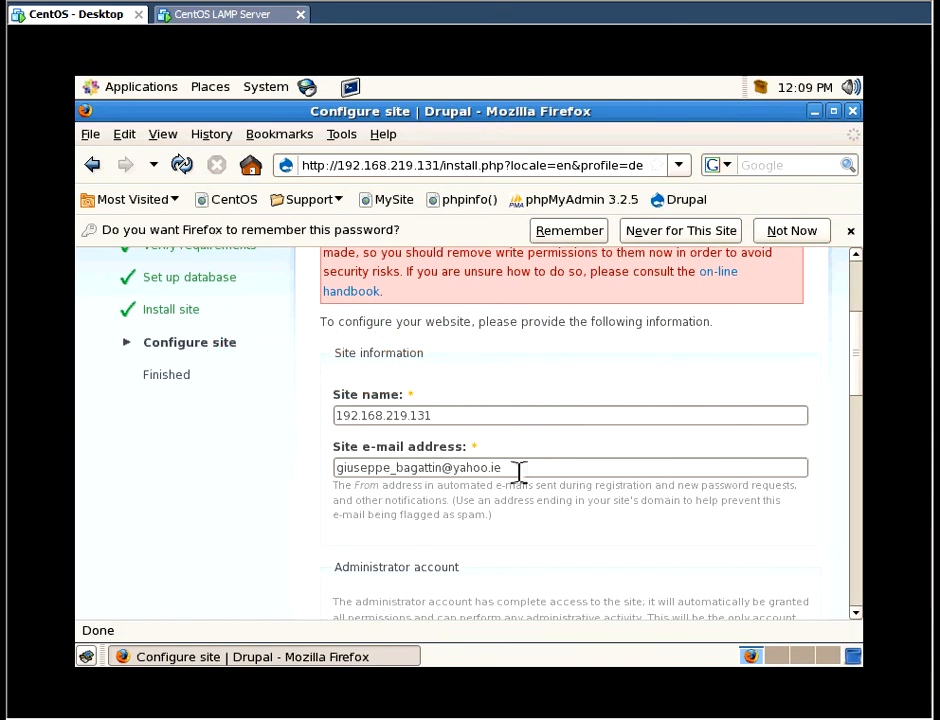
{"action": "scroll", "scroll_direction": "down", "scroll_amount": 3}
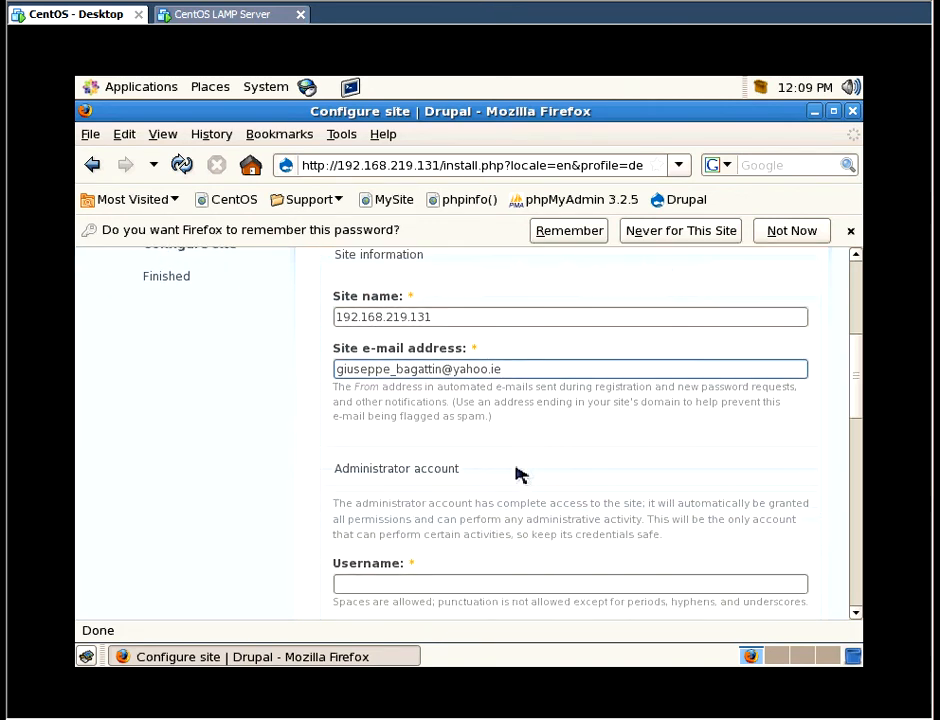
{"action": "scroll", "scroll_direction": "down", "scroll_amount": 3}
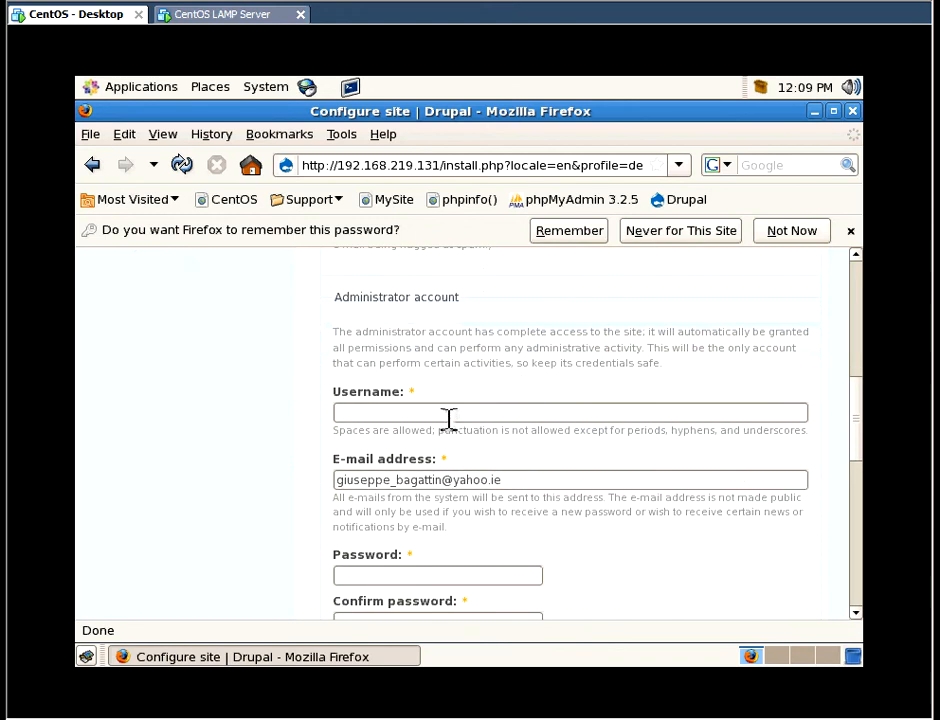
{"action": "type", "text": "root"}
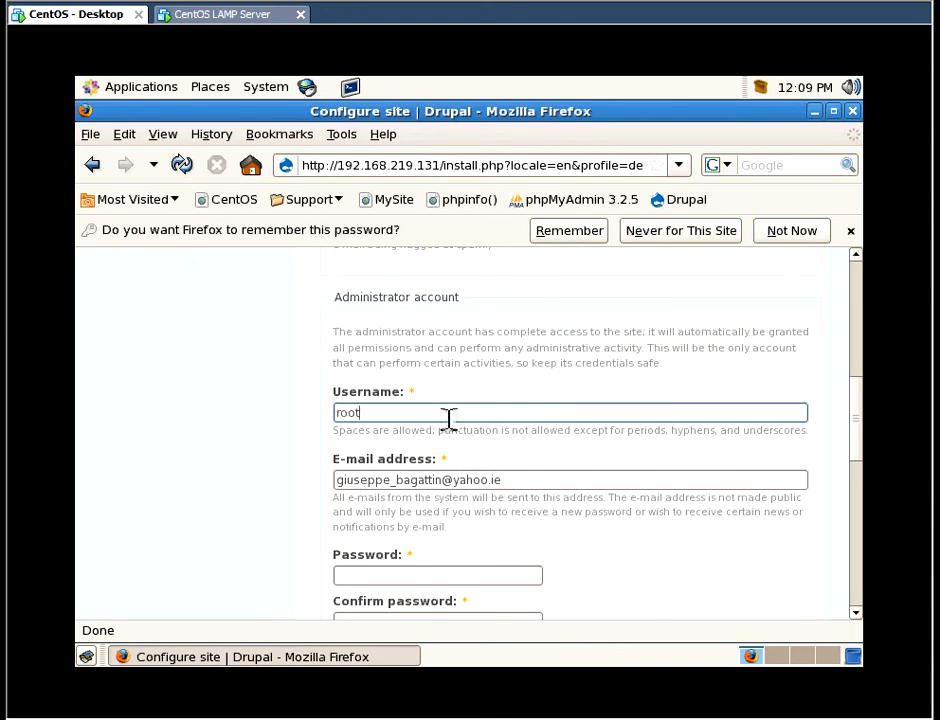
{"action": "scroll", "scroll_direction": "down", "scroll_amount": 3}
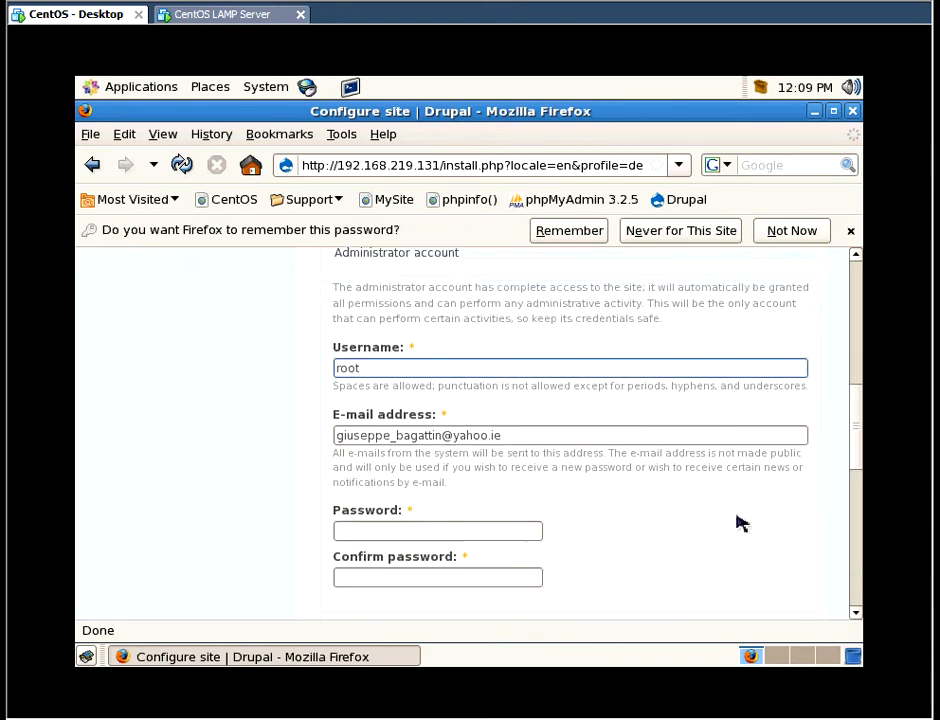
{"action": "type", "text": "••"}
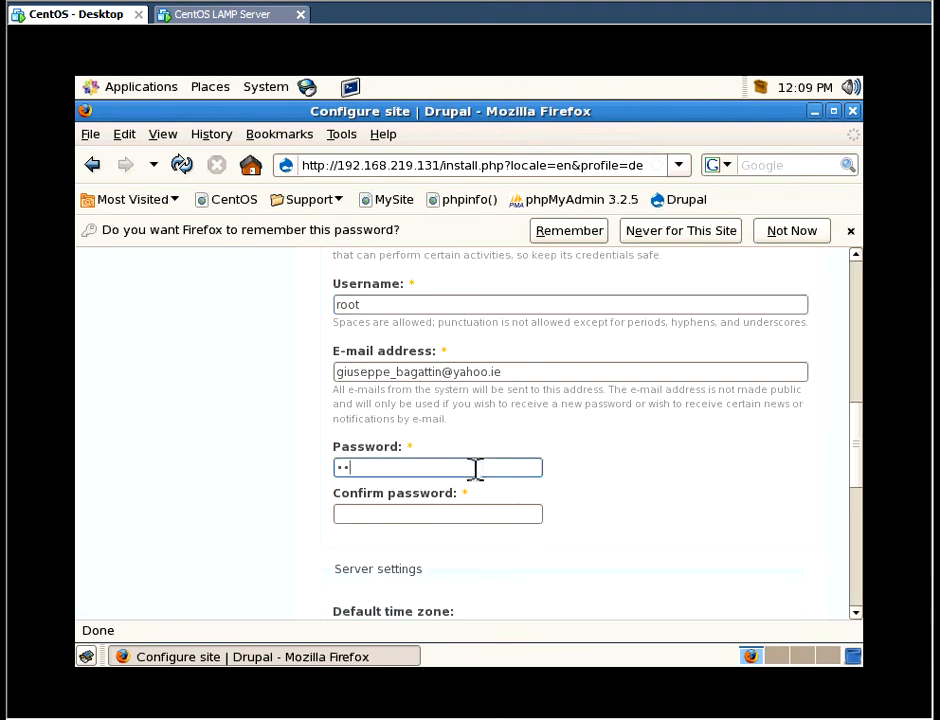
{"action": "left_click", "coordinate": [437, 513]}
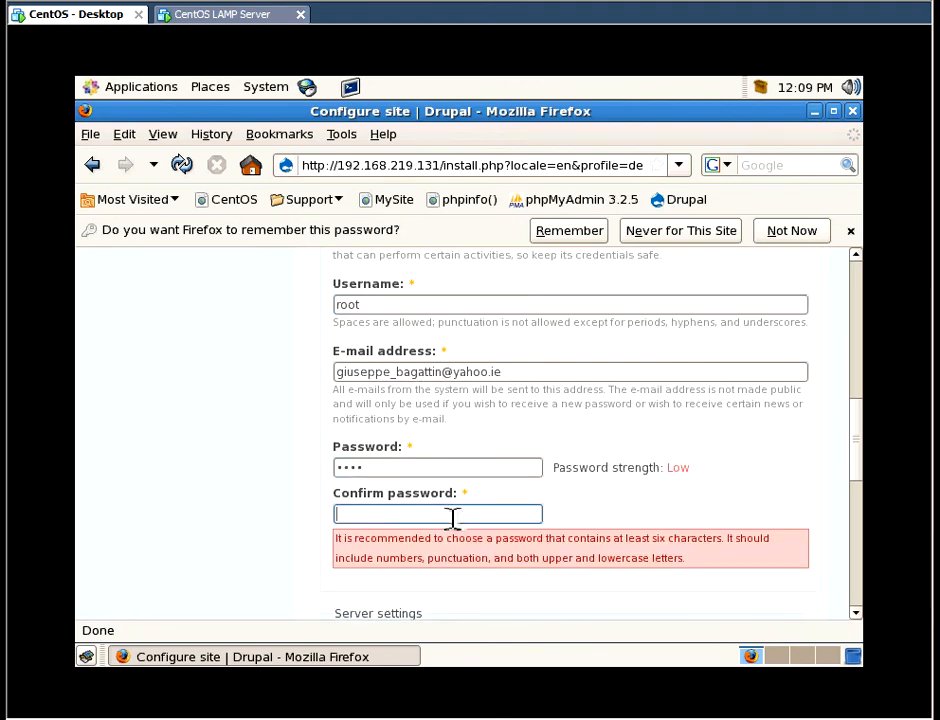
{"action": "type", "text": "••••"}
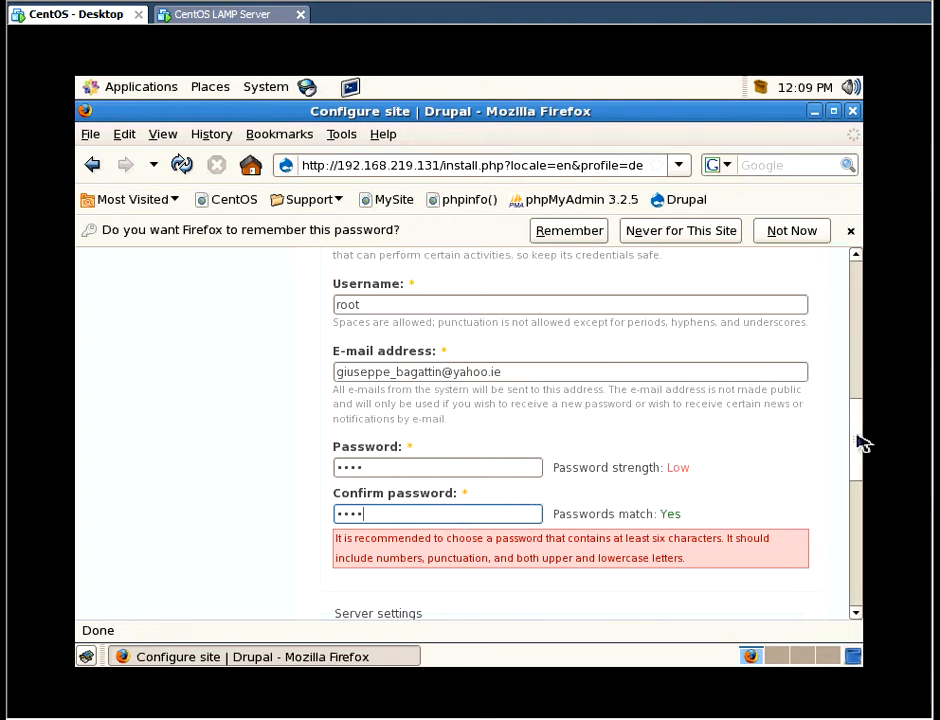
Submit the Configure site form to complete the Drupal installation
{"action": "scroll", "scroll_direction": "down", "scroll_amount": 3}
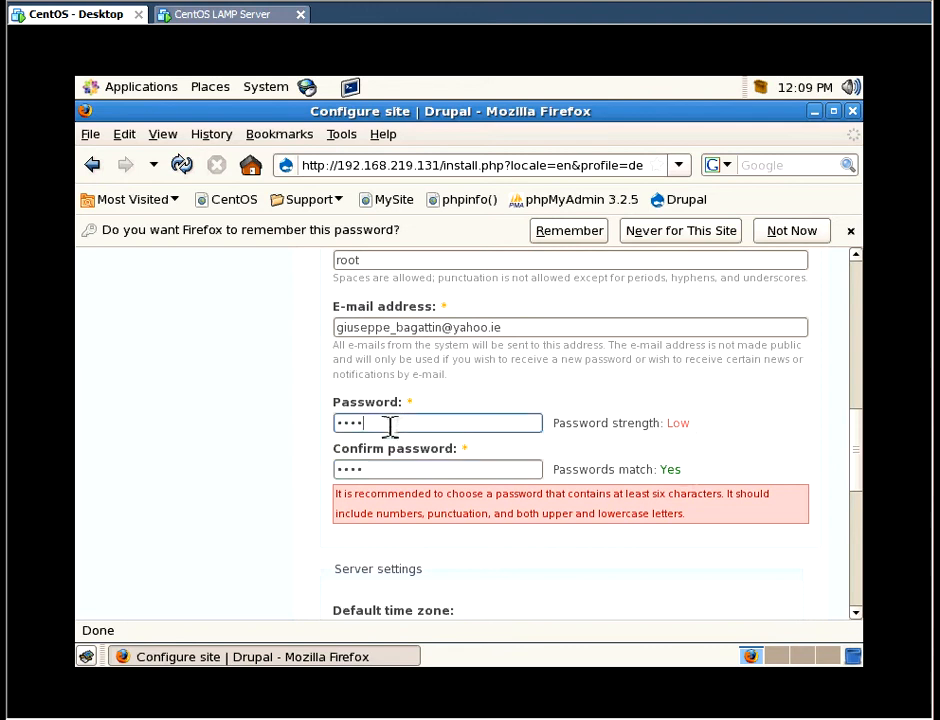
{"action": "scroll", "scroll_direction": "down", "scroll_amount": 3}
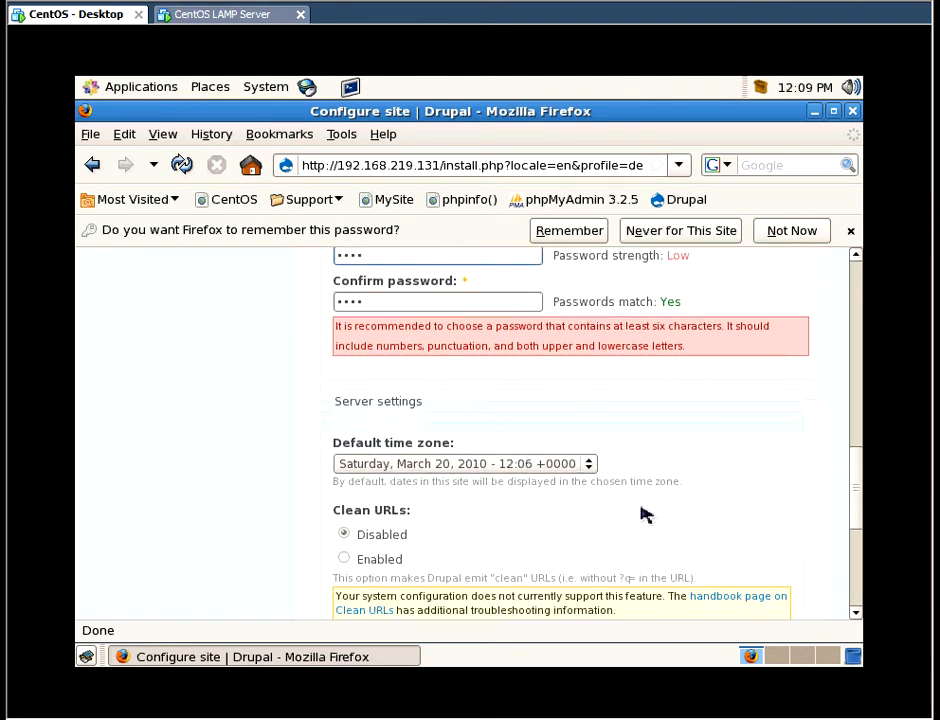
{"action": "scroll", "scroll_direction": "down", "scroll_amount": 3}
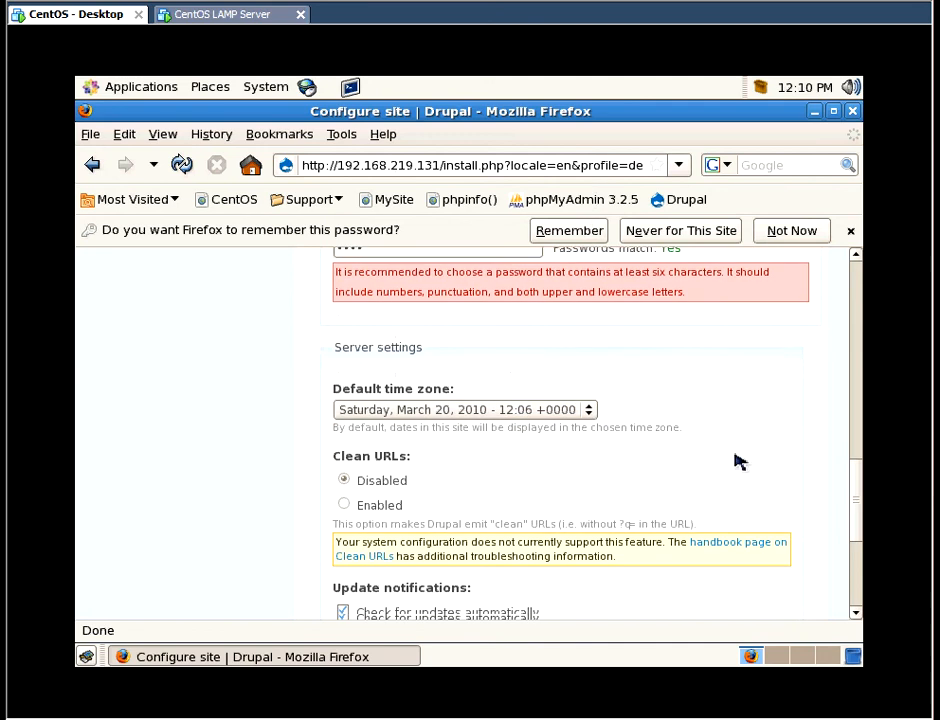
{"action": "scroll", "scroll_direction": "down", "scroll_amount": 3}
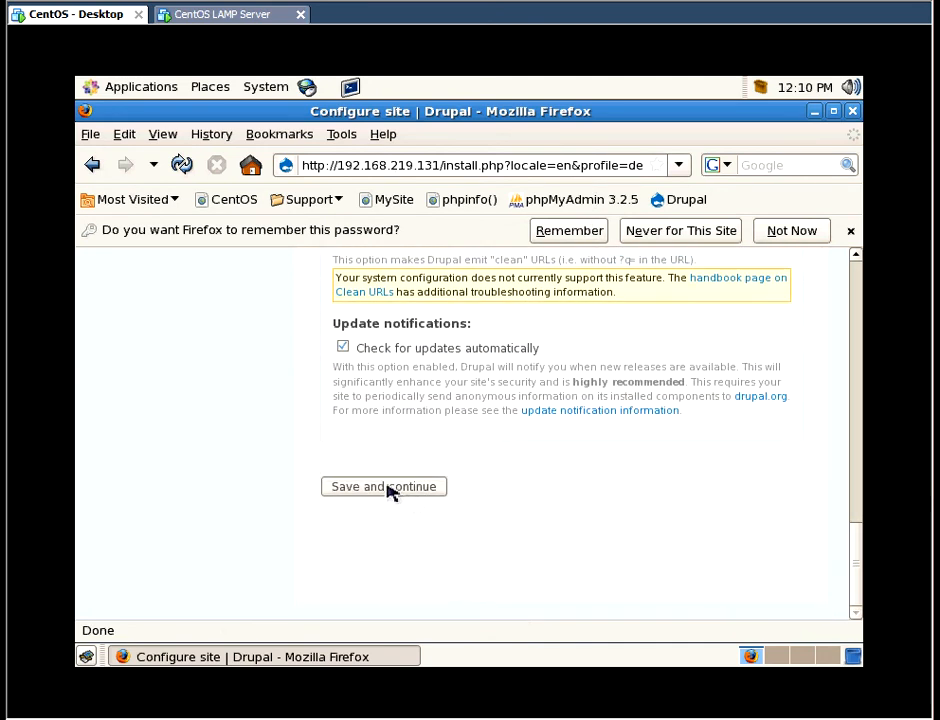
{"action": "left_click", "coordinate": [384, 486]}
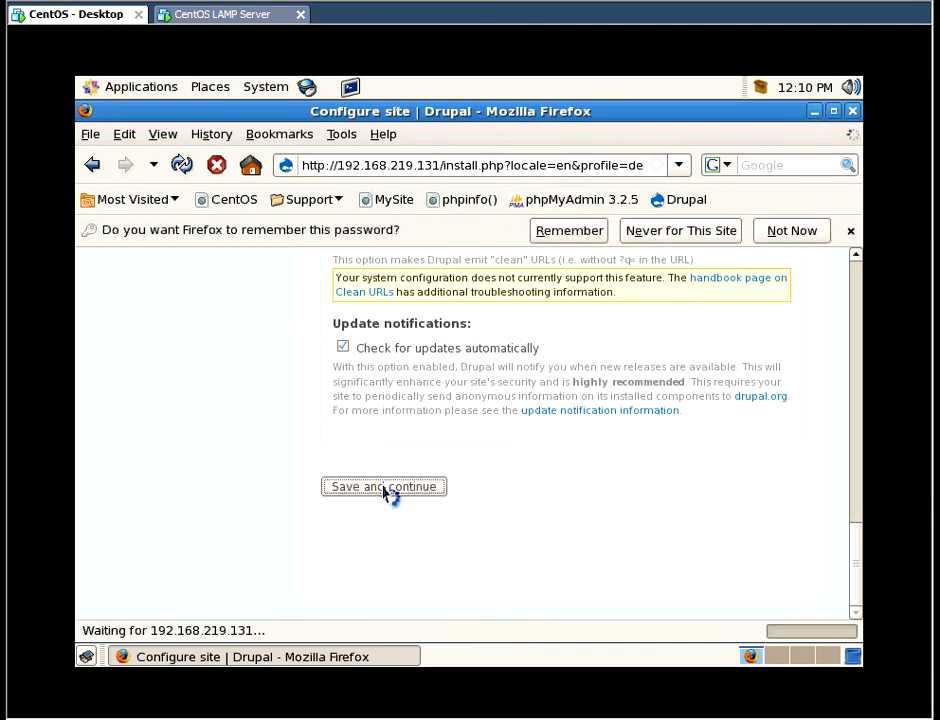
{"action": "left_click", "coordinate": [383, 487]}
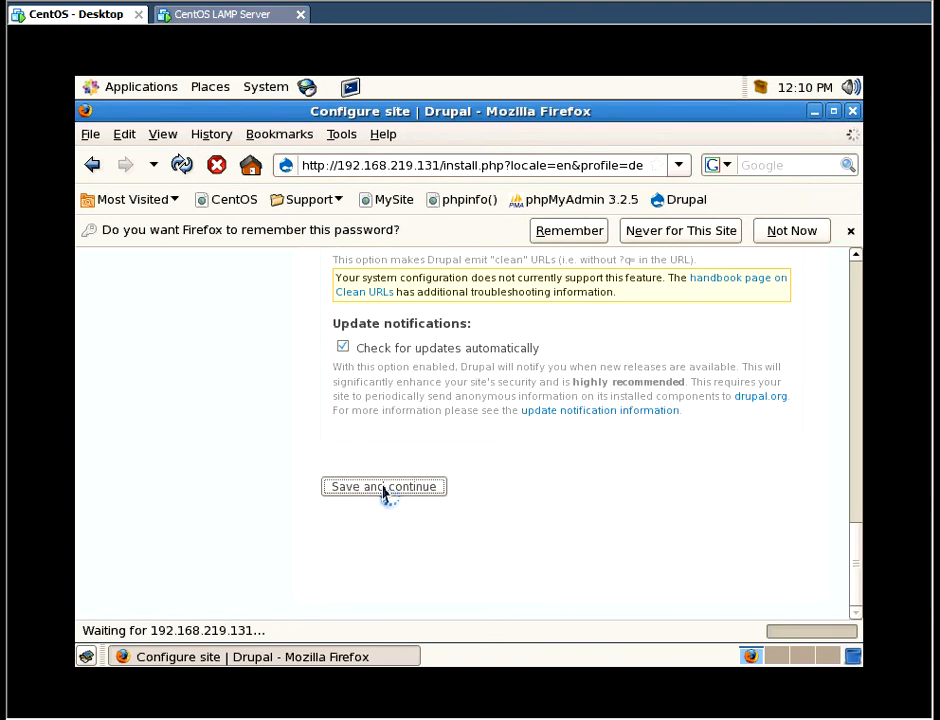
{"action": "left_click", "coordinate": [383, 487]}
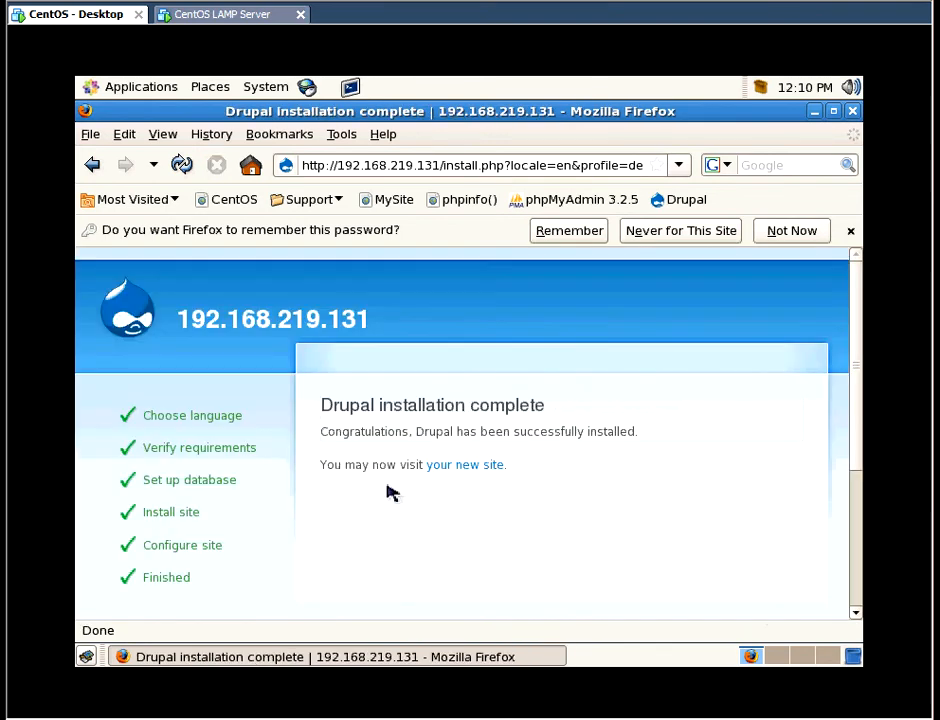
Follow the 'your new site' link to the new Drupal welcome page, logged in as root
{"action": "scroll", "scroll_direction": "down", "scroll_amount": 3}
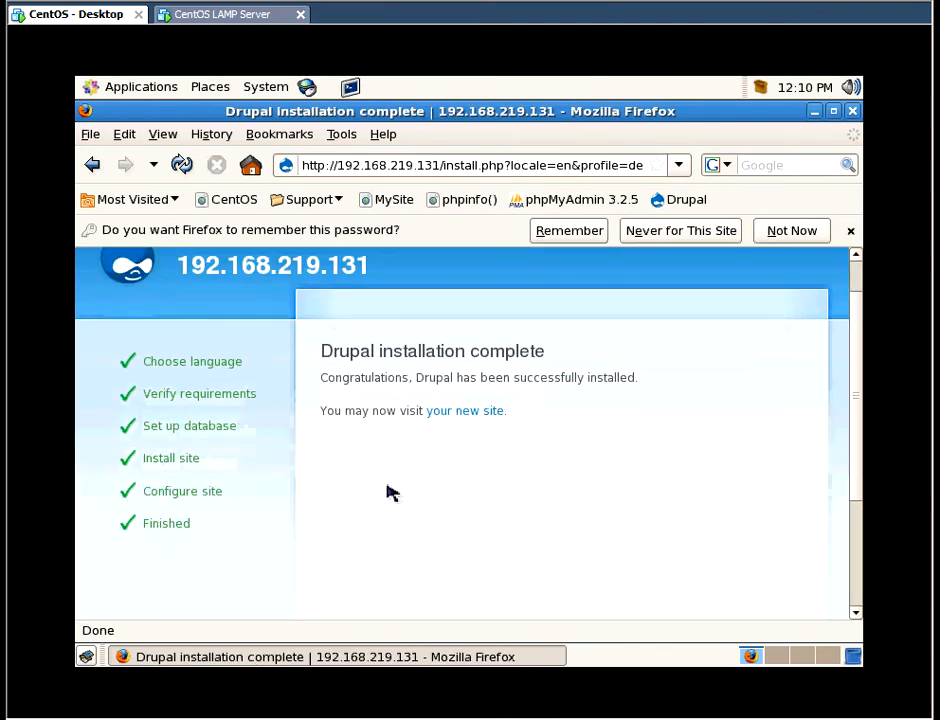
{"action": "scroll", "scroll_direction": "down", "scroll_amount": 3}
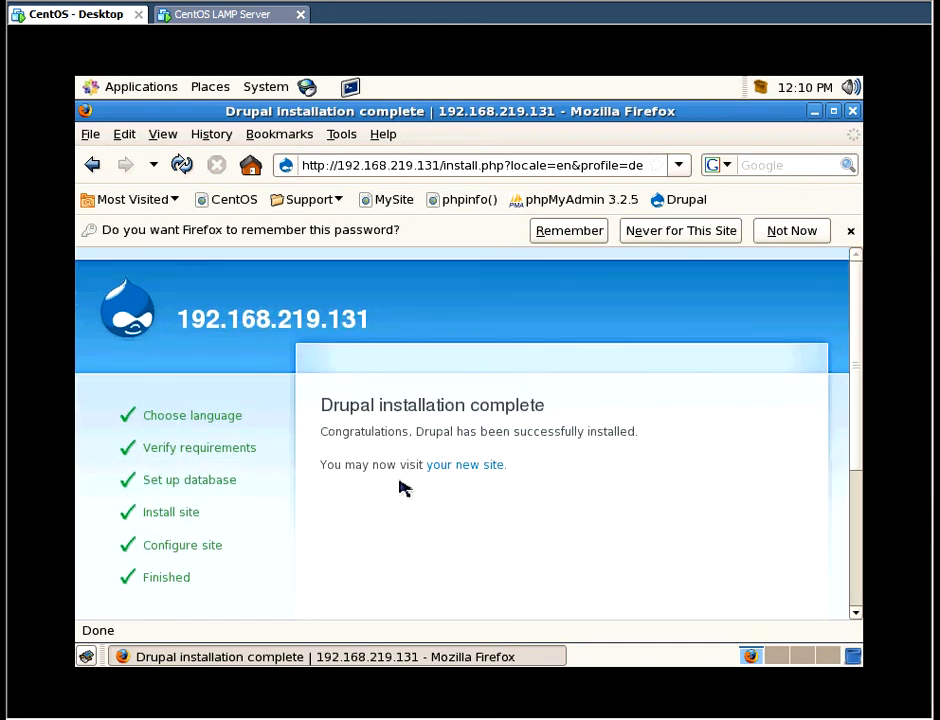
{"action": "mouse_move", "coordinate": [465, 478]}
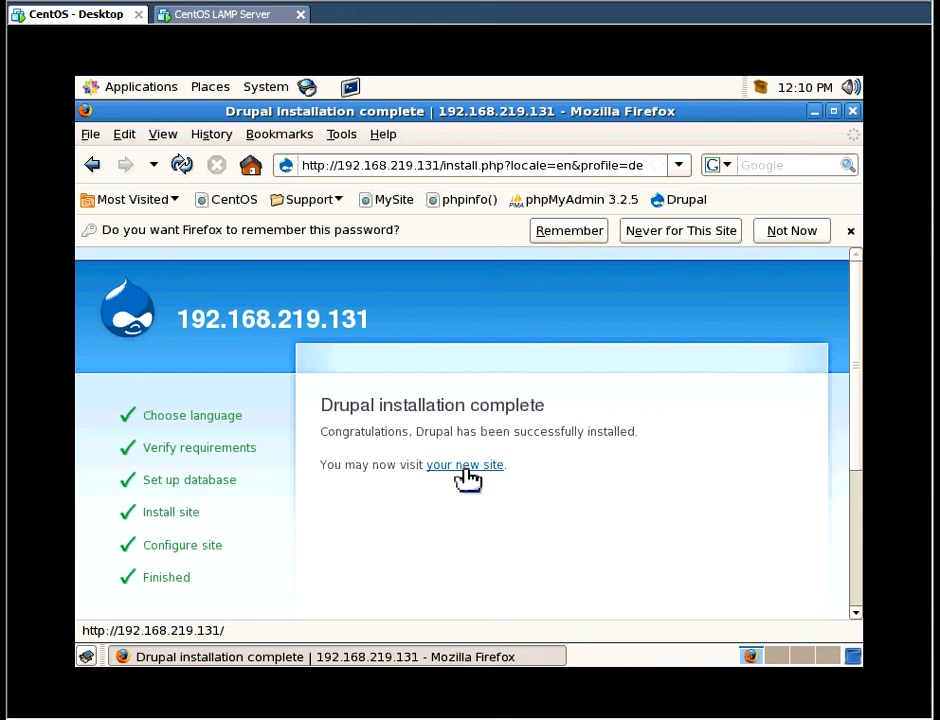
{"action": "left_click", "coordinate": [464, 465]}
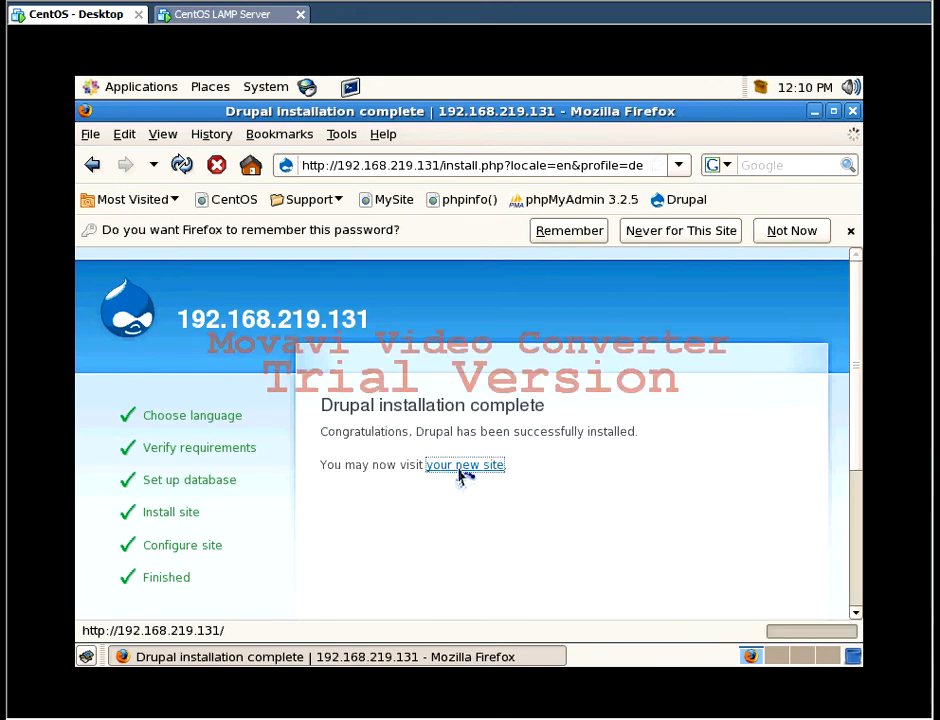
{"action": "left_click", "coordinate": [464, 465]}
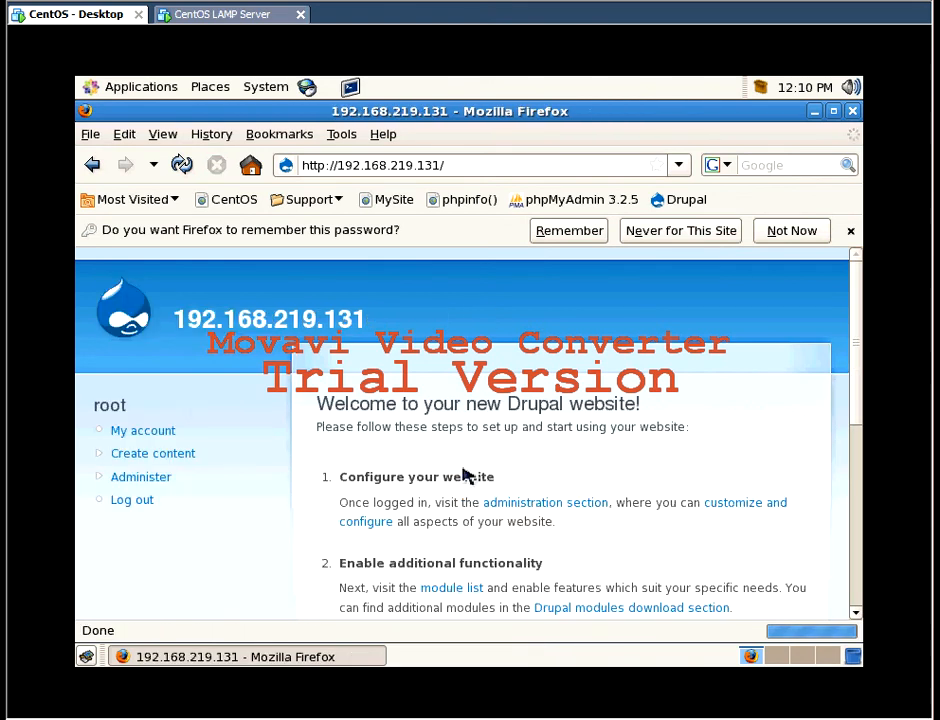
Open root's account page from the 'My account' sidebar link
{"action": "scroll", "scroll_direction": "down", "scroll_amount": 3}
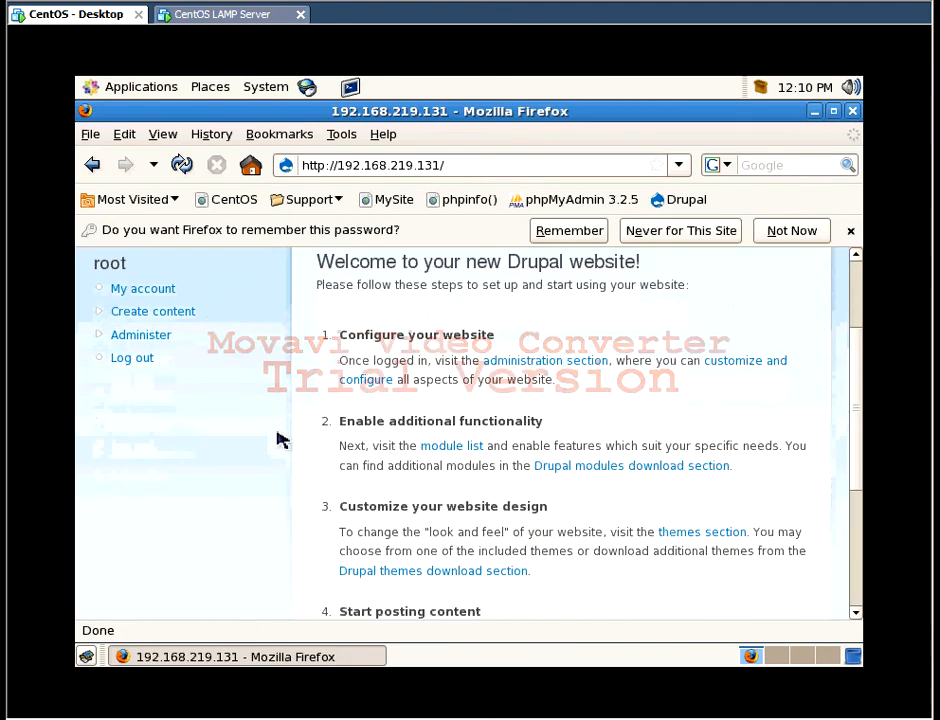
{"action": "scroll", "scroll_direction": "down", "scroll_amount": 3}
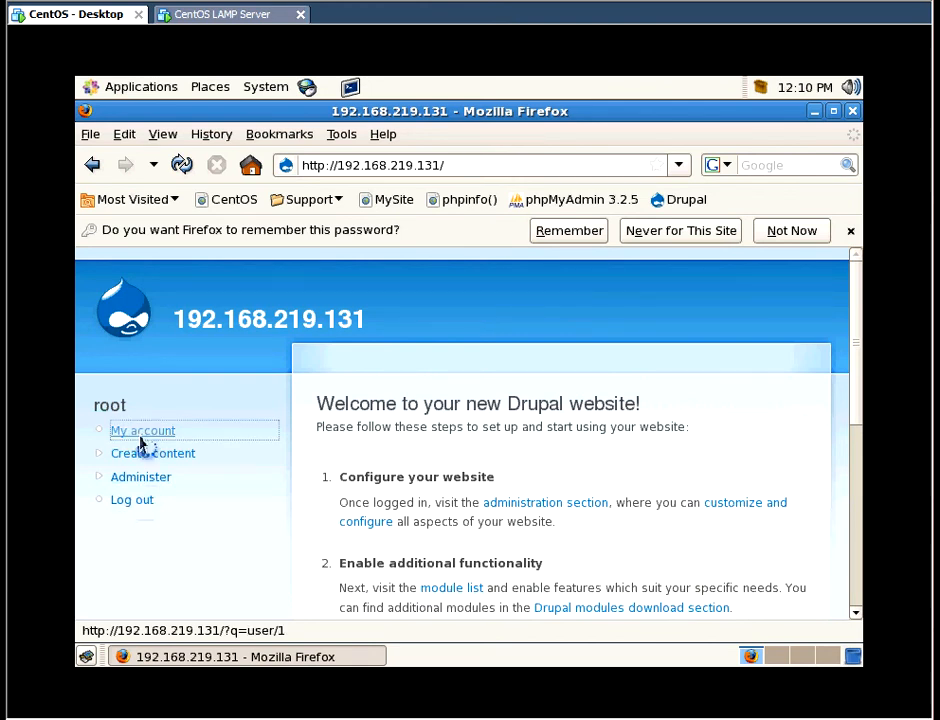
{"action": "left_click", "coordinate": [143, 430]}
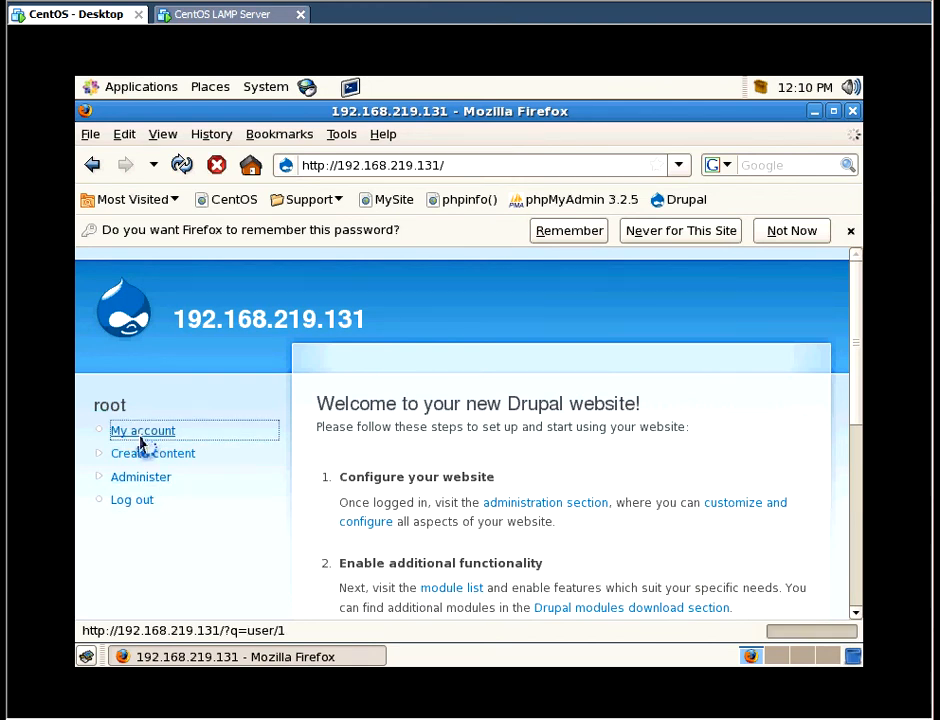
{"action": "left_click", "coordinate": [142, 430]}
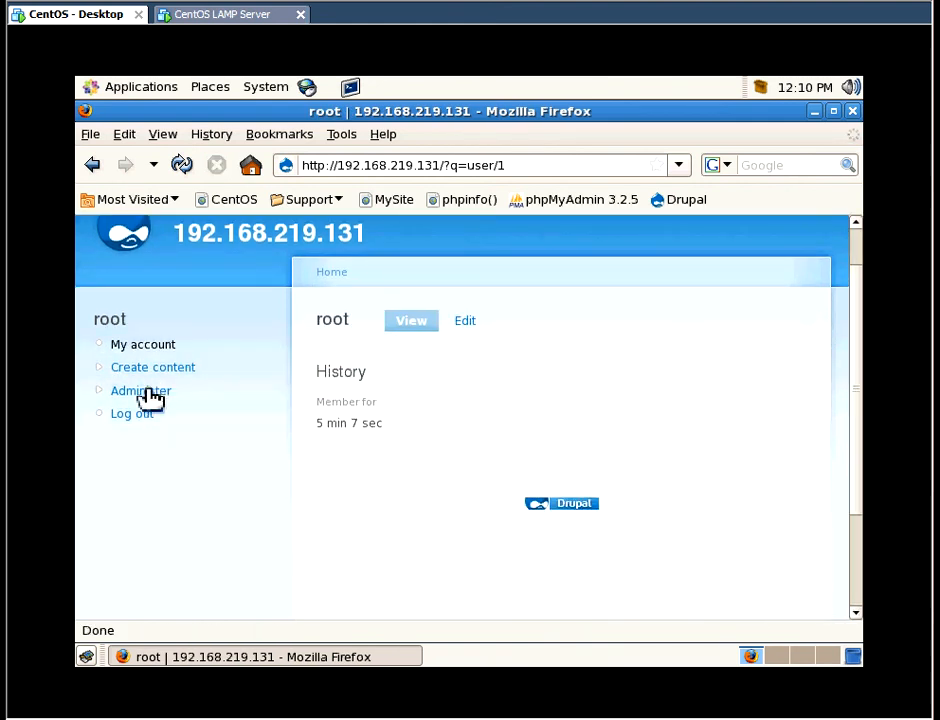
Load the Drupal Administer page from the left navigation block
{"action": "left_click", "coordinate": [140, 391]}
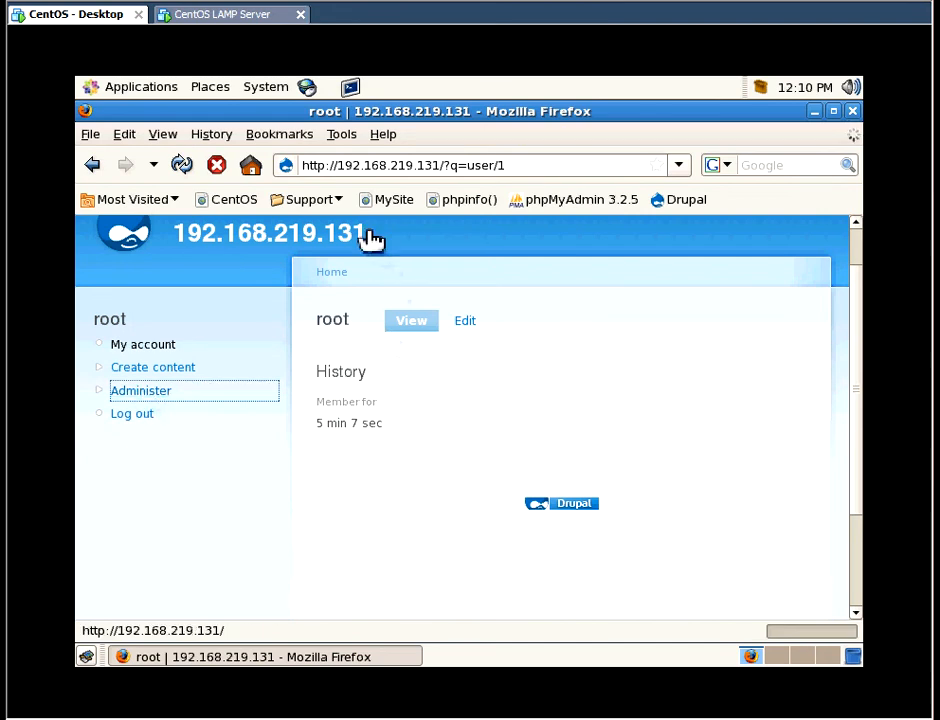
{"action": "mouse_move", "coordinate": [245, 247]}
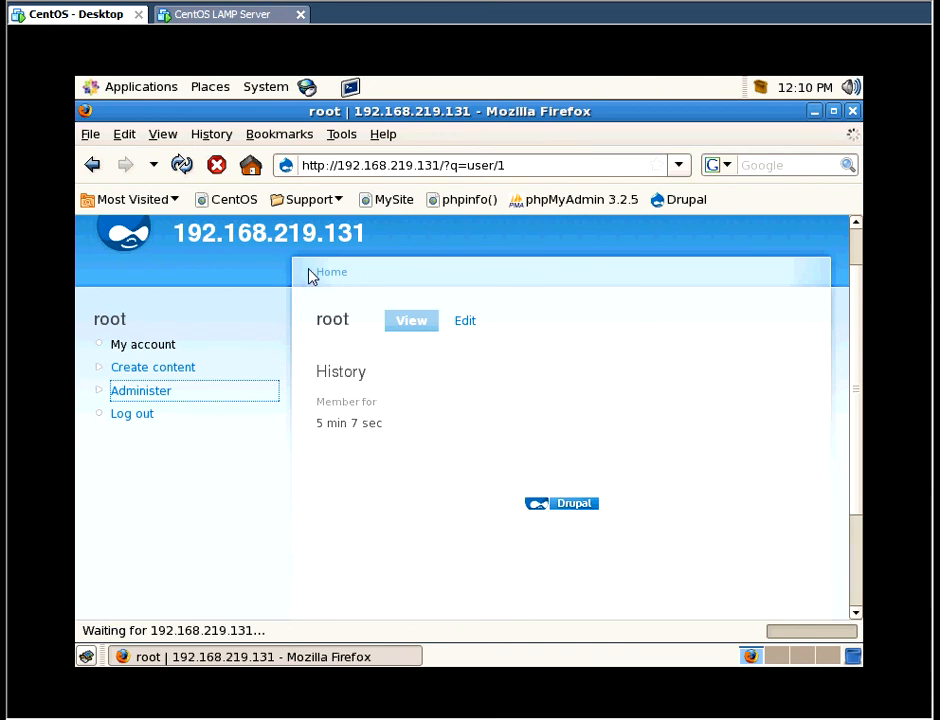
{"action": "left_click", "coordinate": [140, 390]}
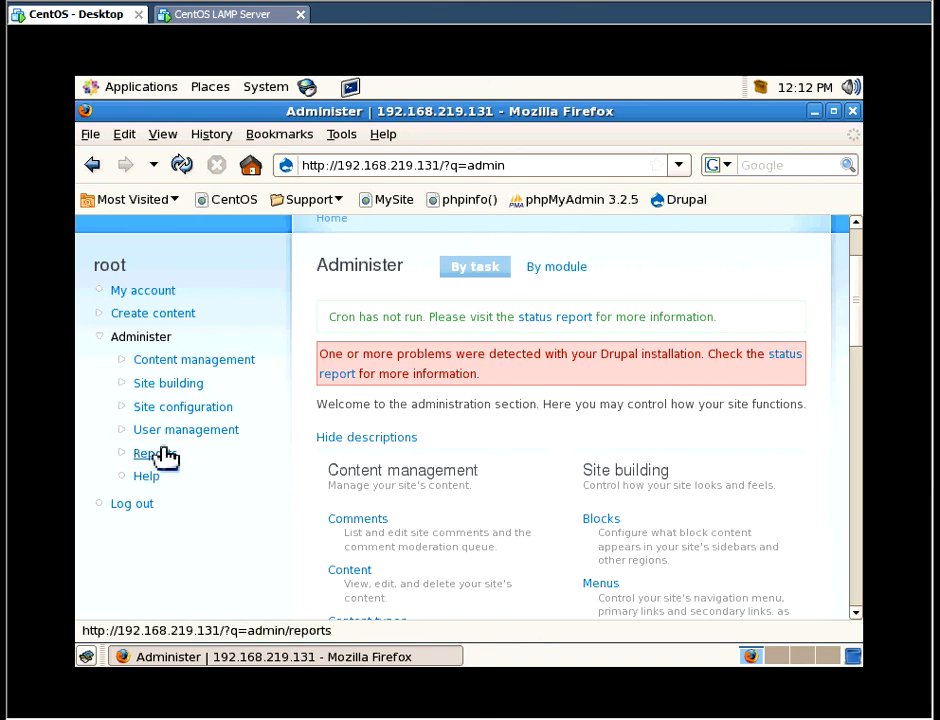
Go to Administer > Site configuration > Site information
{"action": "left_click", "coordinate": [182, 406]}
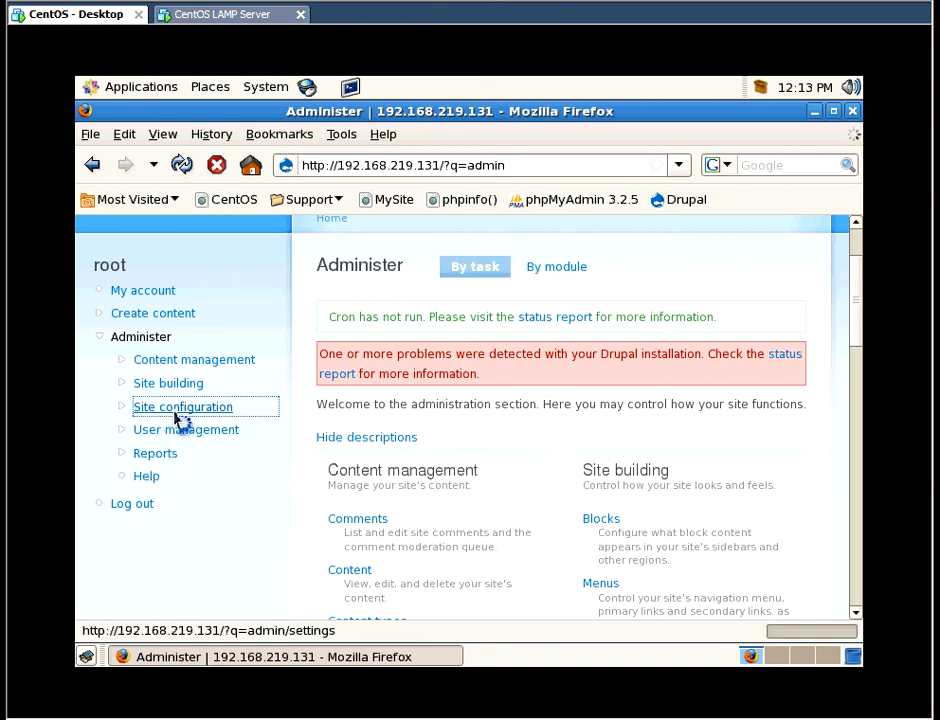
{"action": "left_click", "coordinate": [182, 407]}
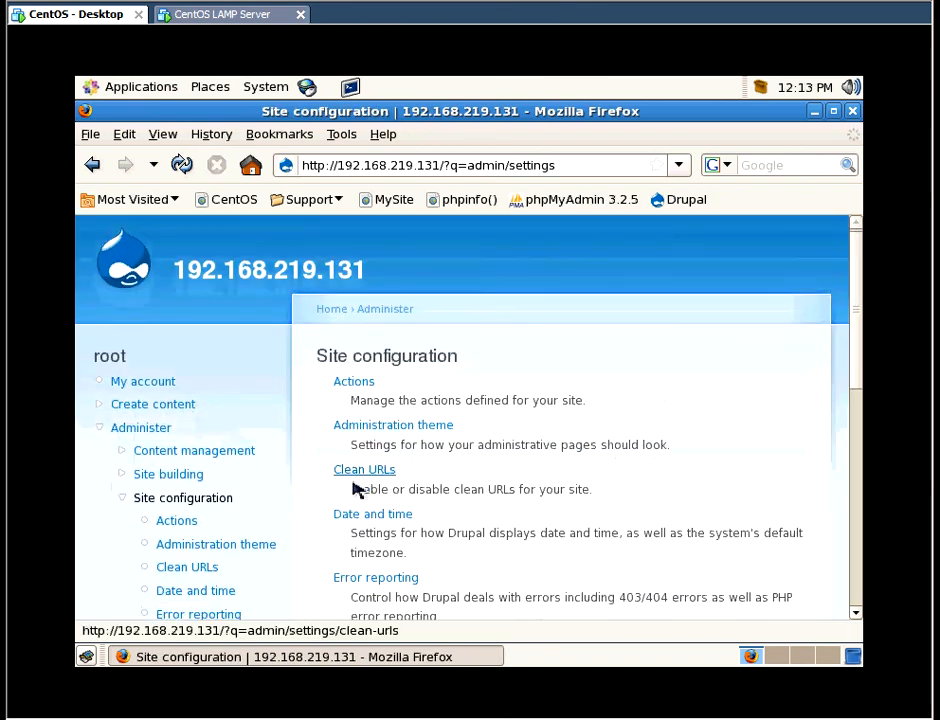
{"action": "scroll", "scroll_direction": "down", "scroll_amount": 3}
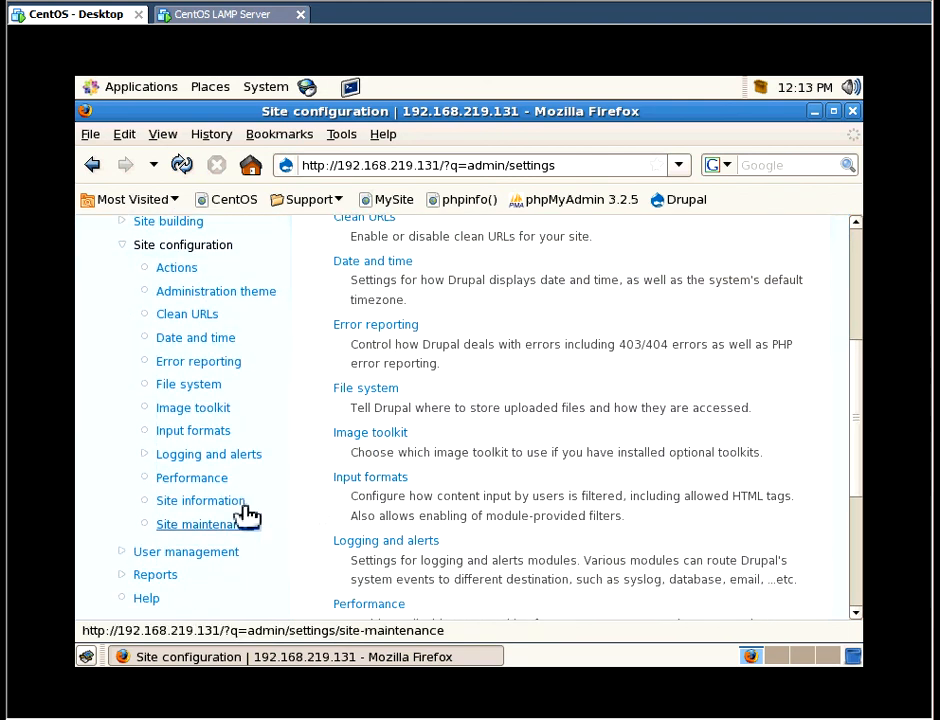
{"action": "left_click", "coordinate": [200, 500]}
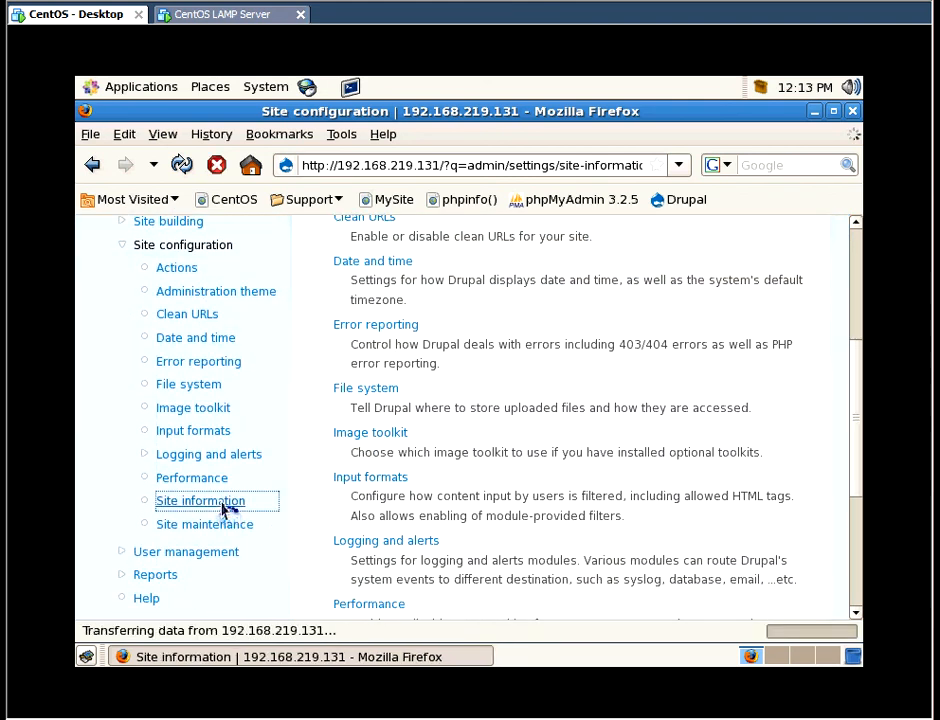
{"action": "left_click", "coordinate": [200, 500]}
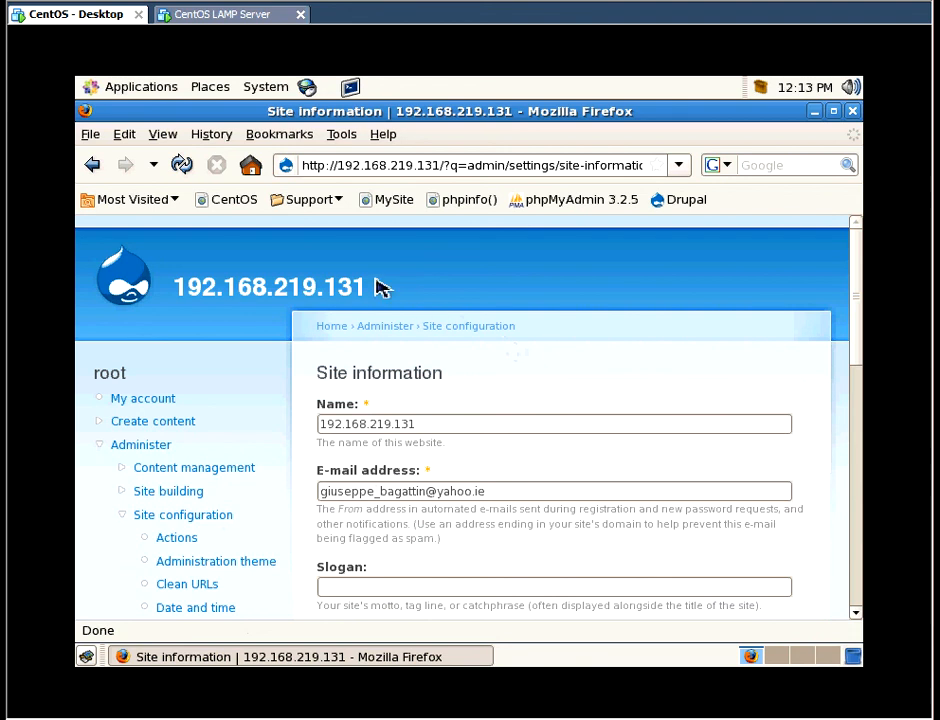
Change the site Name to 'My Drupal installation site' and save the configuration
{"action": "left_click", "coordinate": [440, 423]}
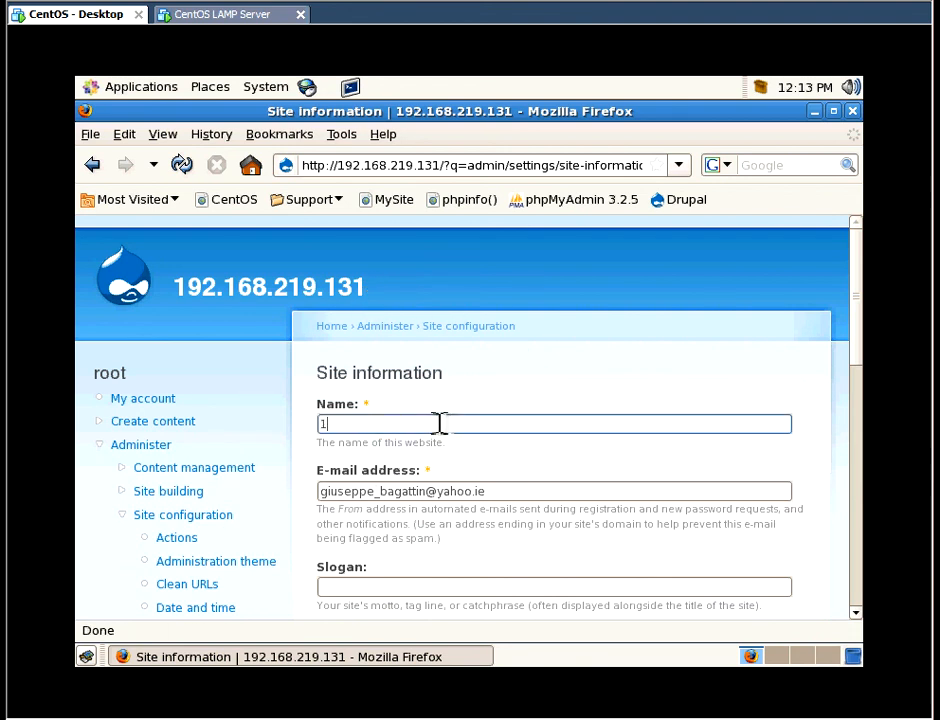
{"action": "key", "text": "BackSpace"}
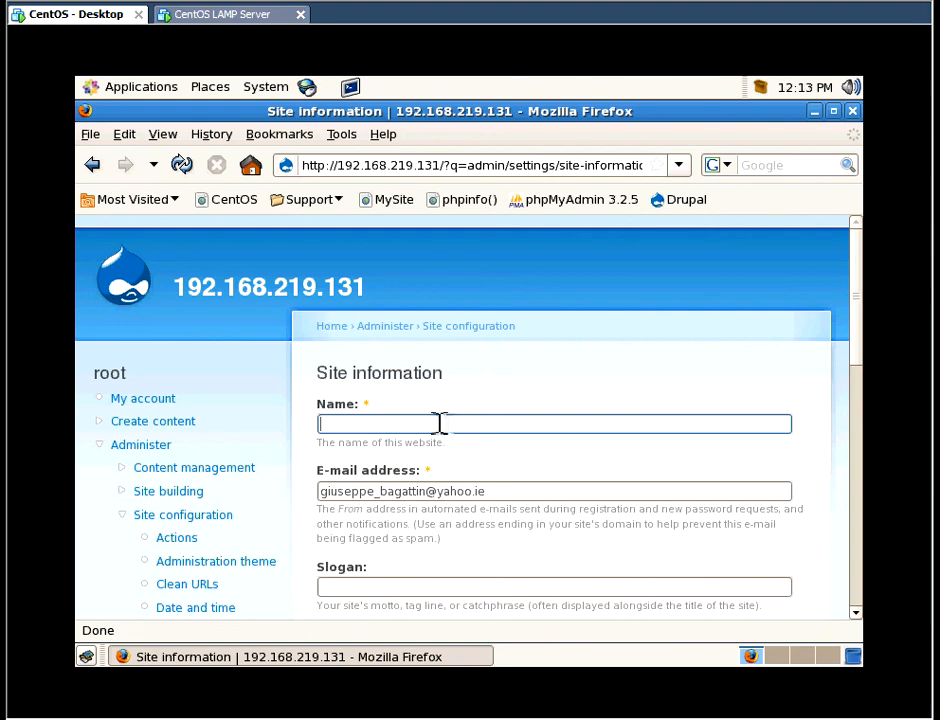
{"action": "type", "text": "My Dru"}
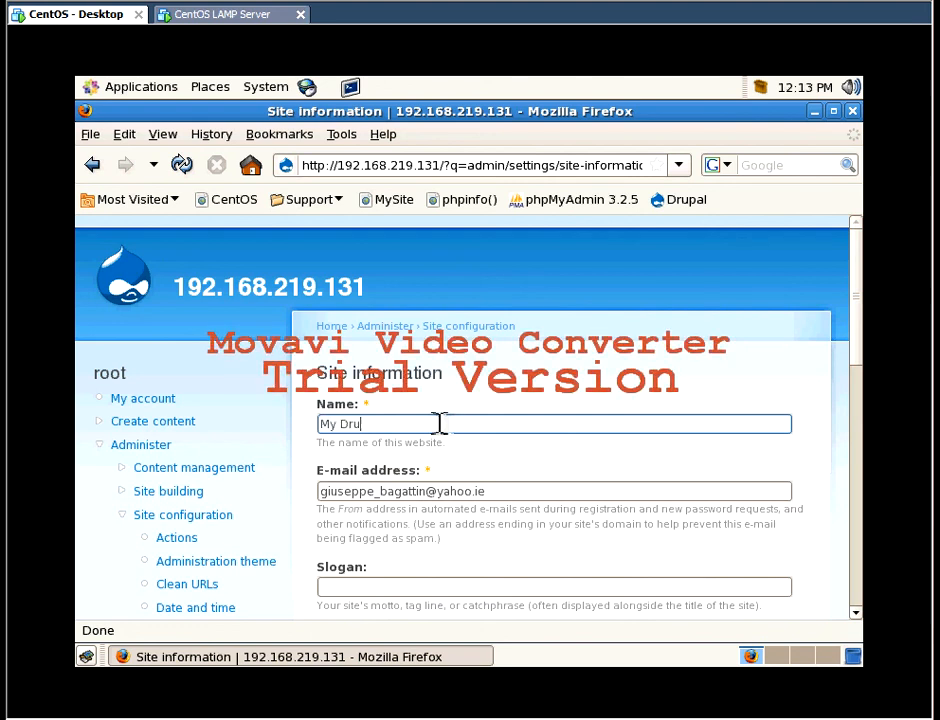
{"action": "type", "text": "pa installation"}
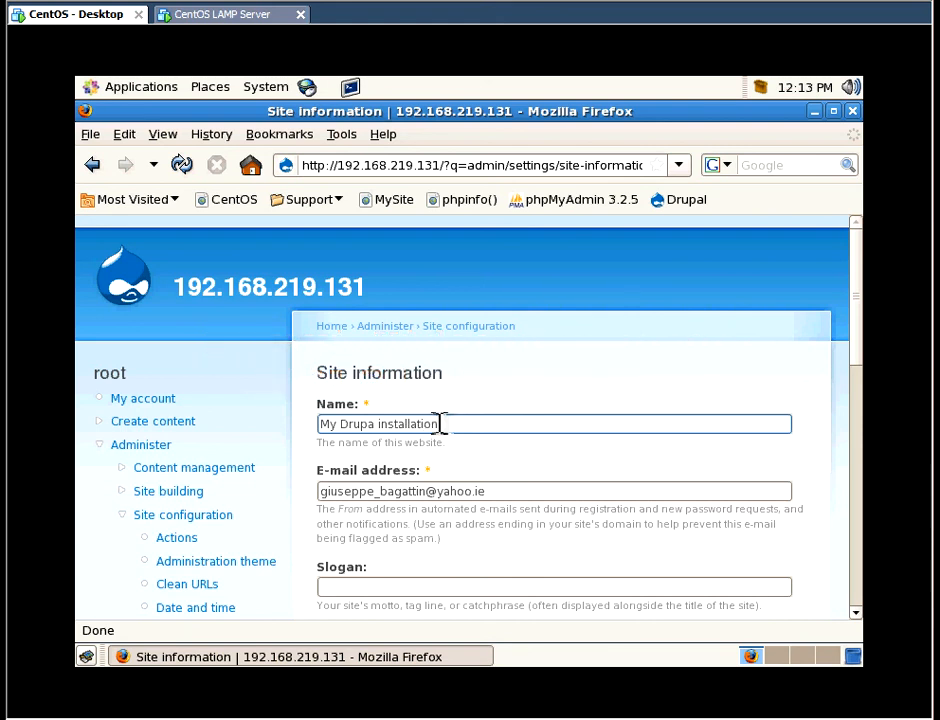
{"action": "type", "text": "site"}
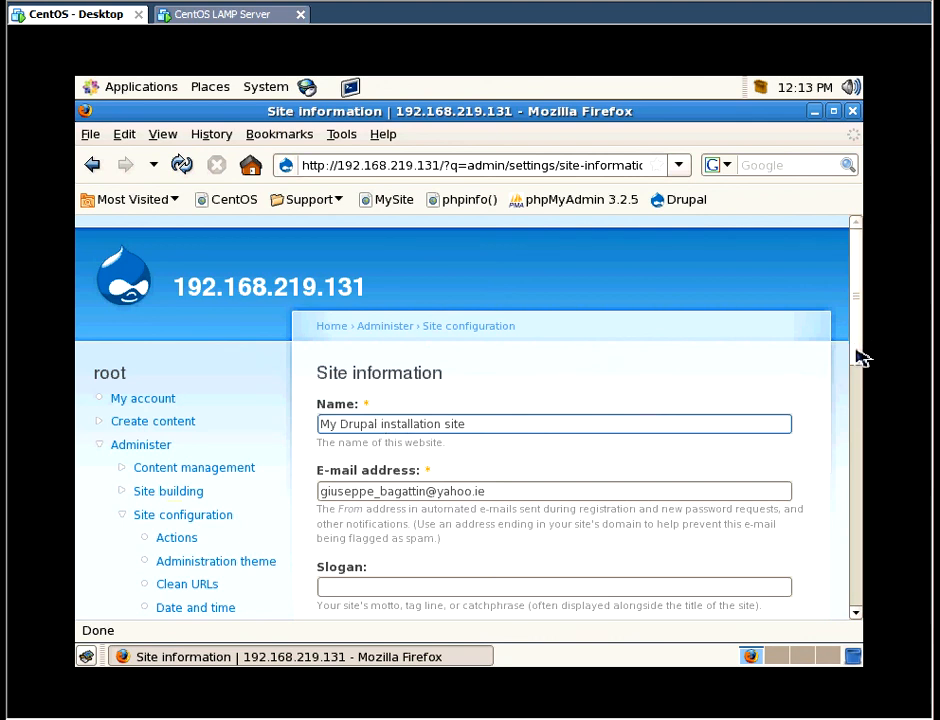
{"action": "scroll", "scroll_direction": "down", "scroll_amount": 3}
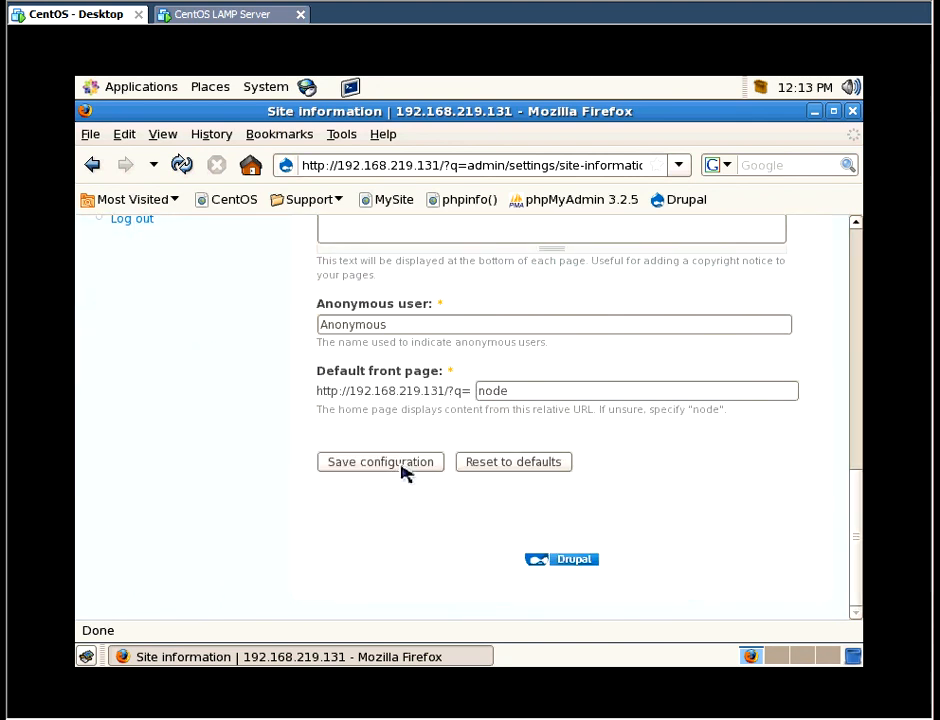
{"action": "left_click", "coordinate": [380, 462]}
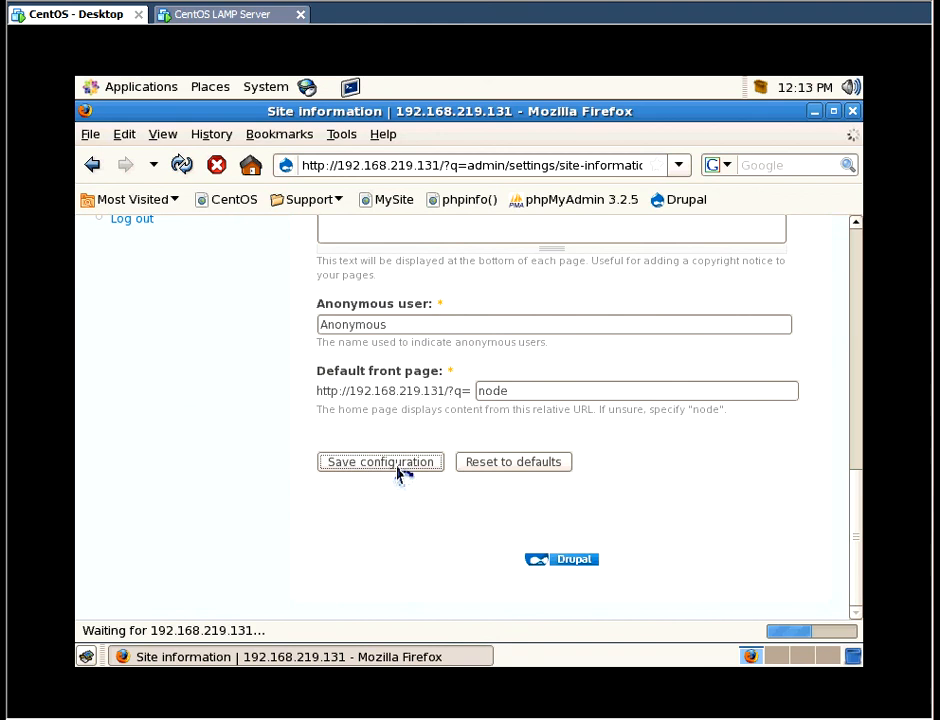
{"action": "left_click", "coordinate": [380, 462]}
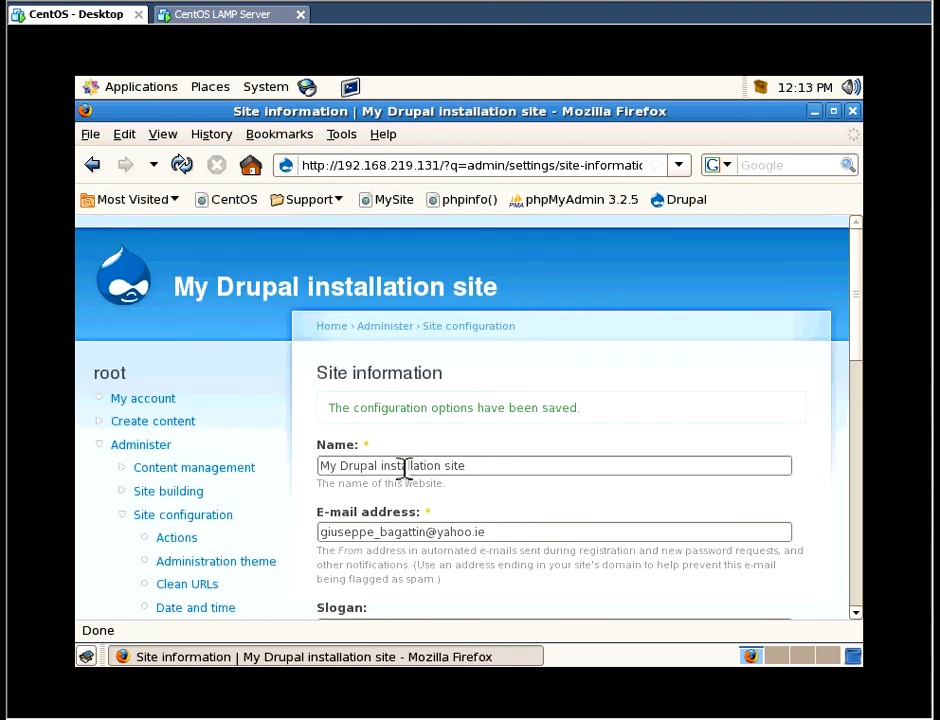
{"action": "mouse_move", "coordinate": [313, 290]}
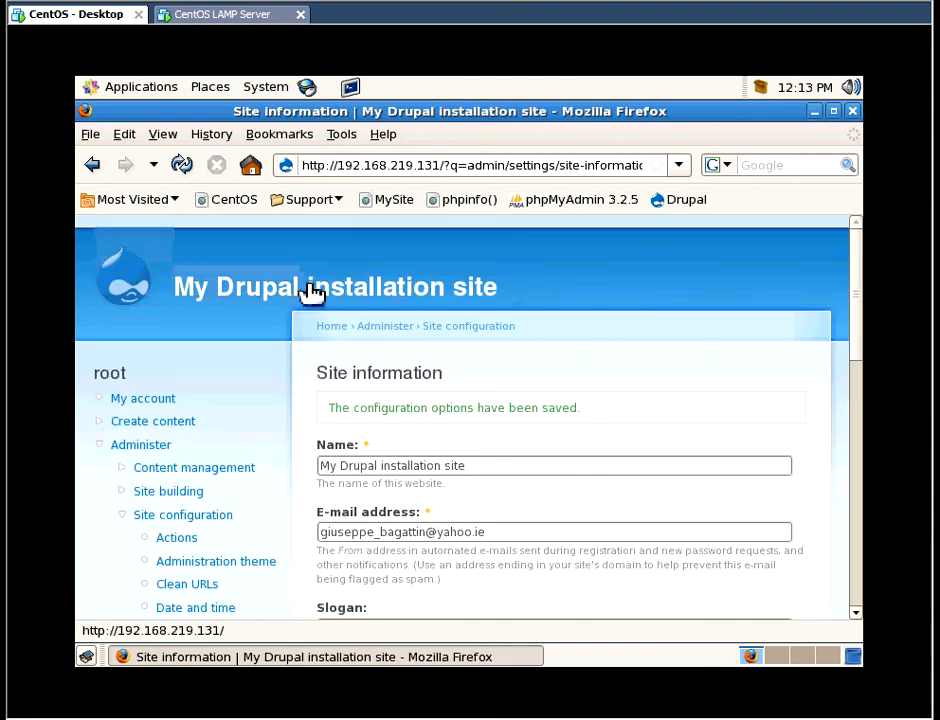
{"action": "mouse_move", "coordinate": [503, 296]}
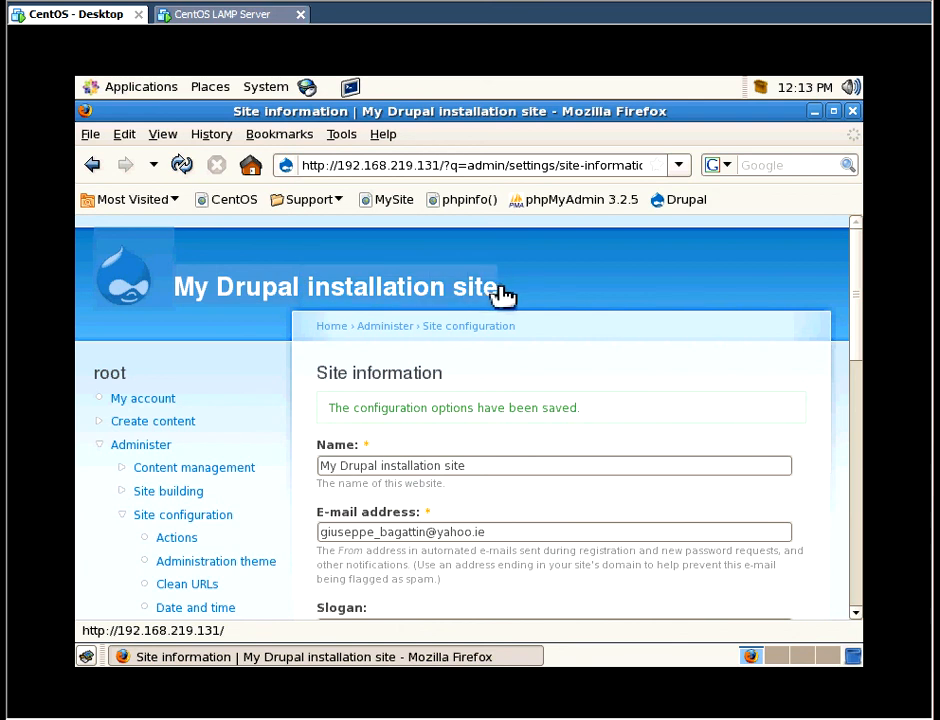
{"action": "scroll", "scroll_direction": "down", "scroll_amount": 3}
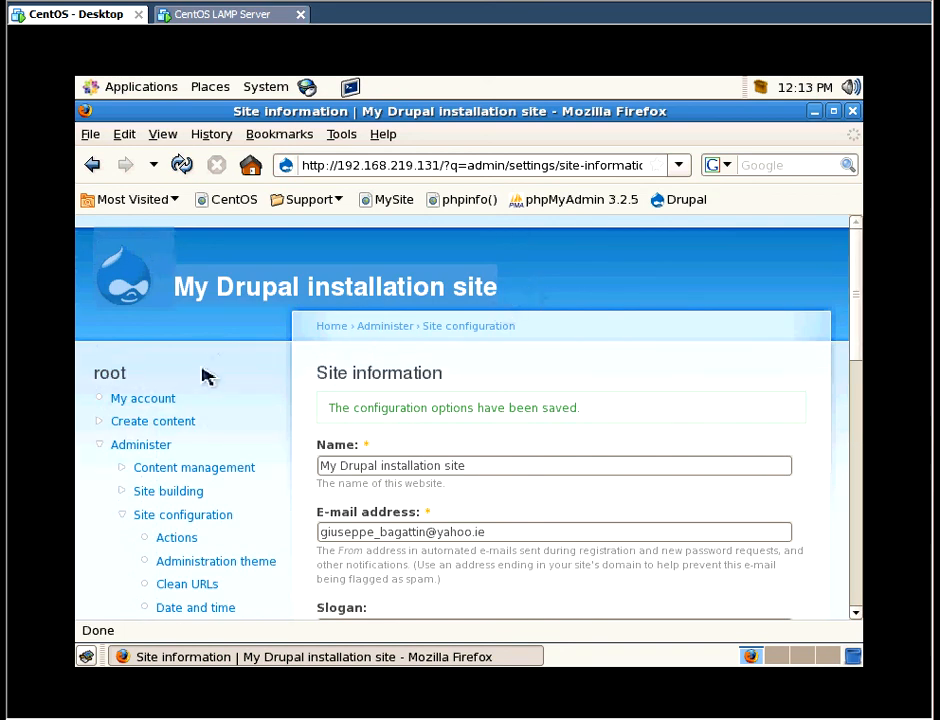
{"action": "mouse_move", "coordinate": [820, 310]}
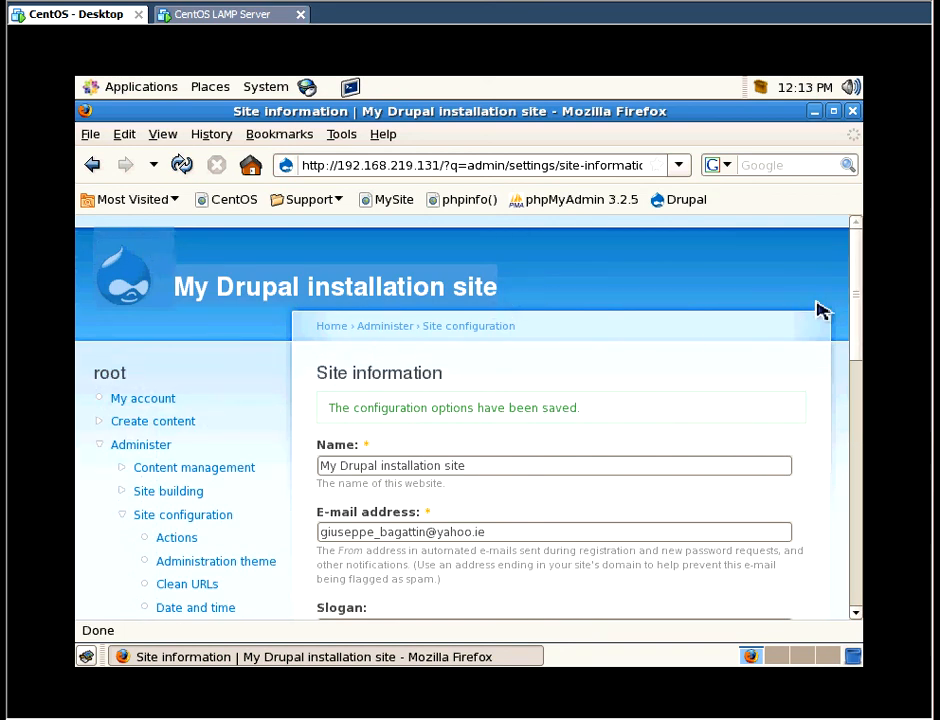